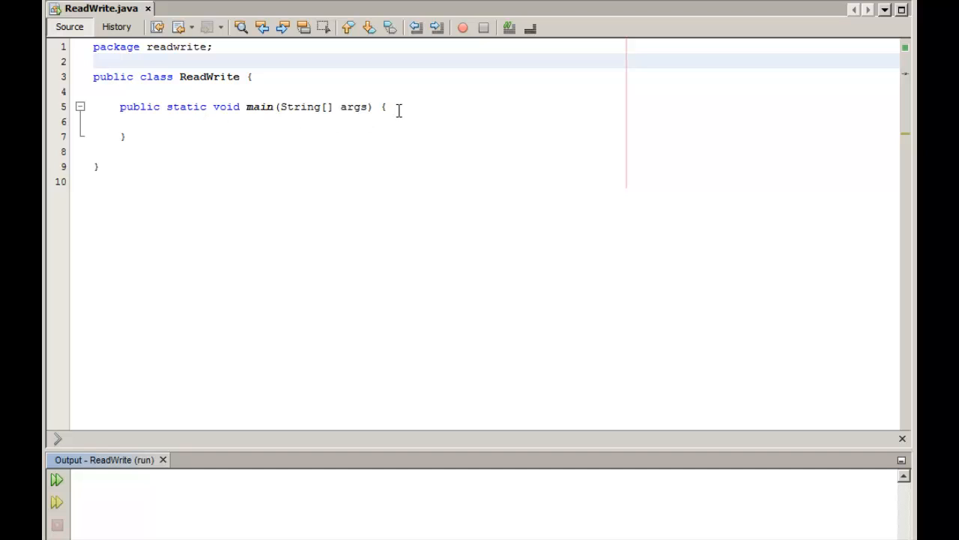
# - Declare a String variable named result on a new line inside main
pyautogui.click(383, 107)
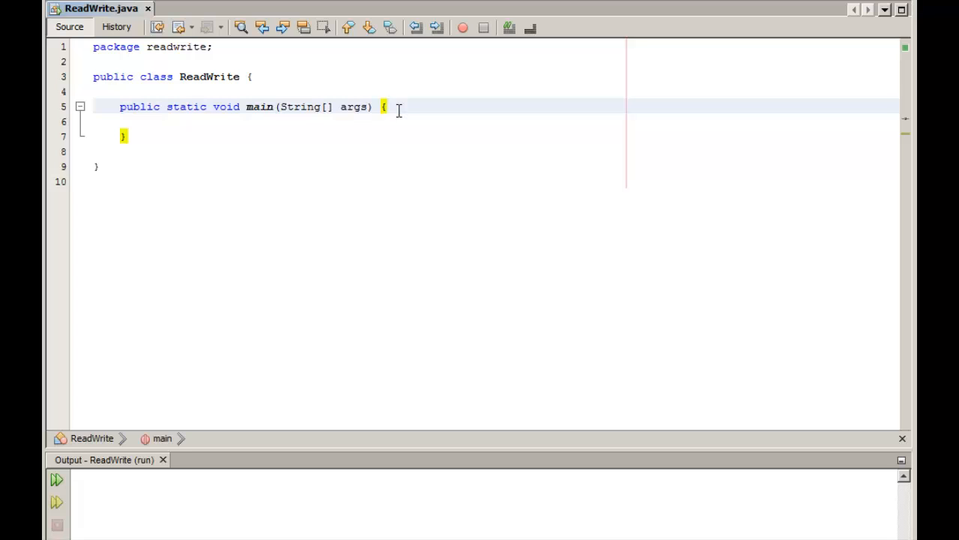
pyautogui.press('enter')
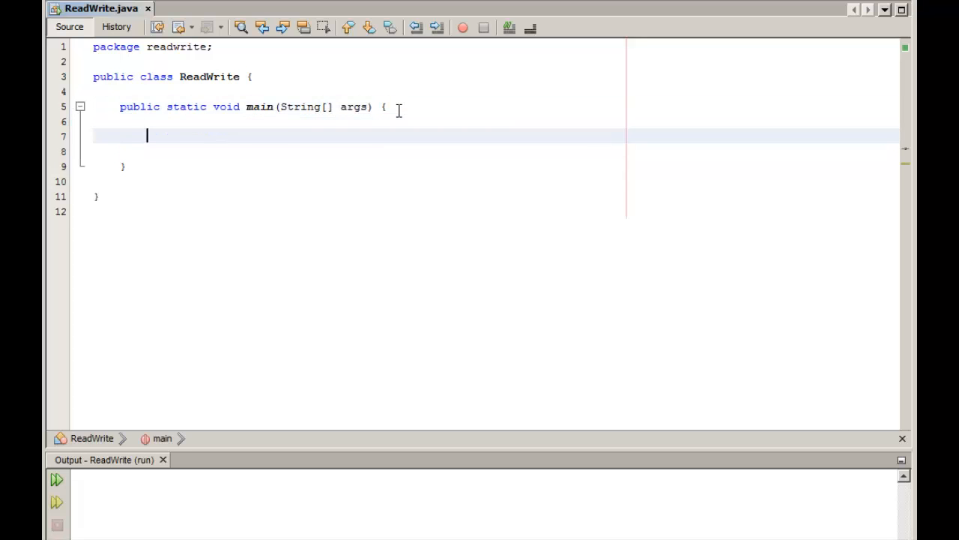
pyautogui.write('Strin')
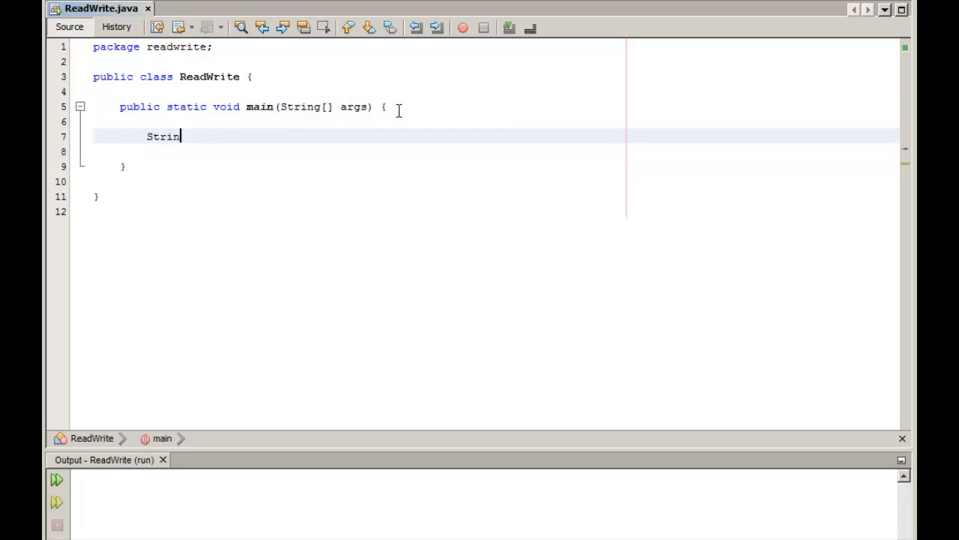
pyautogui.write('g')
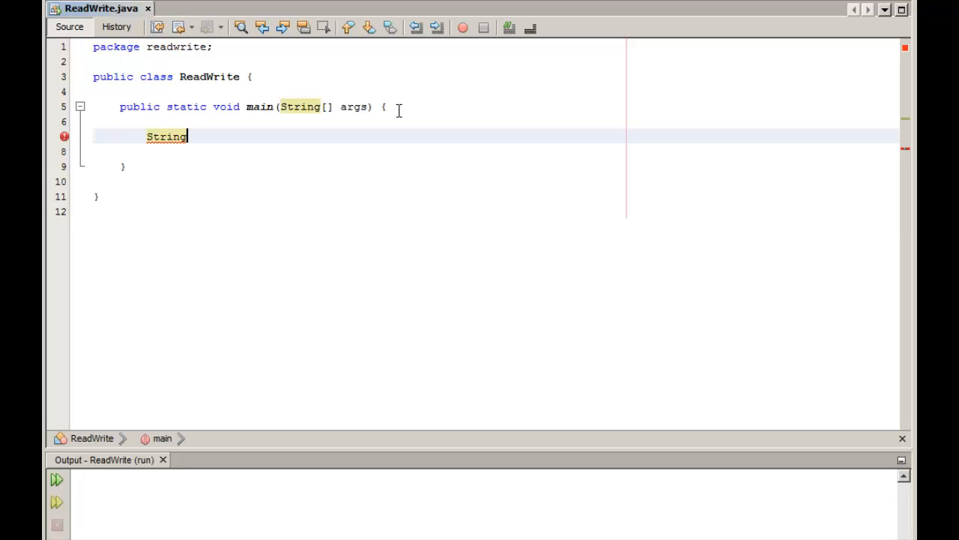
pyautogui.write('resul')
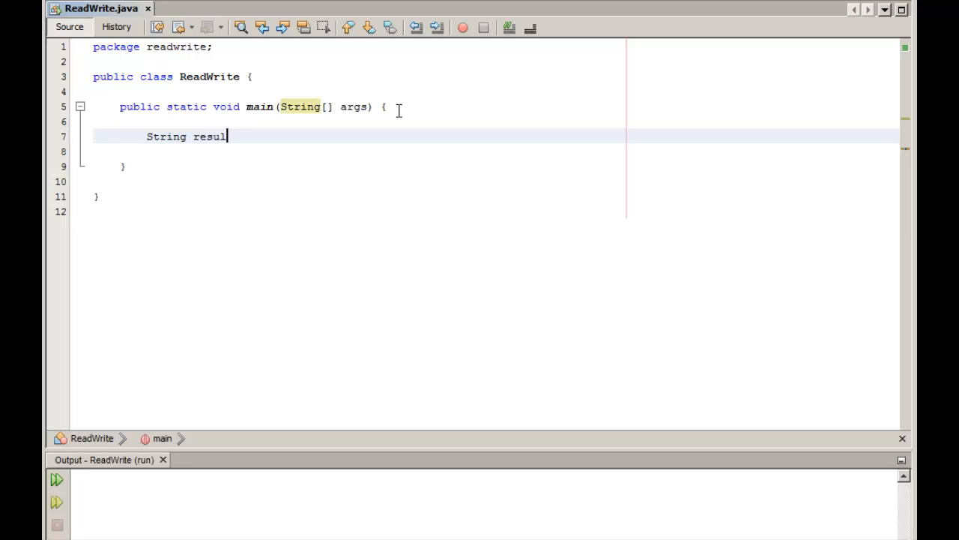
pyautogui.write('t;')
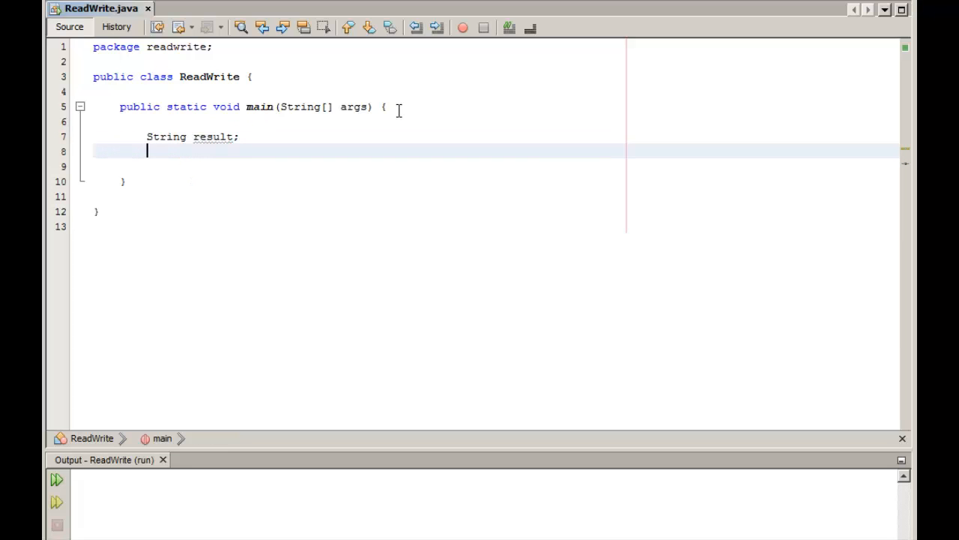
# - Declare int variables l and w, leaving a blank line below them
pyautogui.write('in')
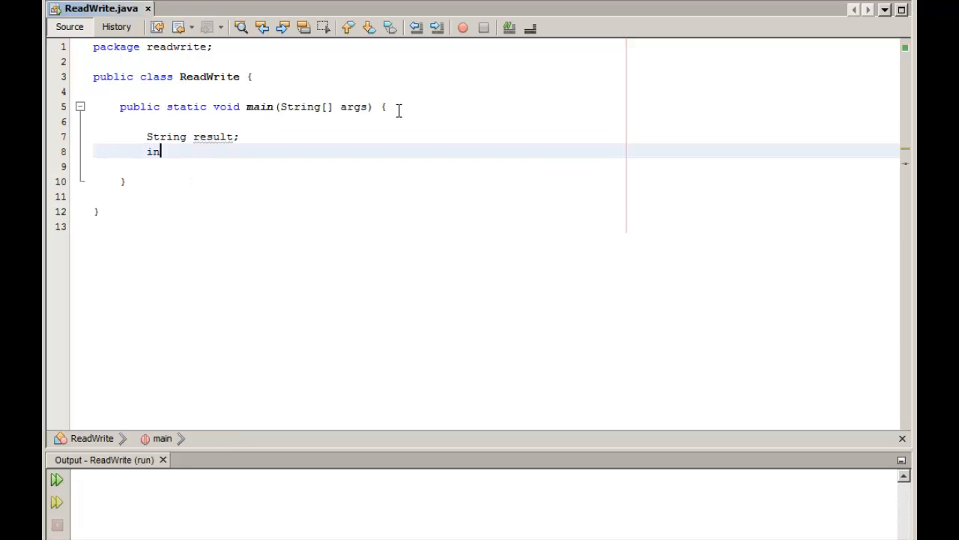
pyautogui.write('t')
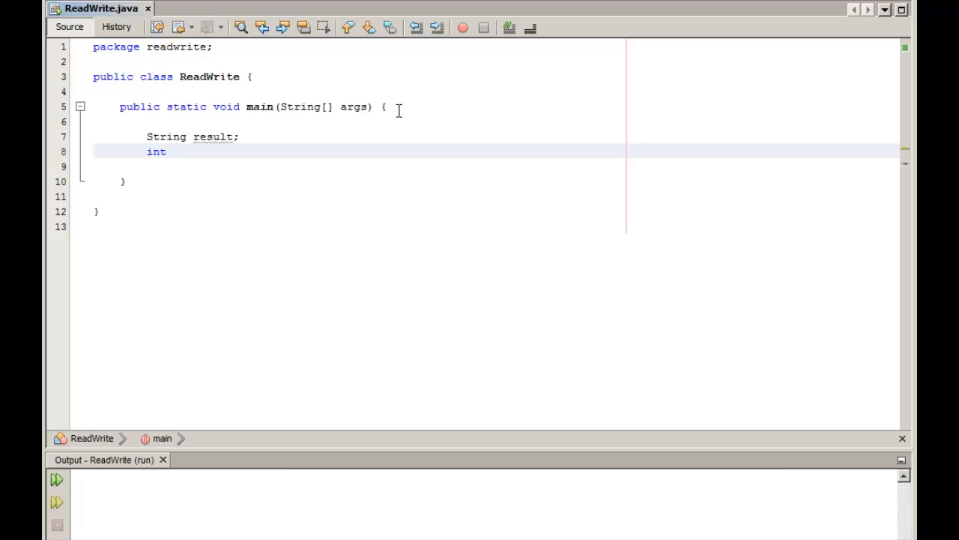
pyautogui.write('l;')
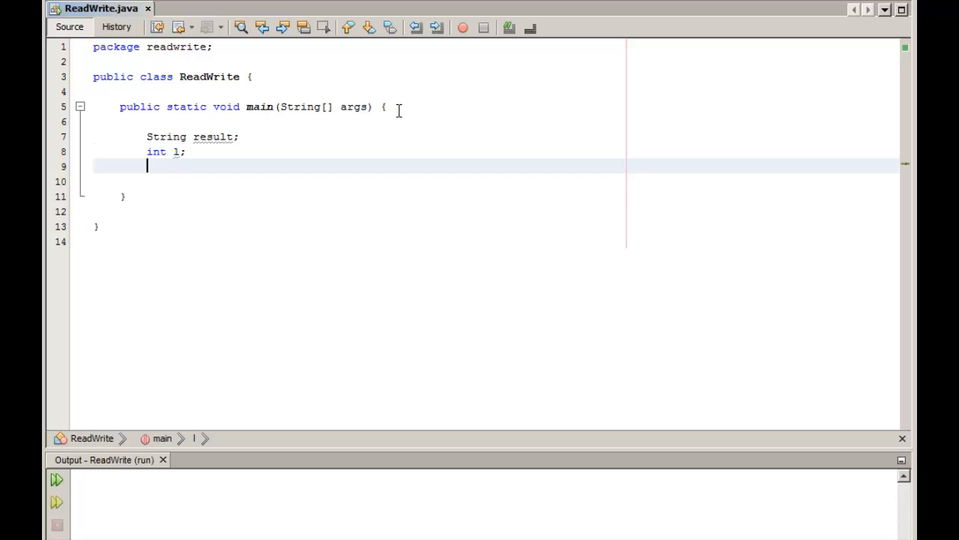
pyautogui.write('int')
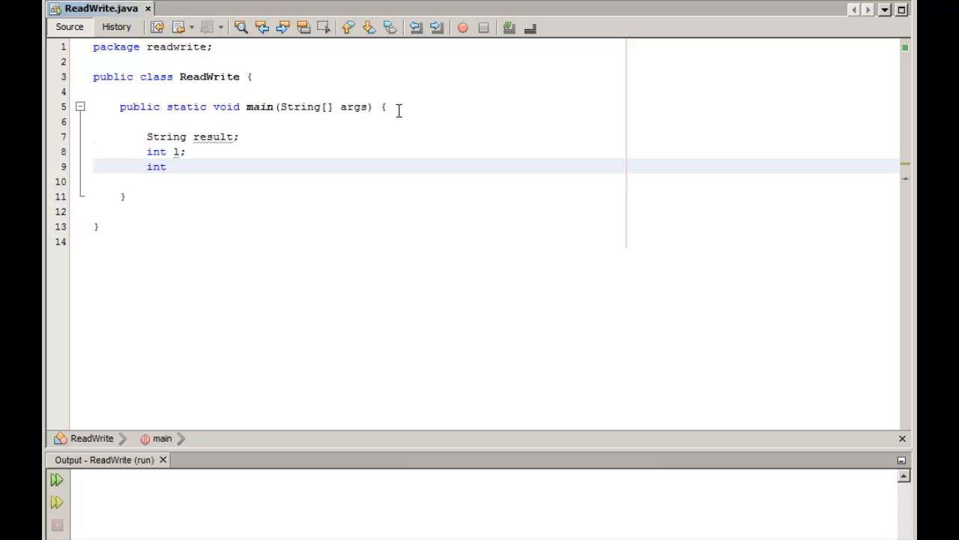
pyautogui.write('w')
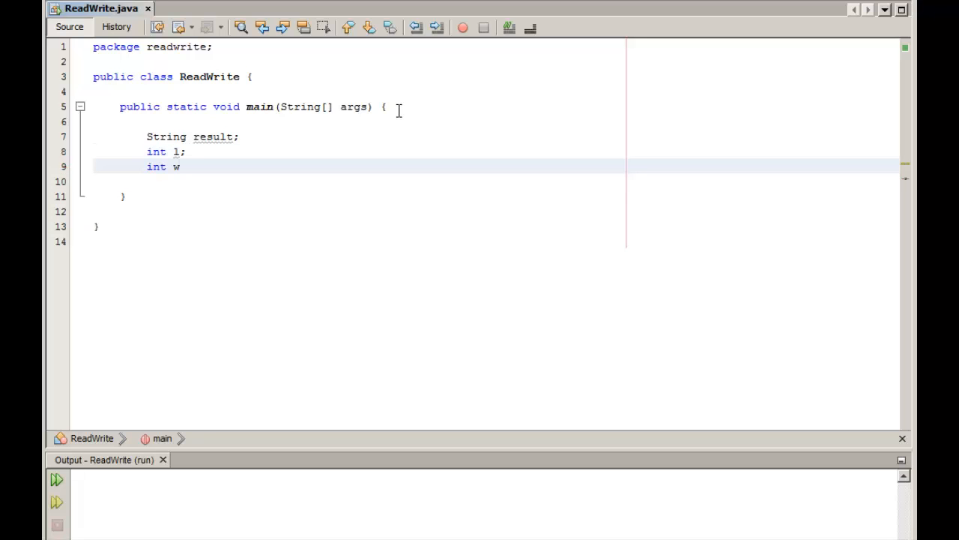
pyautogui.write(';')
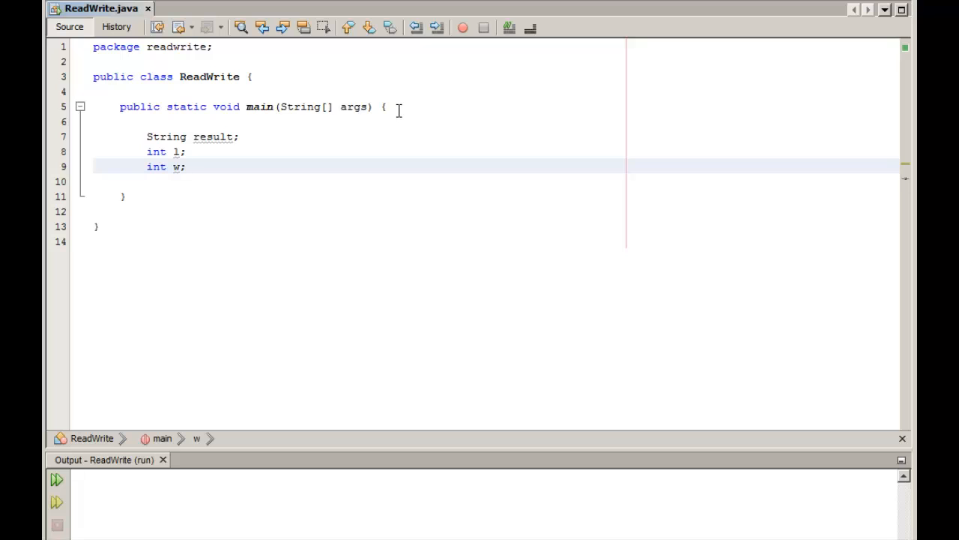
pyautogui.click(186, 166)
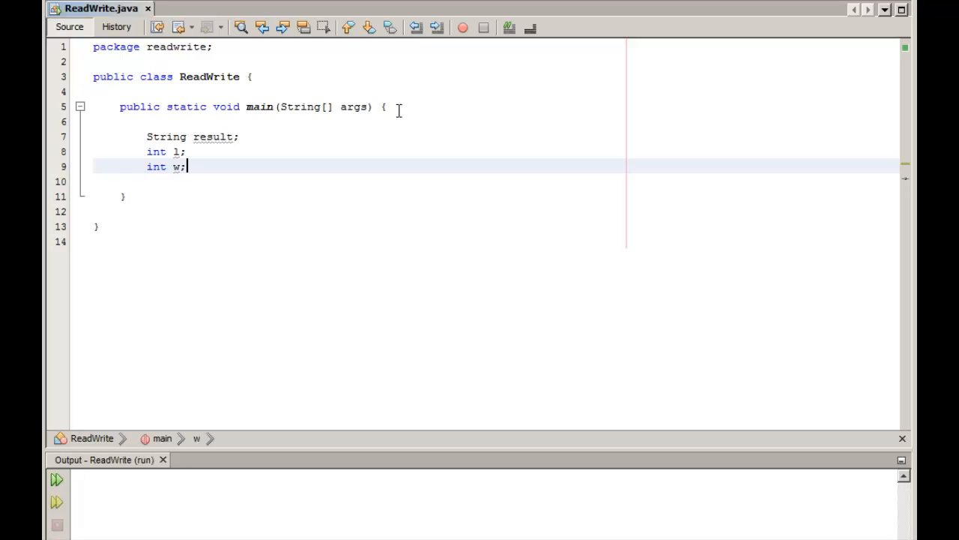
pyautogui.press('enter')
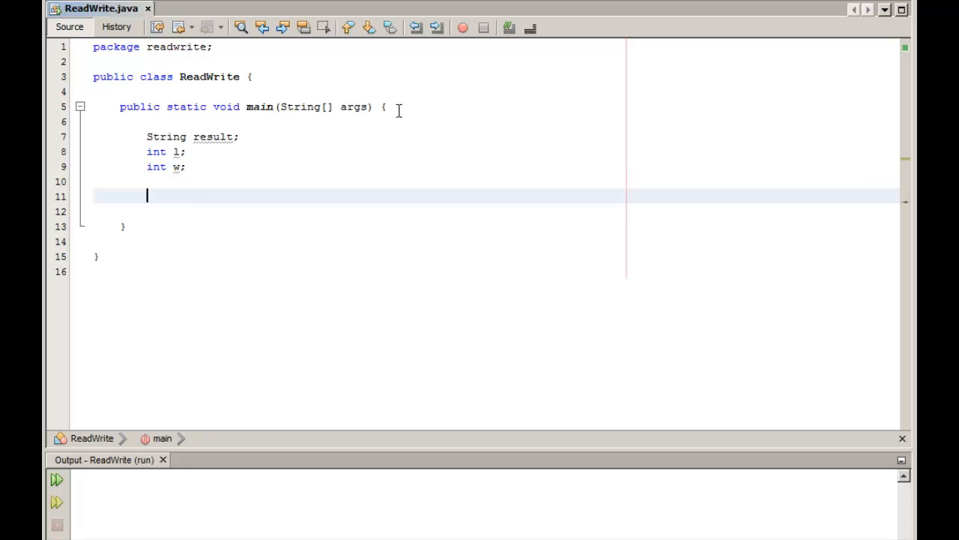
# - Assign l = 2 and w = 5, then begin the result assignment line
pyautogui.write('l =')
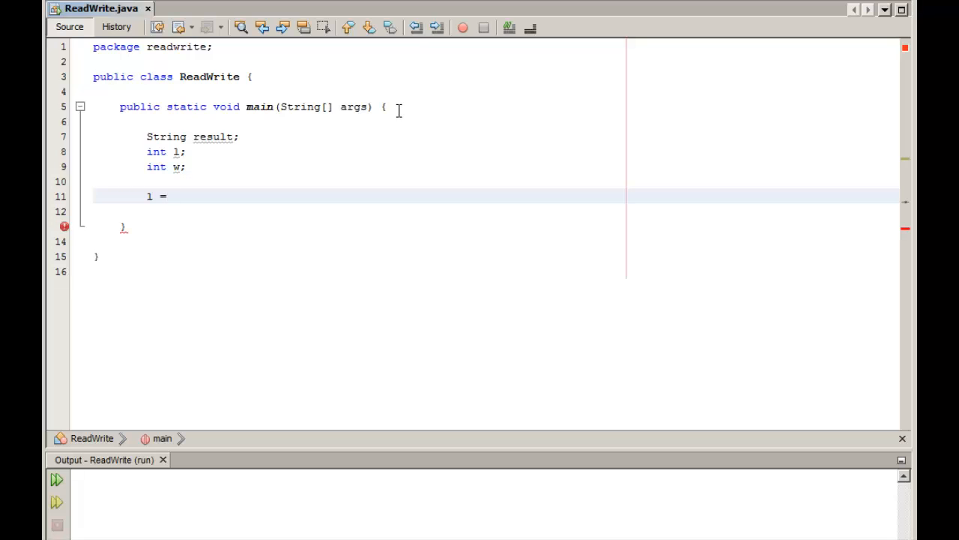
pyautogui.write('2;')
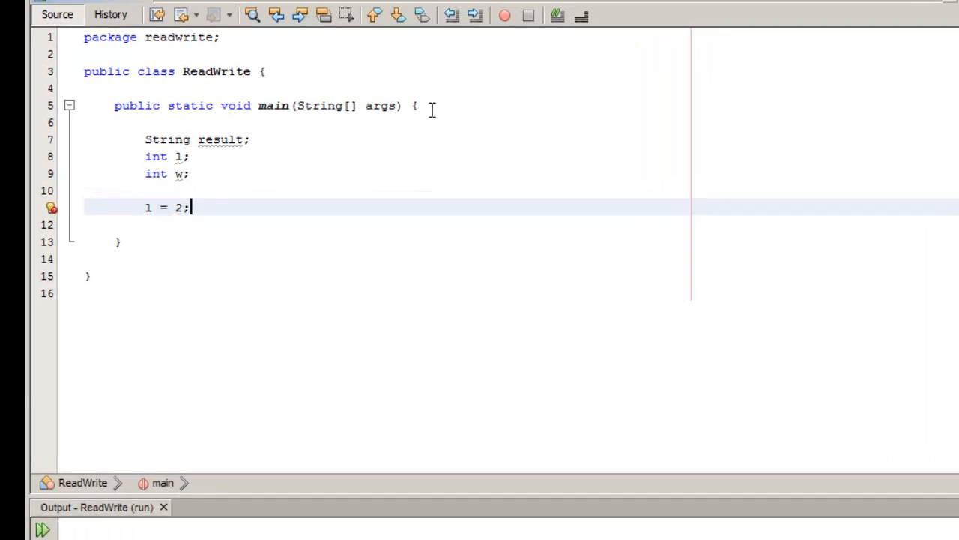
pyautogui.write('w')
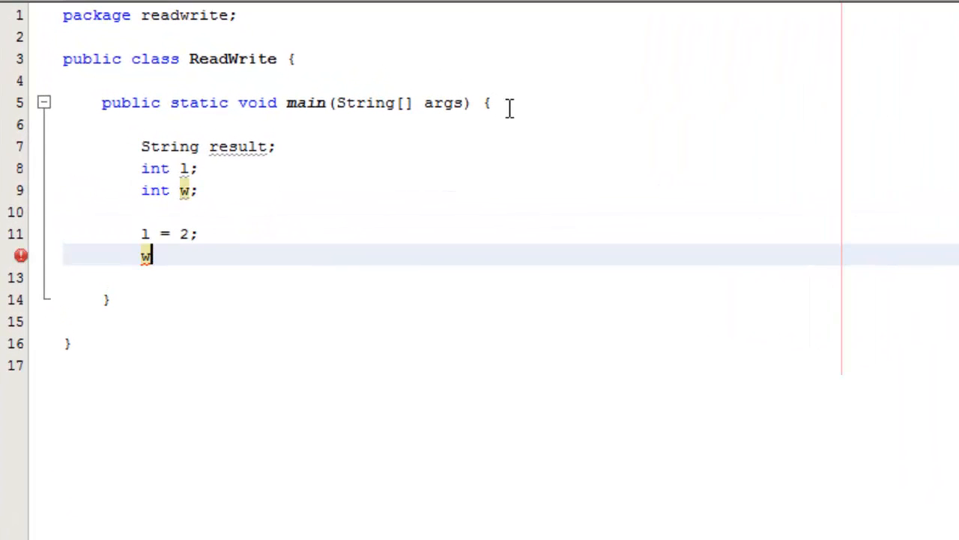
pyautogui.write('= 5;')
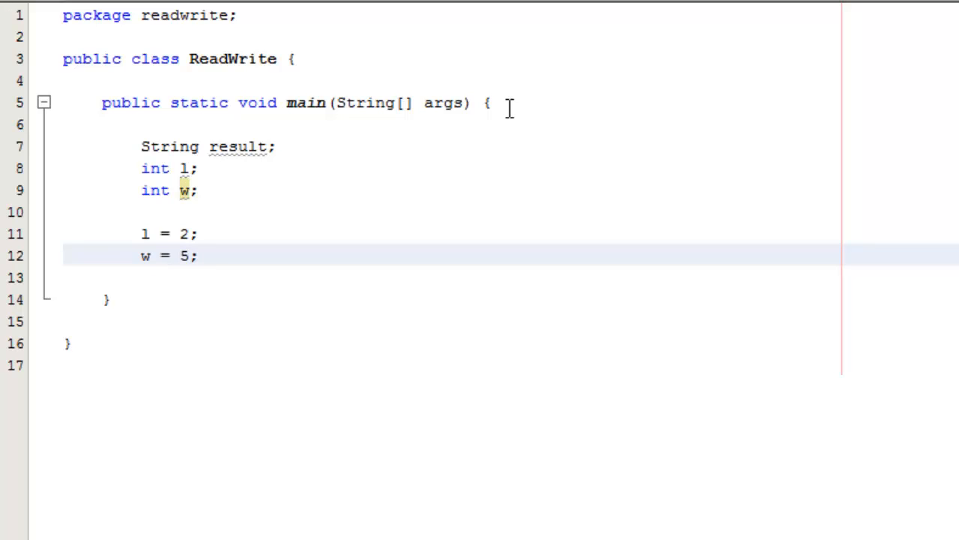
pyautogui.click(198, 255)
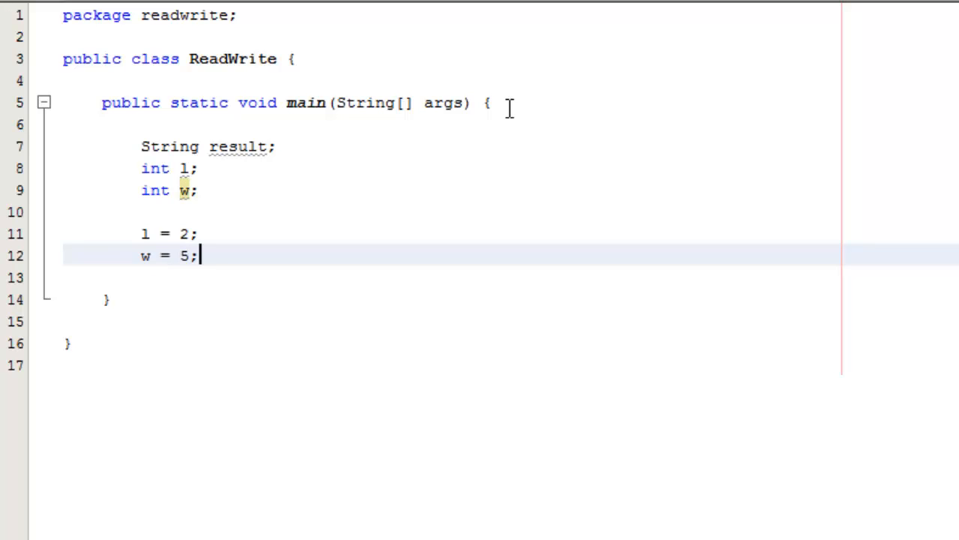
pyautogui.doubleClick(238, 147)
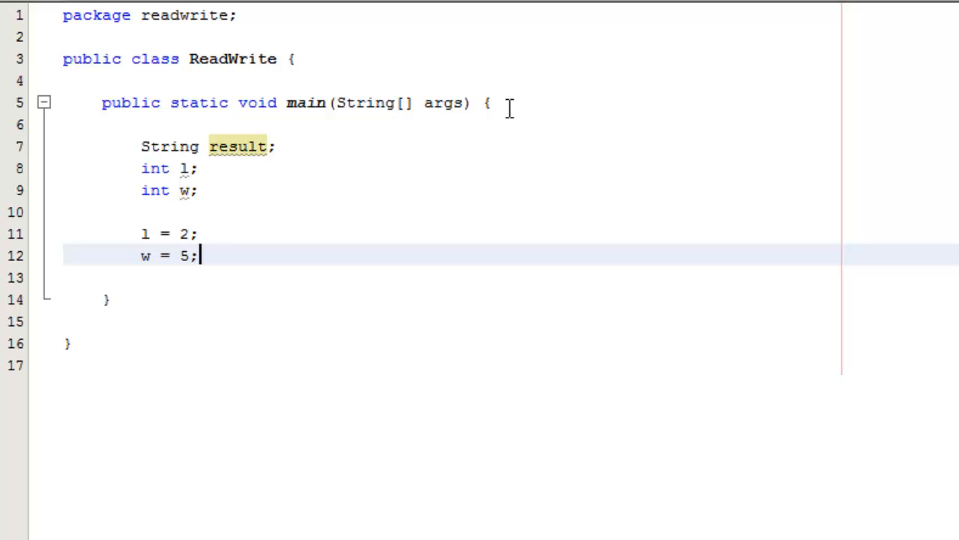
pyautogui.write('result')
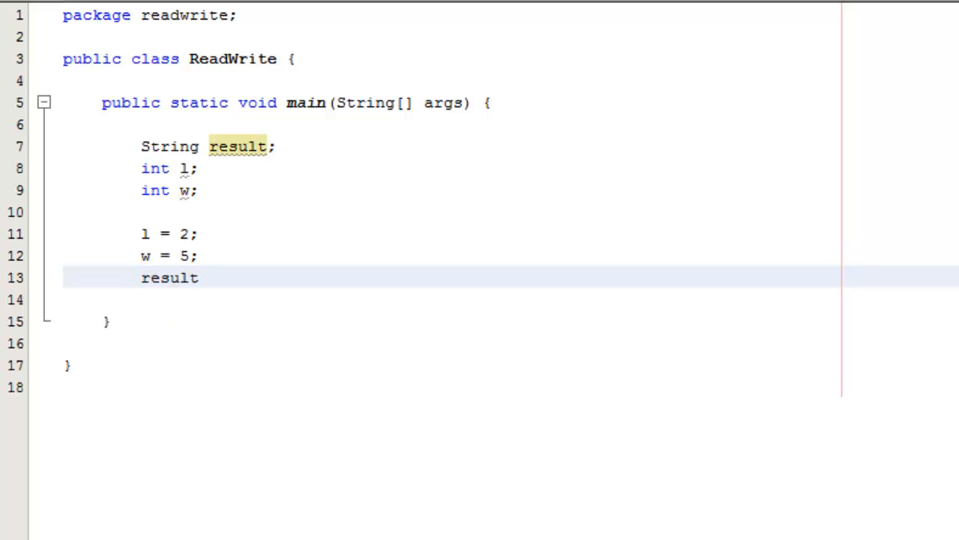
# - Complete result = String.valueOf(l * w); and begin a sout line below it
pyautogui.write('=')
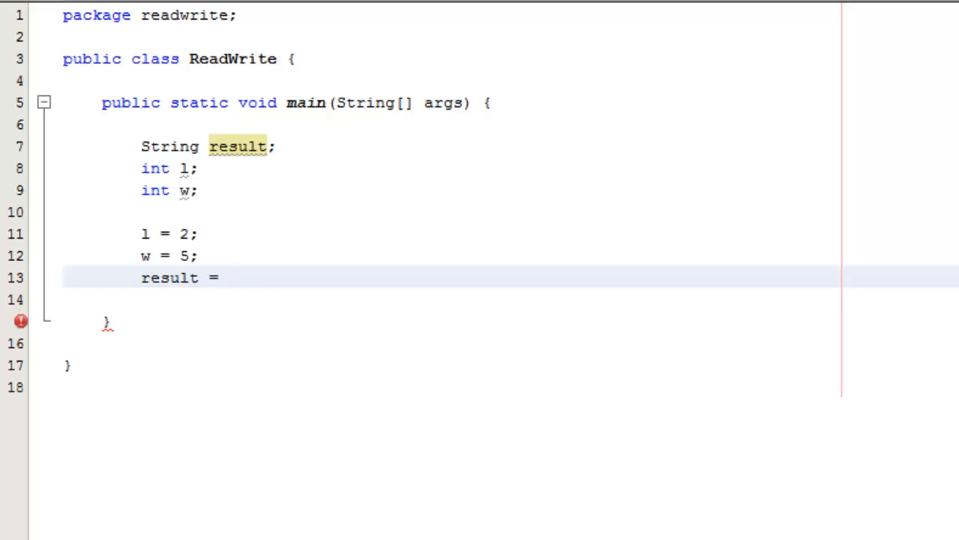
pyautogui.write('String')
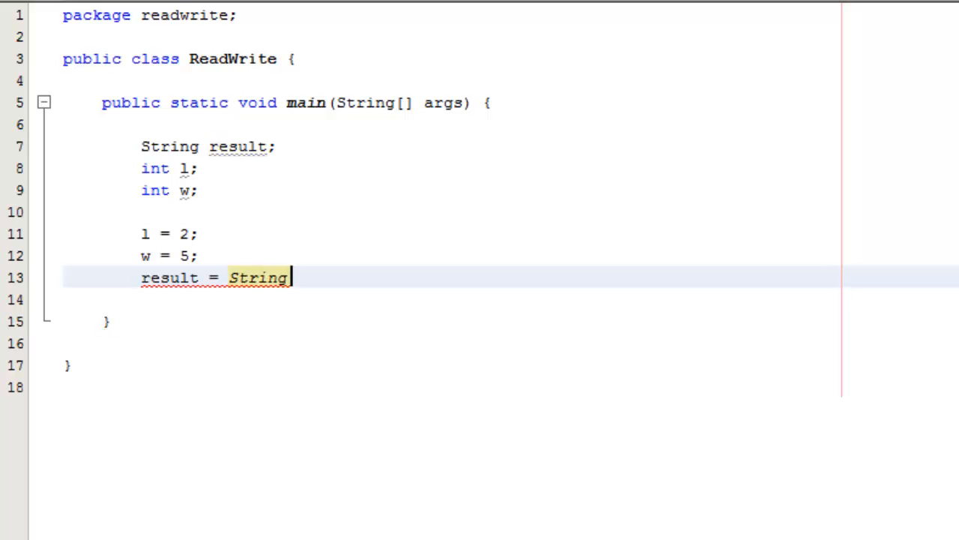
pyautogui.write('.va')
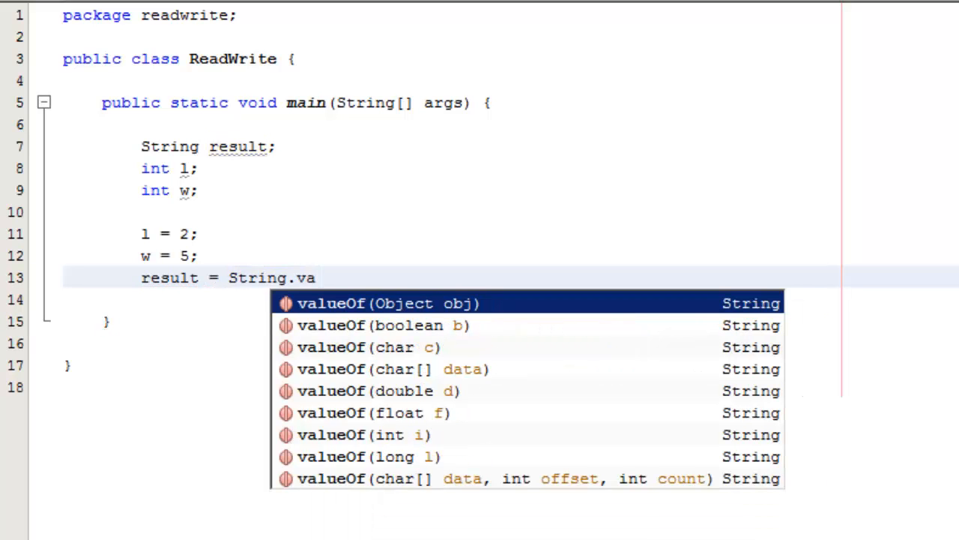
pyautogui.write('lueOf(')
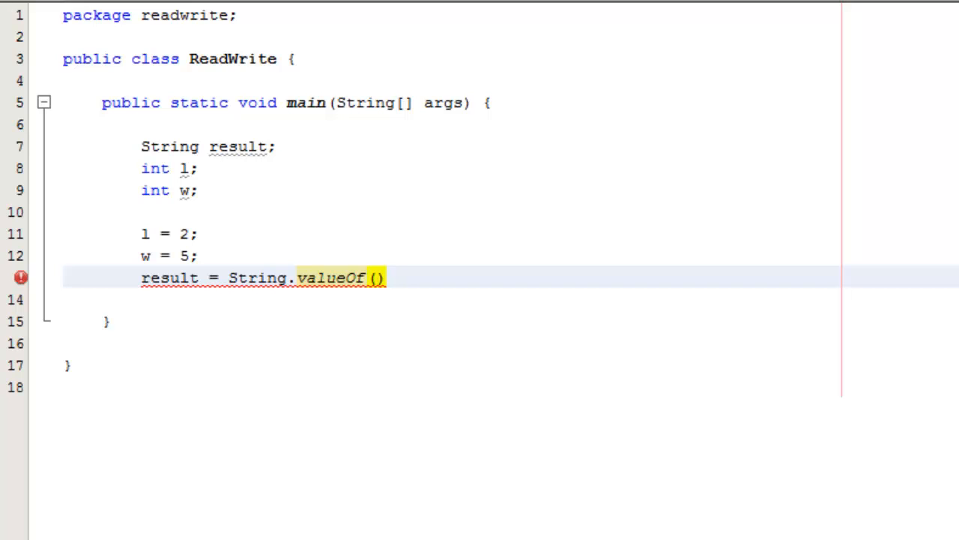
pyautogui.write('l *')
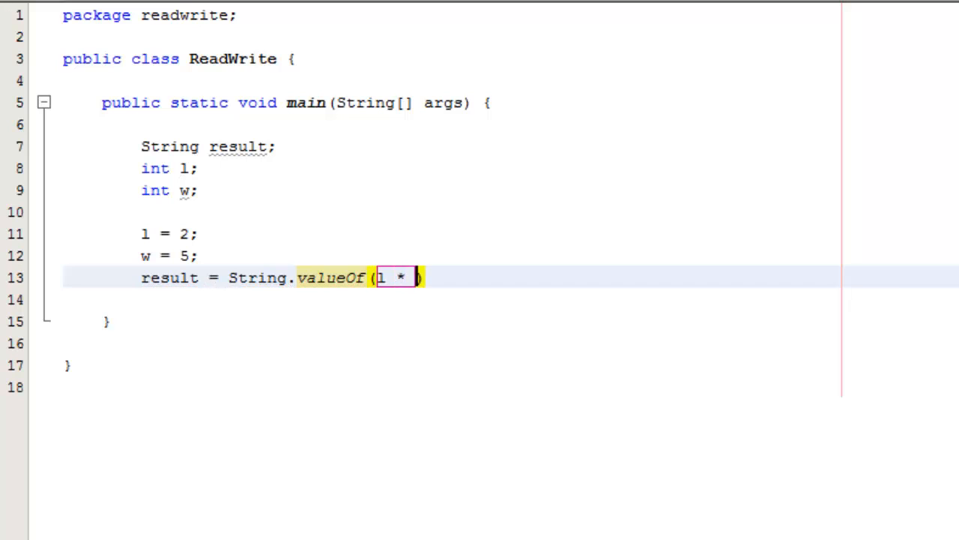
pyautogui.write('w')
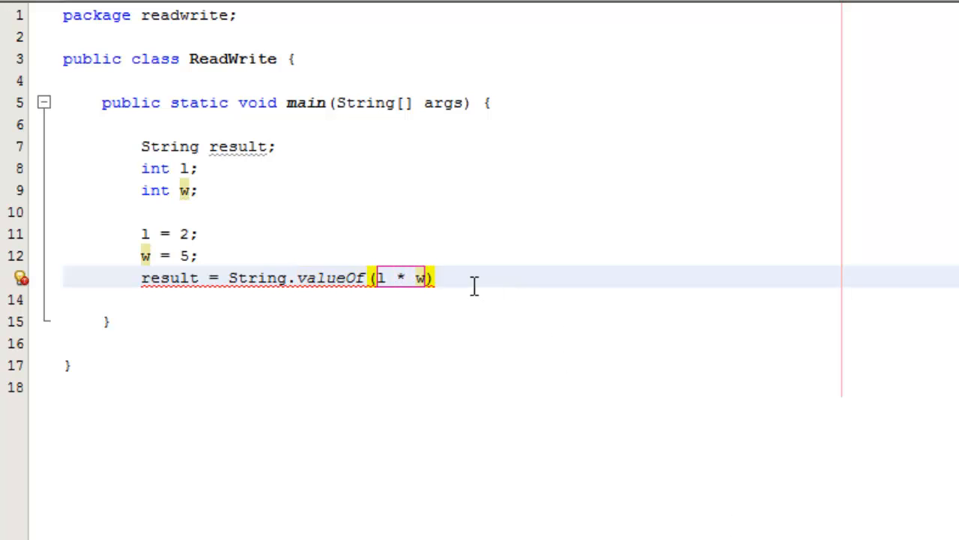
pyautogui.write(';')
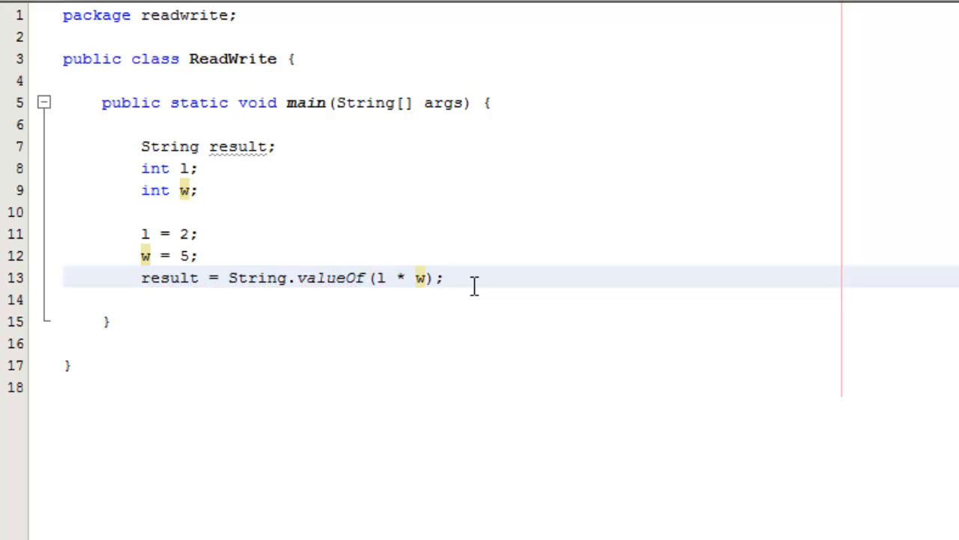
pyautogui.click(446, 277)
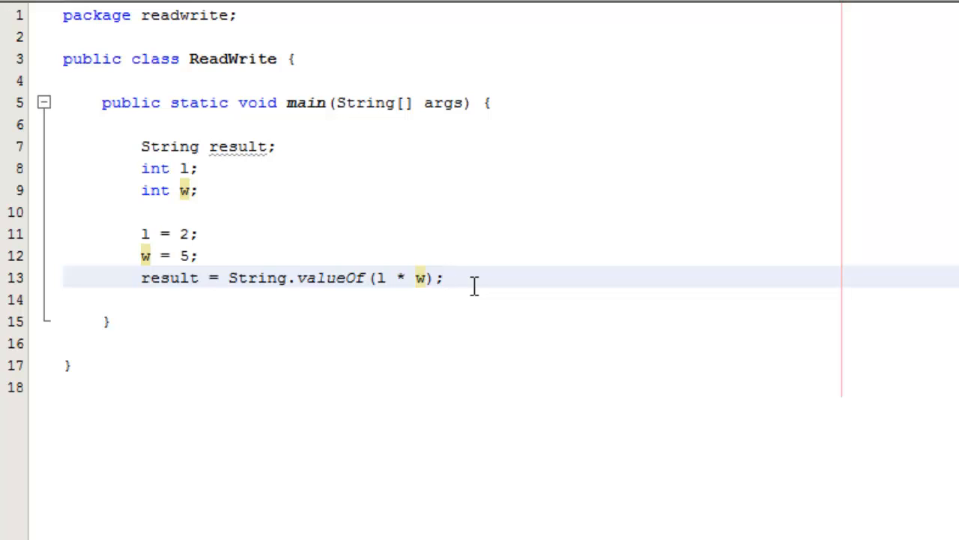
pyautogui.write('sout')
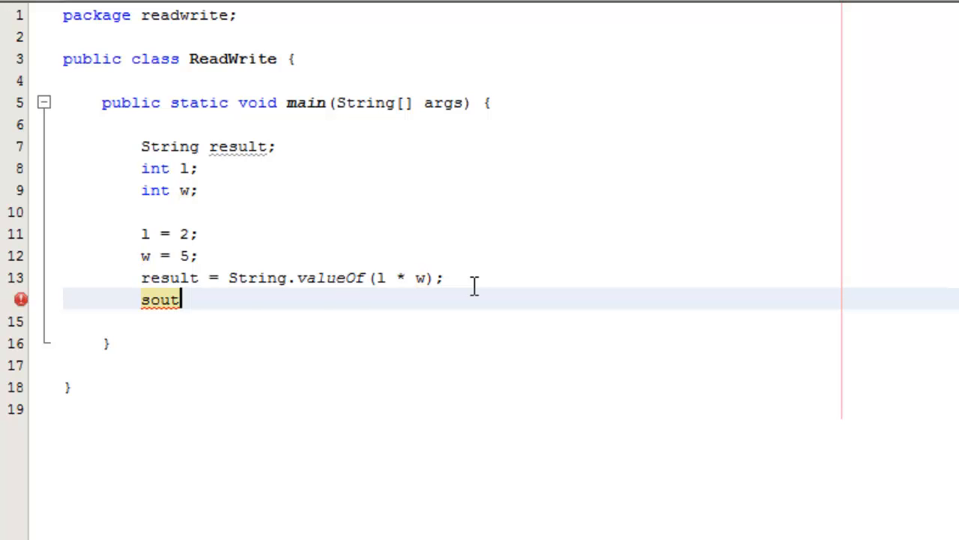
# - Print "result is: " + result and run the program, outputting result is: 10
pyautogui.press('Tab')
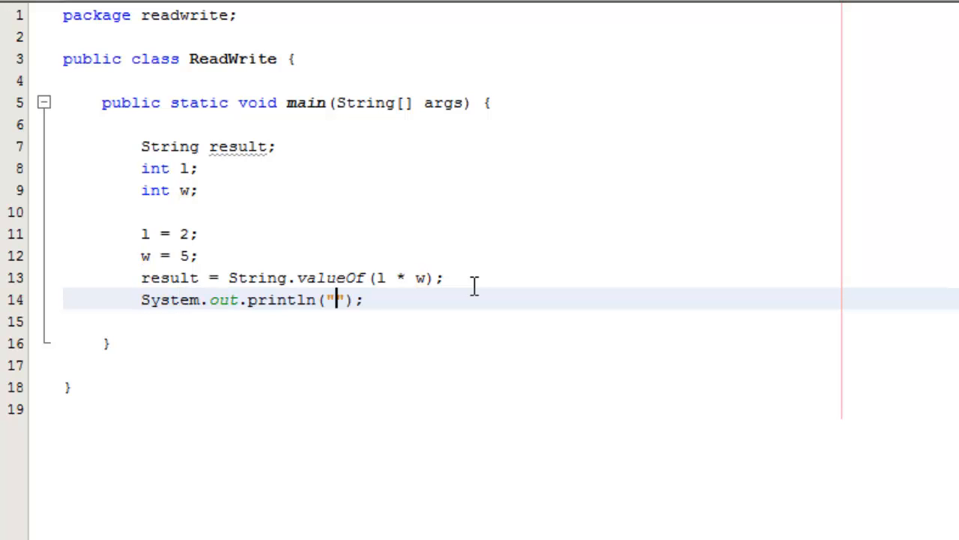
pyautogui.write('result')
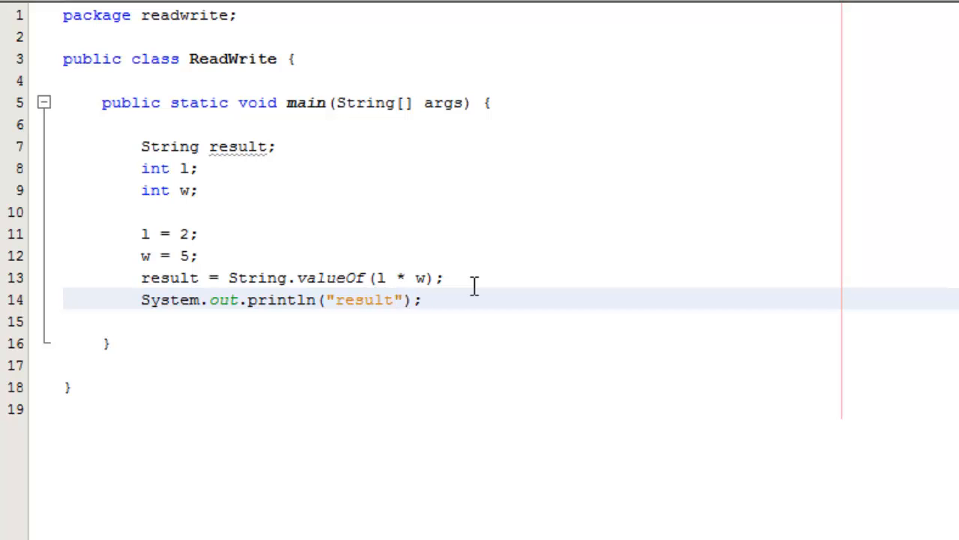
pyautogui.write('is')
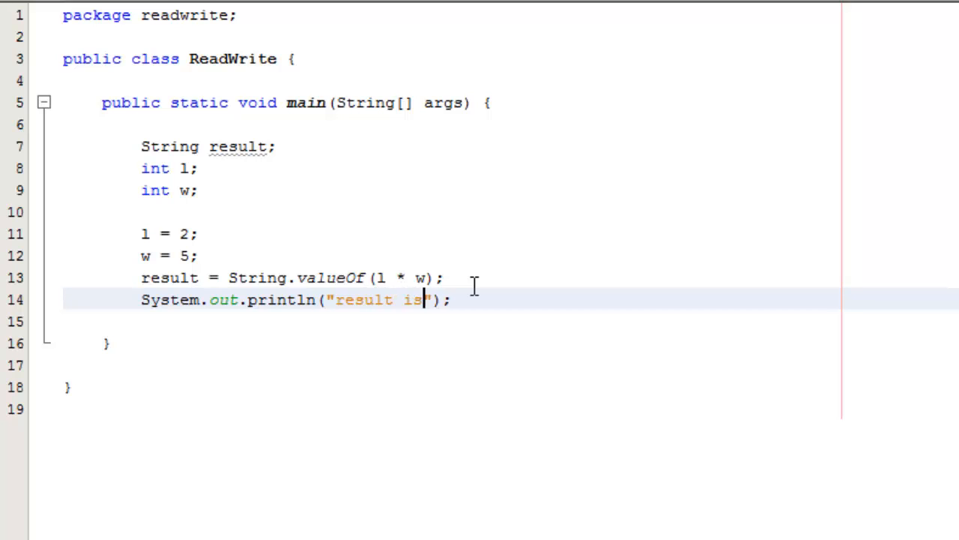
pyautogui.write(':')
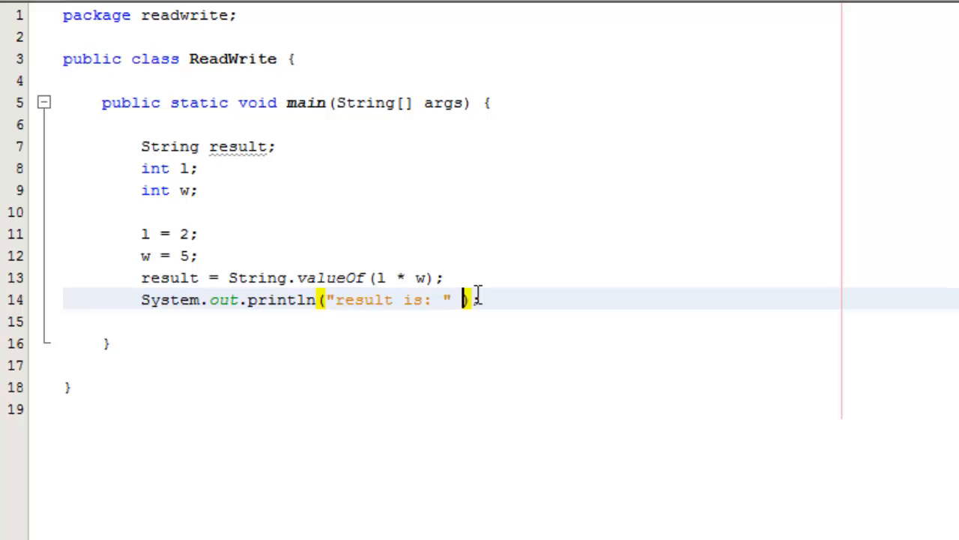
pyautogui.write('+ resu')
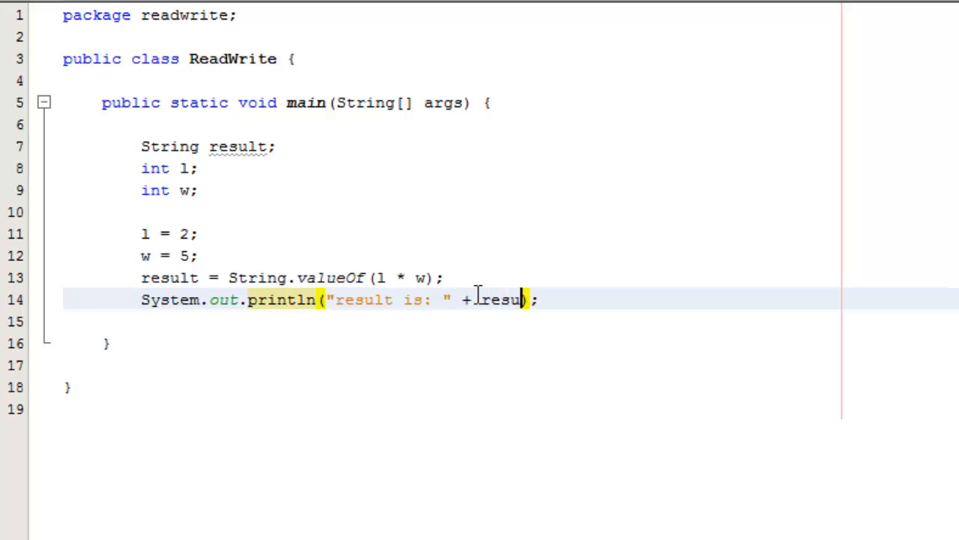
pyautogui.write('lt')
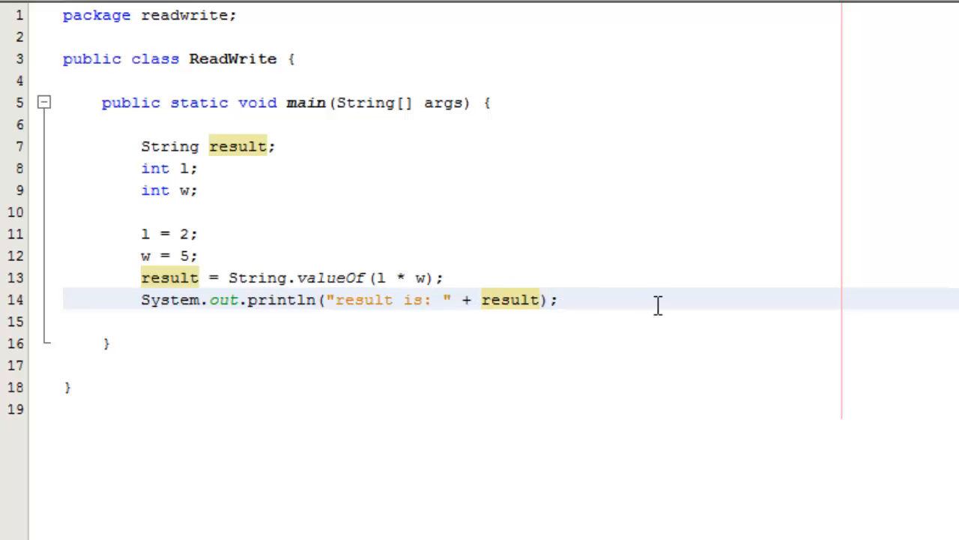
pyautogui.moveTo(504, 141)
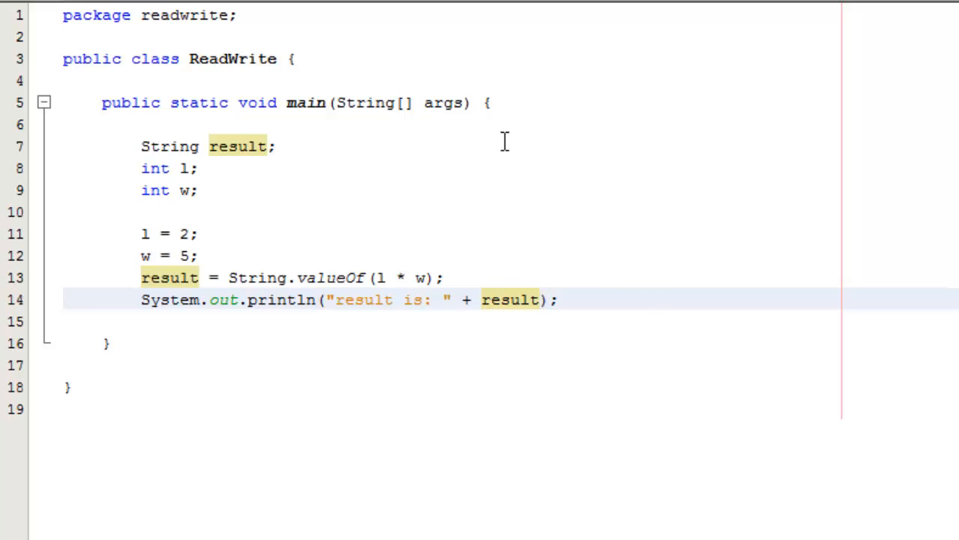
pyautogui.click(555, 300)
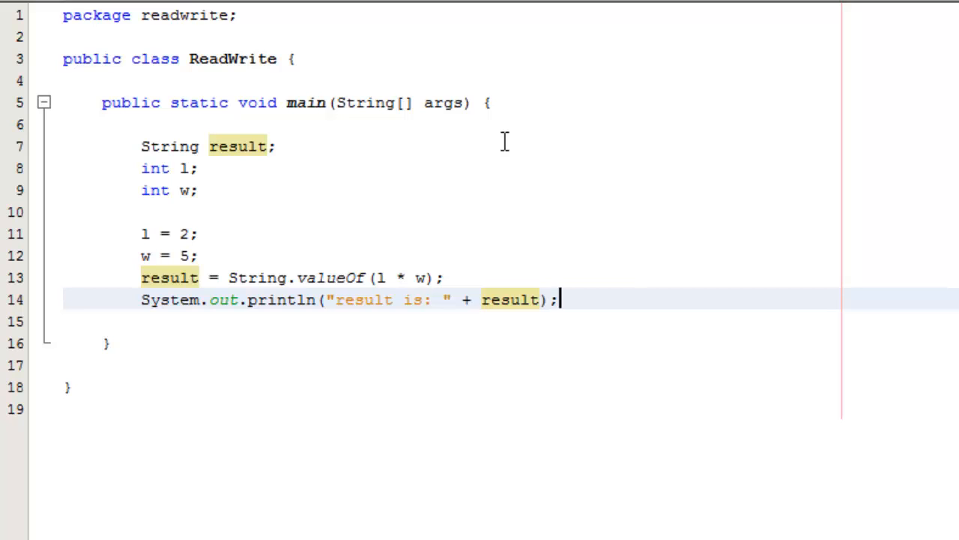
pyautogui.press('F6')
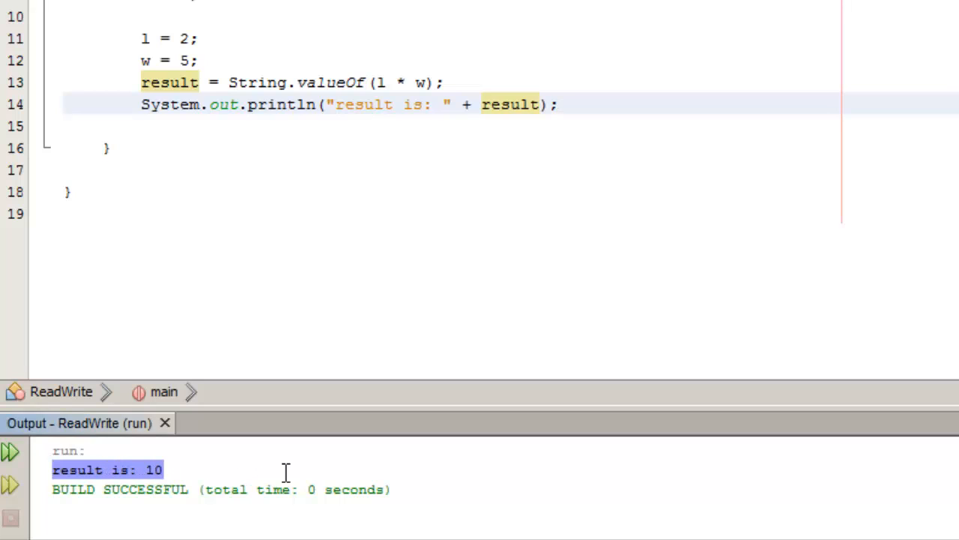
pyautogui.moveTo(447, 492)
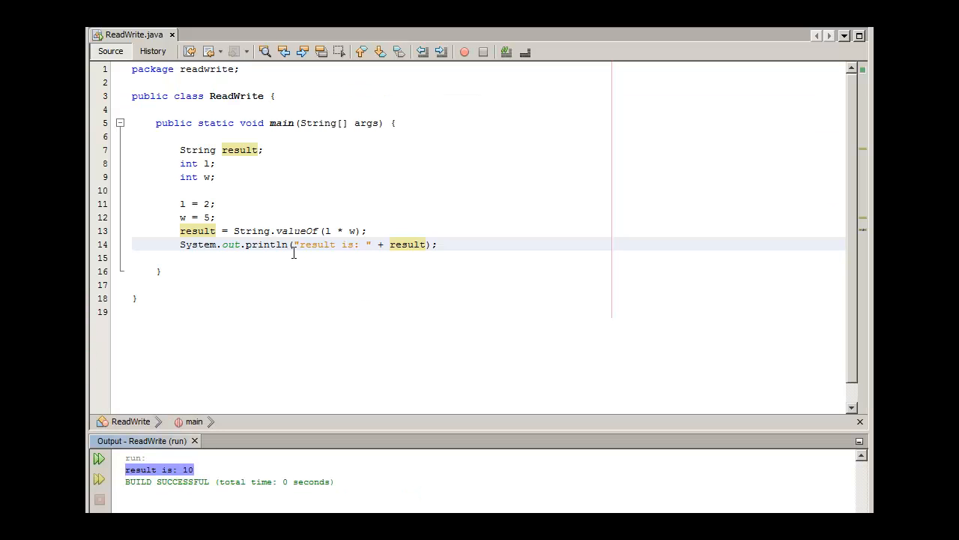
# - Add import java.io.*; below the package declaration
pyautogui.click(175, 83)
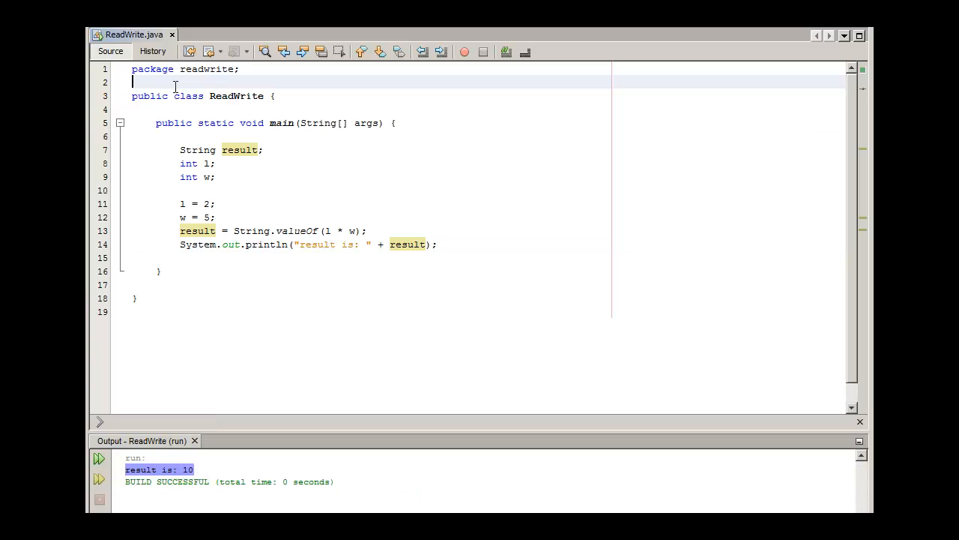
pyautogui.write('imp')
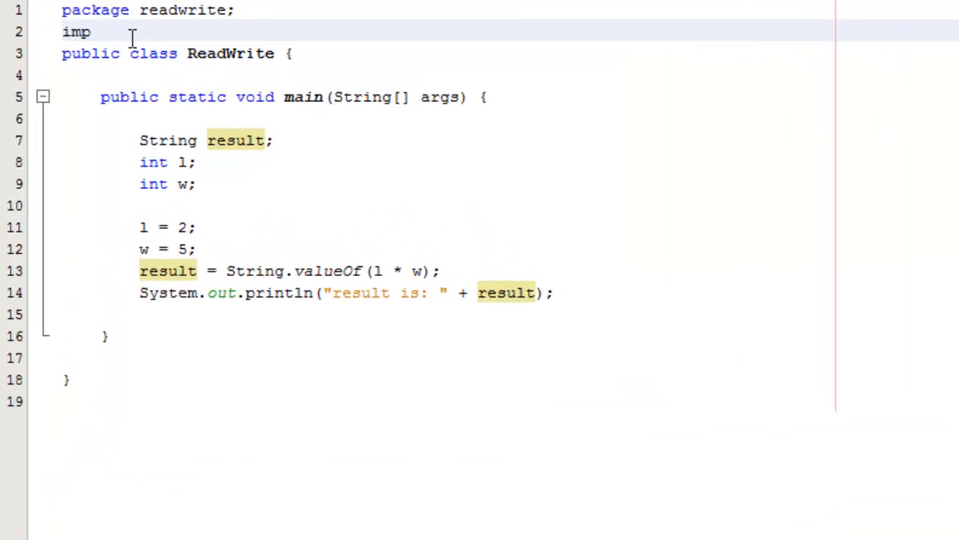
pyautogui.write('ort')
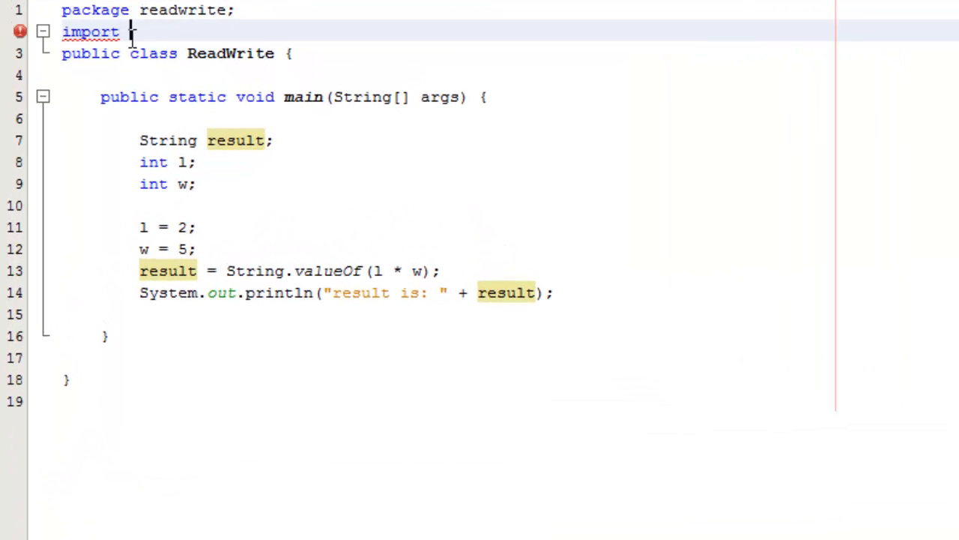
pyautogui.write('java')
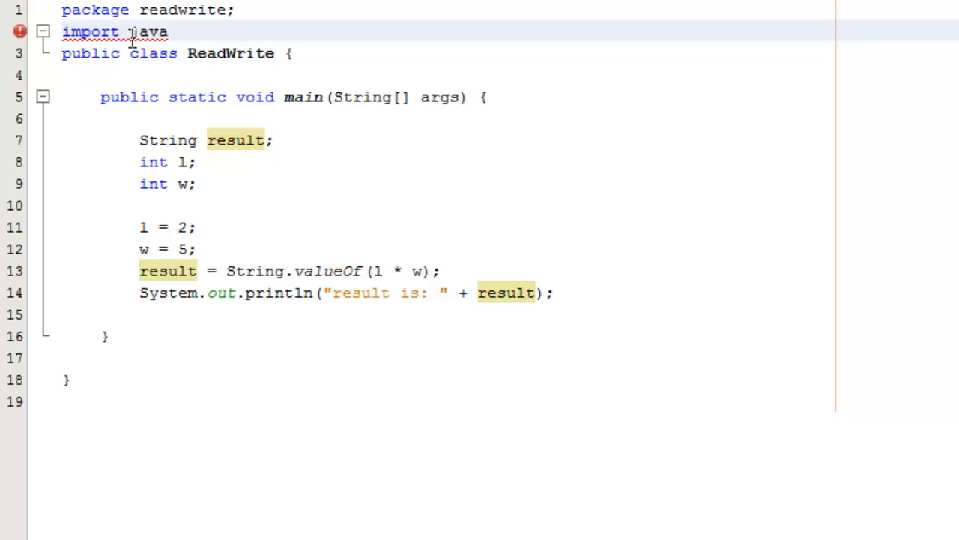
pyautogui.write('.io.')
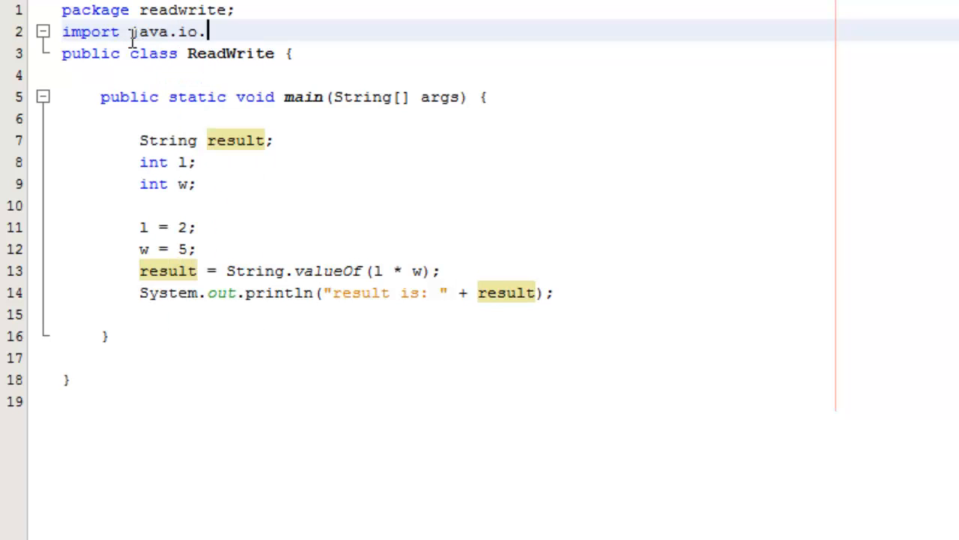
pyautogui.write('*;')
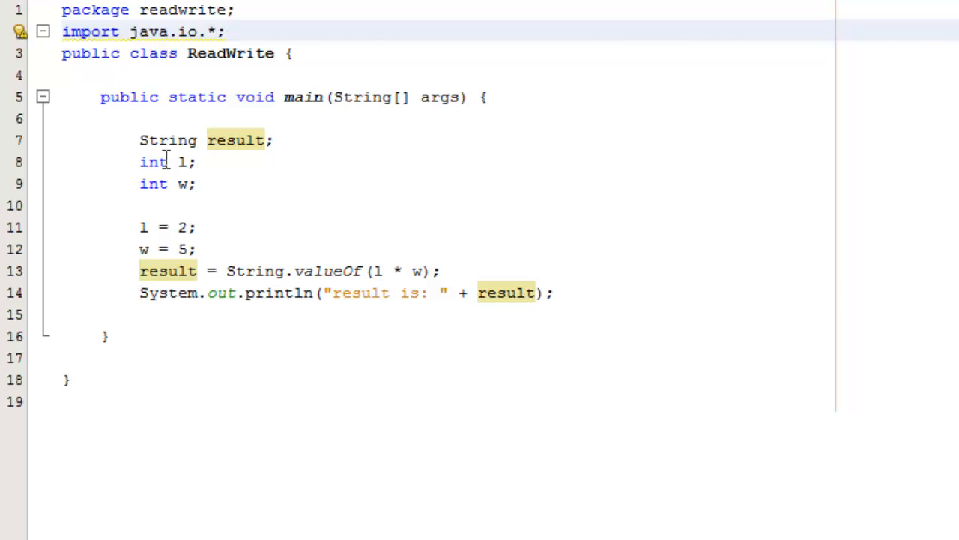
pyautogui.click(196, 183)
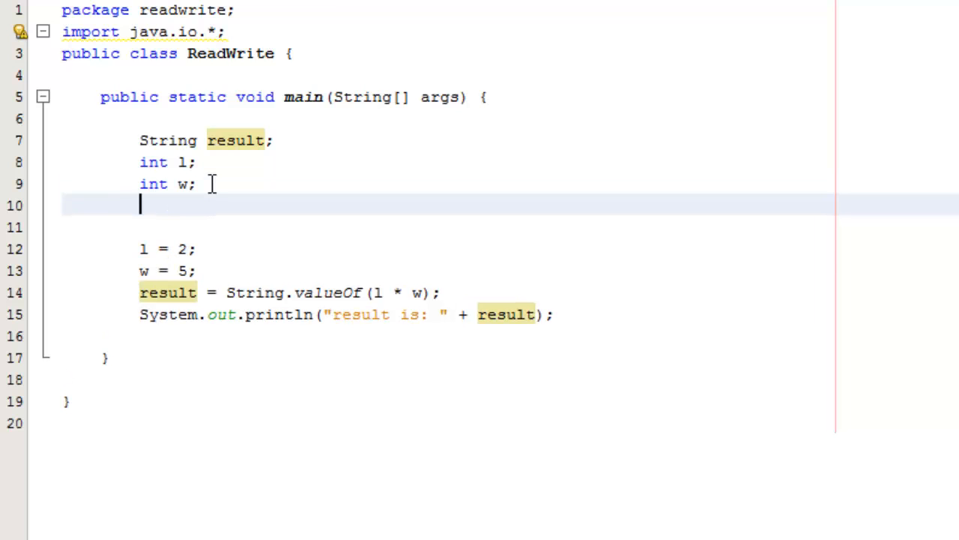
# - Declare BufferedReader br; after int w, with a new line beneath it
pyautogui.write('Buff')
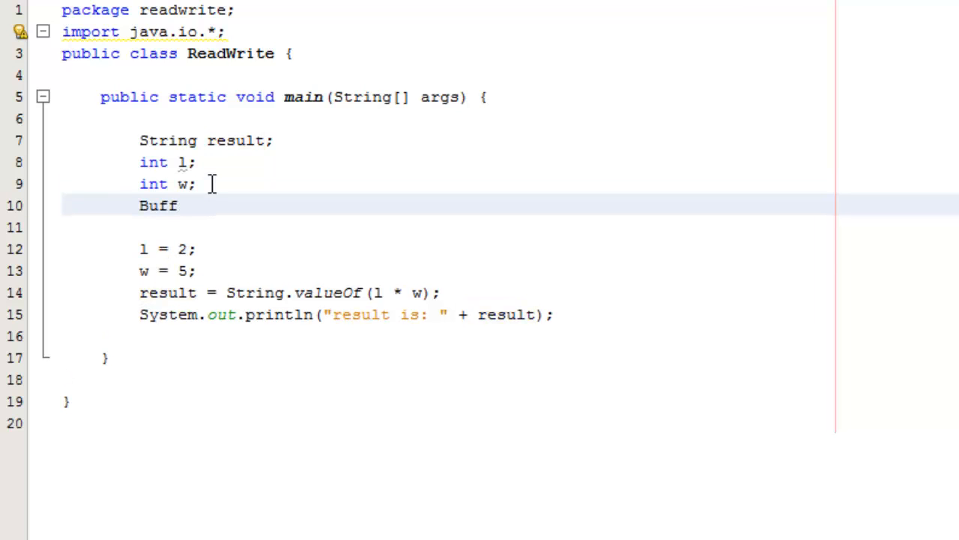
pyautogui.write('ered')
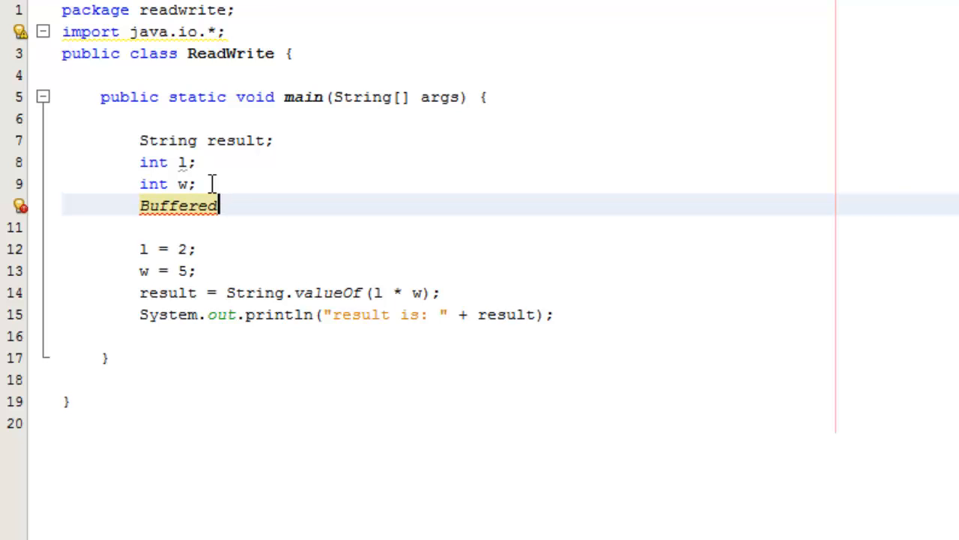
pyautogui.write('Reader')
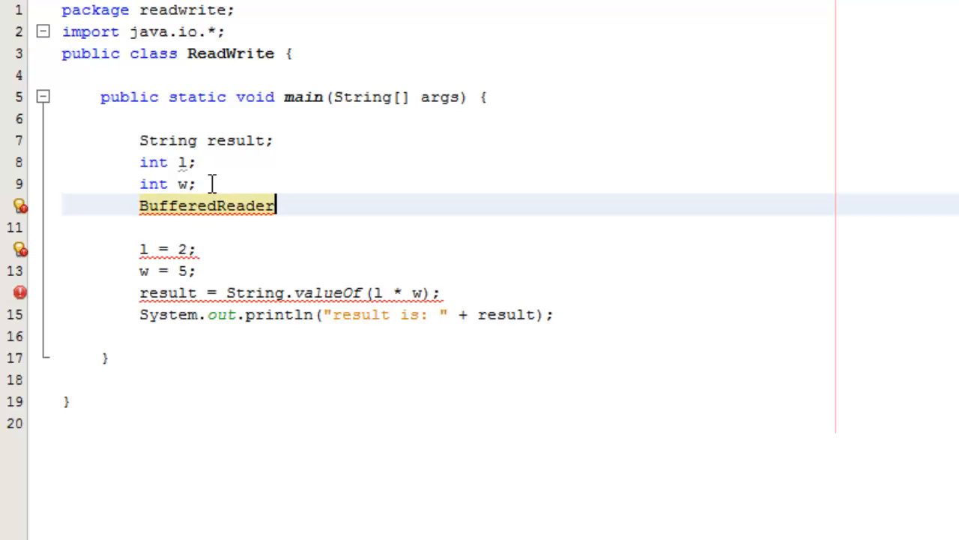
pyautogui.write('br')
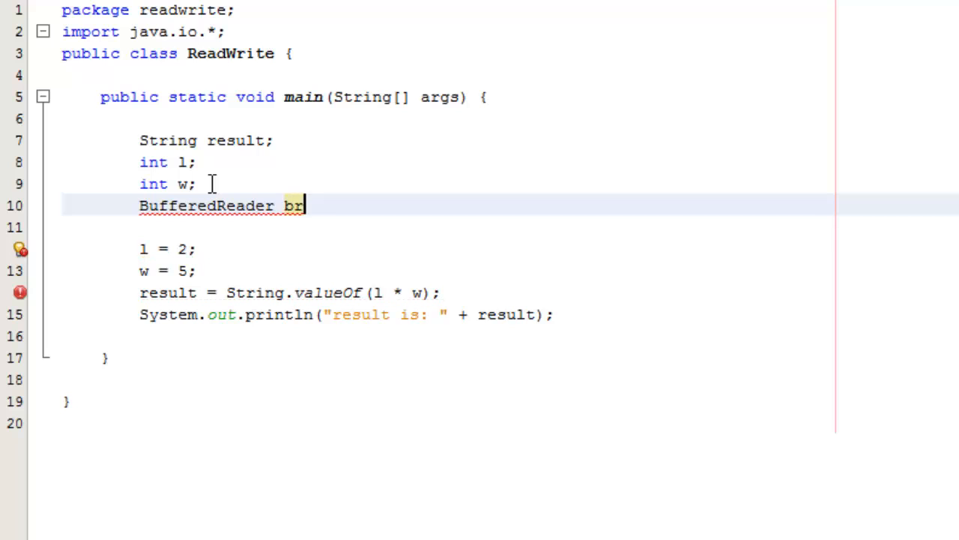
pyautogui.write(';')
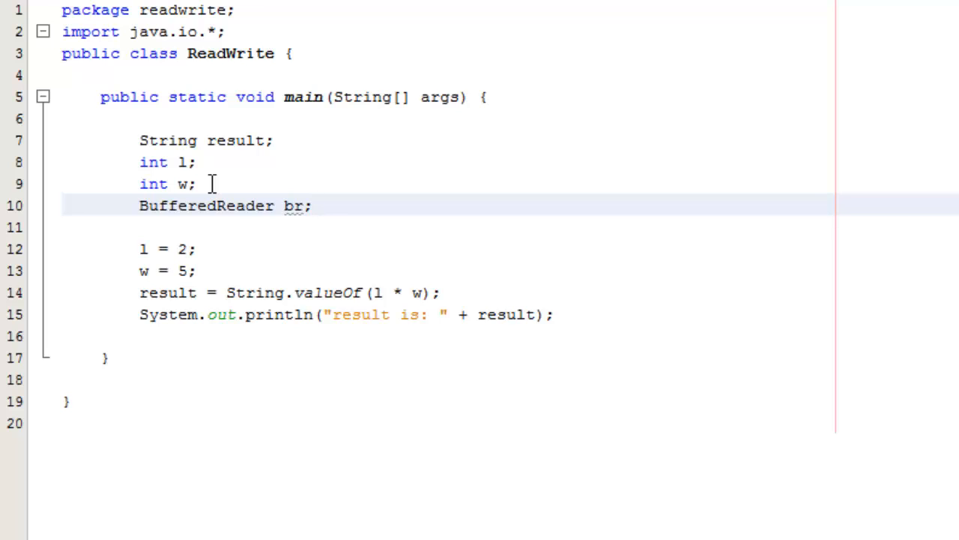
pyautogui.press('Return')
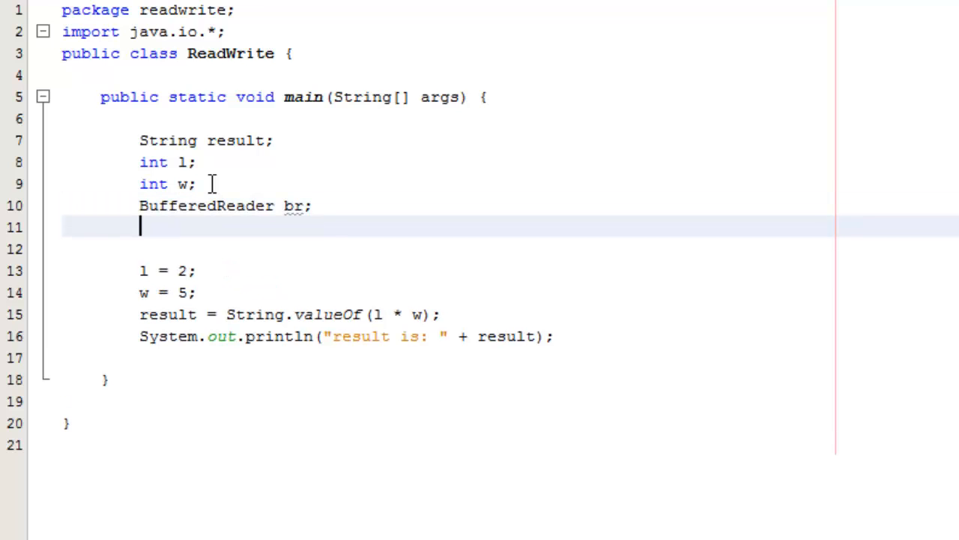
# - Assign br = new BufferedReader(new InputStreamReader(System.in)); on its own line
pyautogui.write('br')
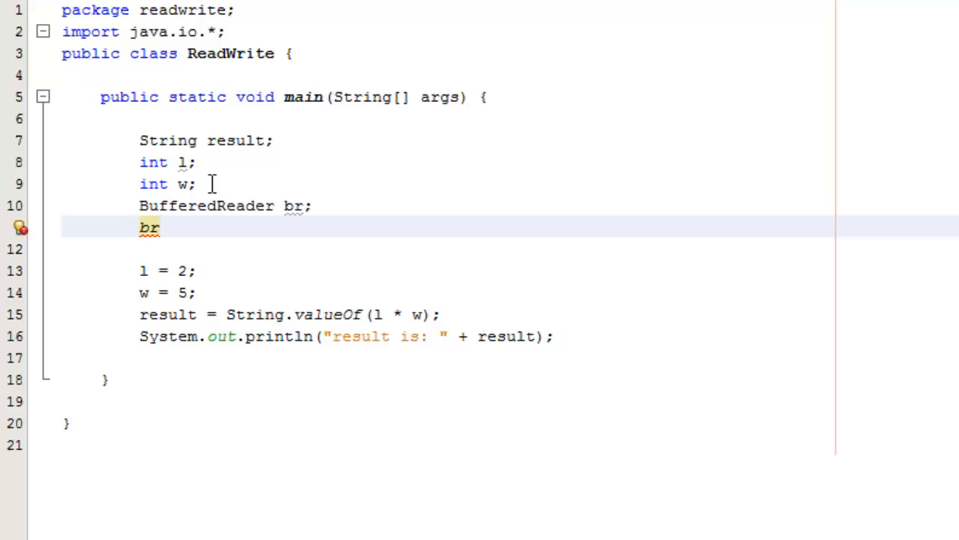
pyautogui.write('= ne')
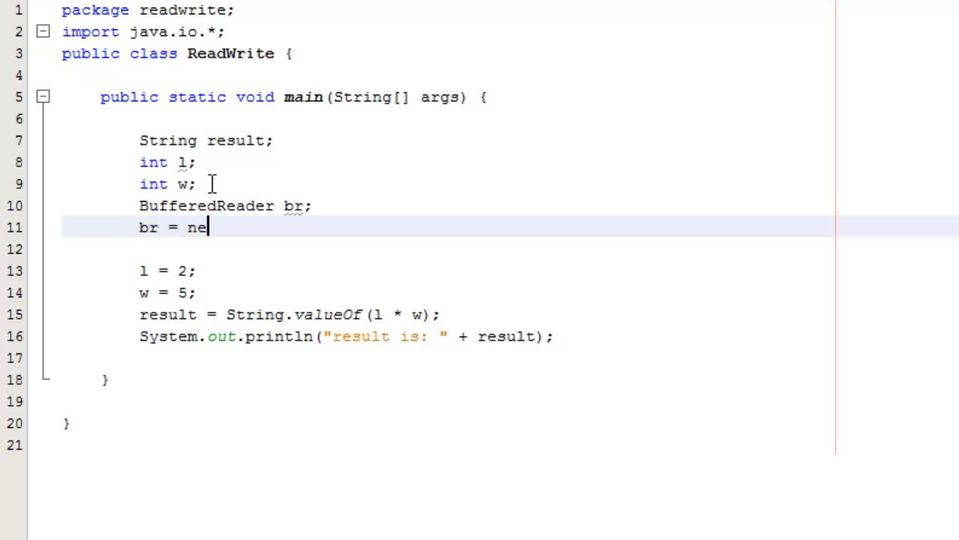
pyautogui.write('w')
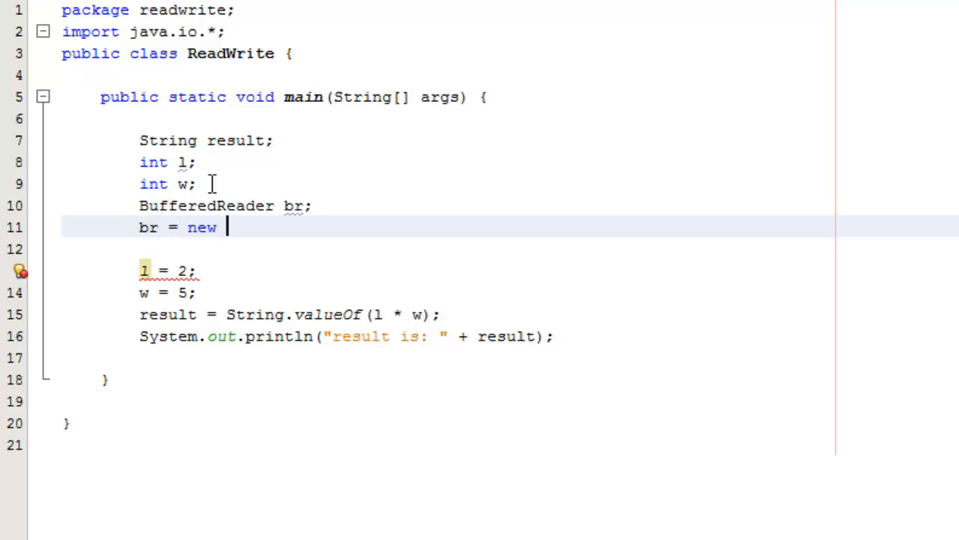
pyautogui.write('BufferedR')
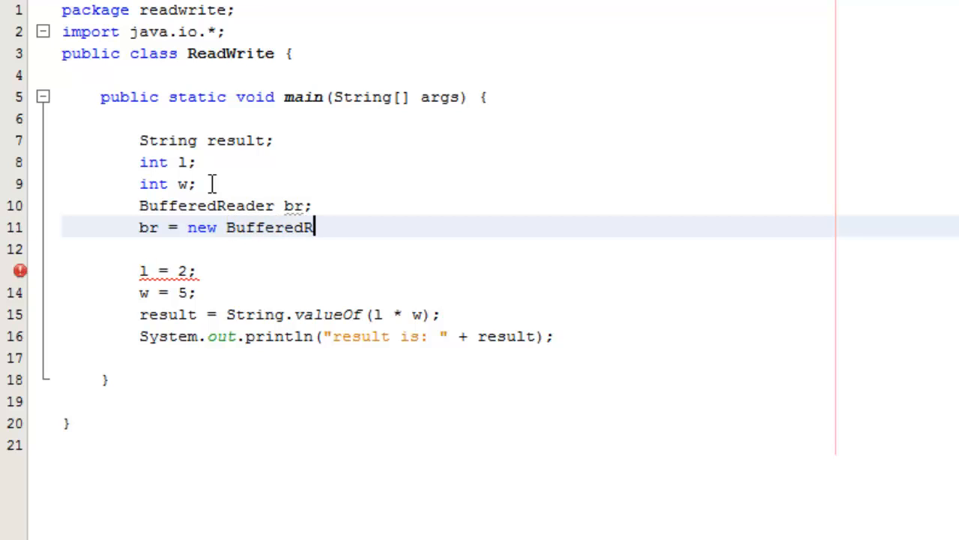
pyautogui.write('eader()')
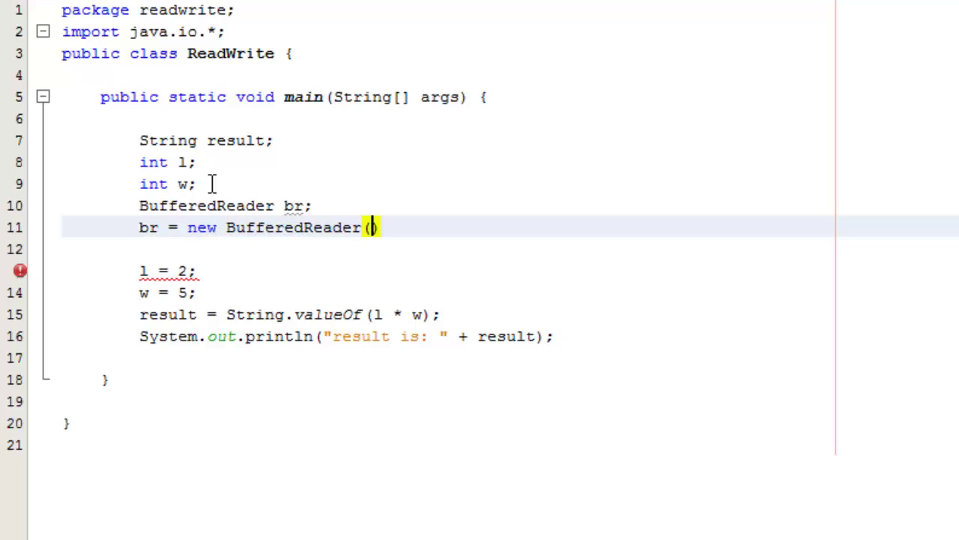
pyautogui.write('new InputSt')
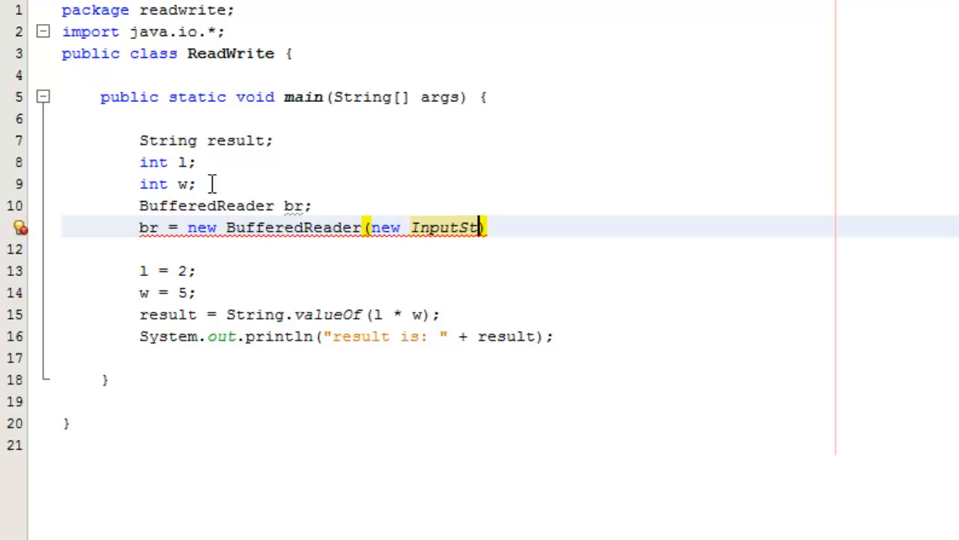
pyautogui.write('ream')
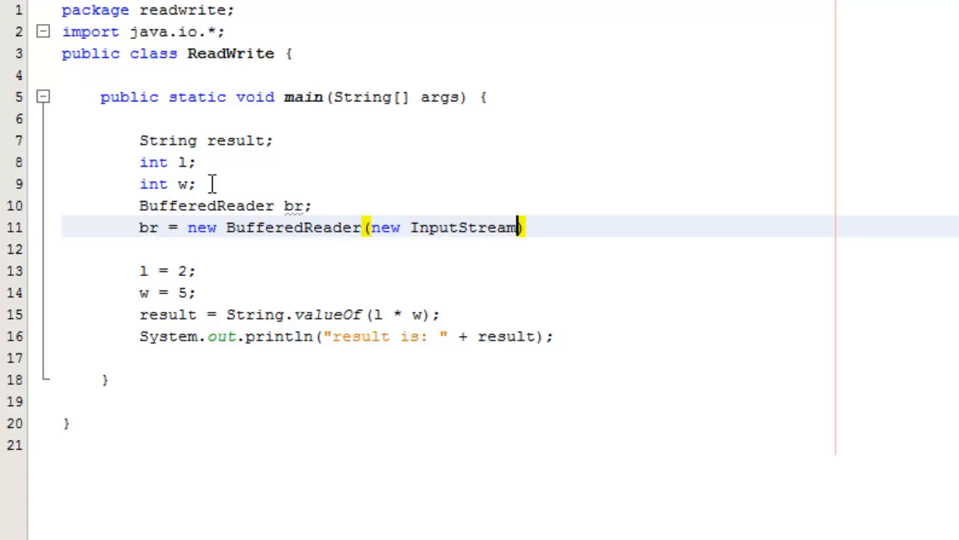
pyautogui.write('Read')
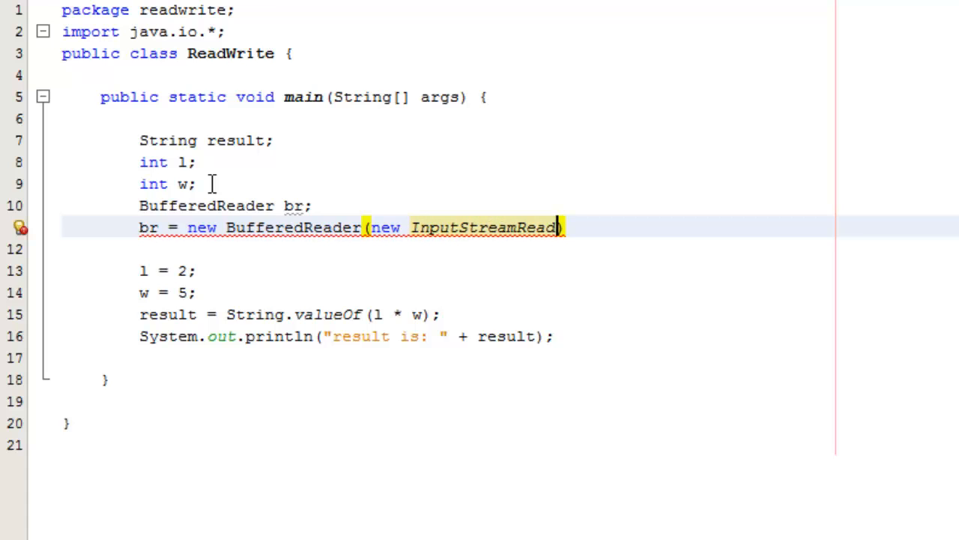
pyautogui.write('er)')
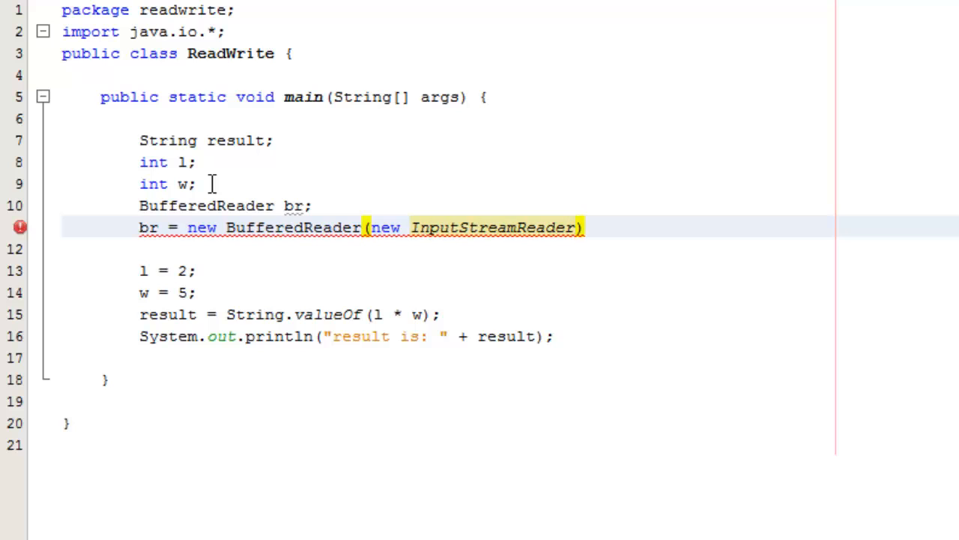
pyautogui.write('(System')
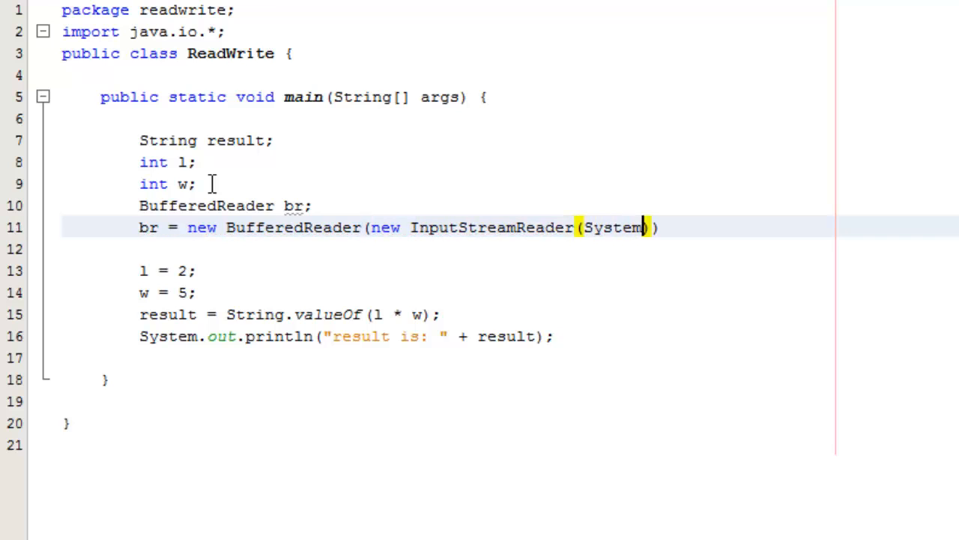
pyautogui.write('.in)')
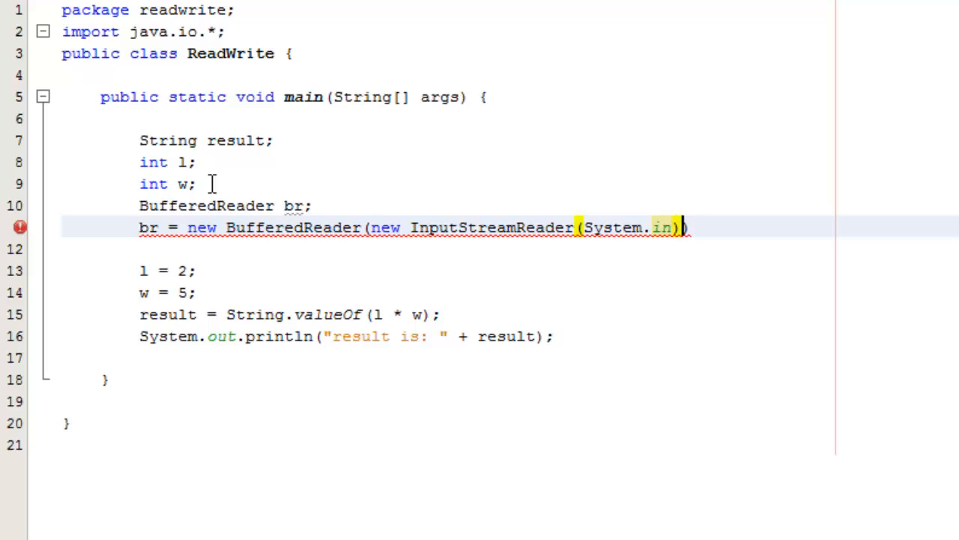
pyautogui.write(';')
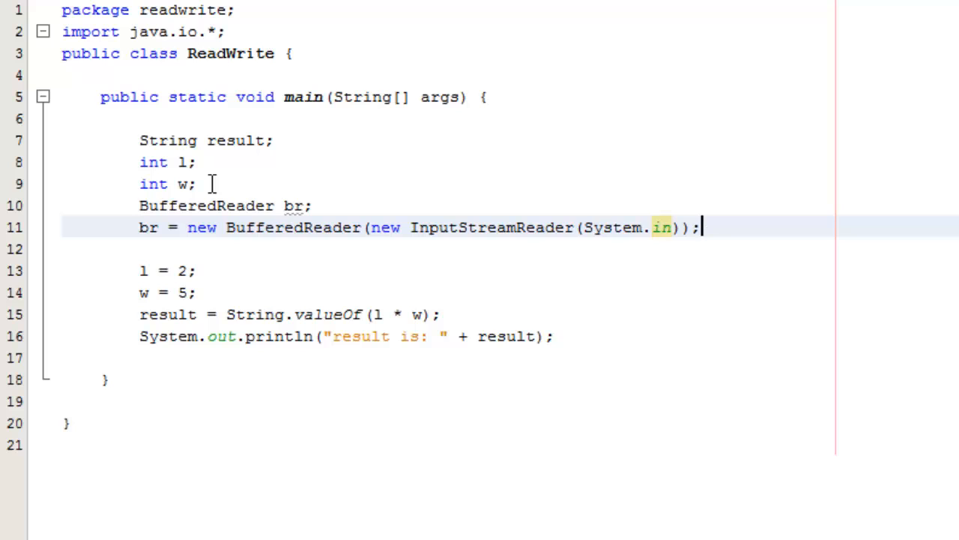
pyautogui.press('Return')
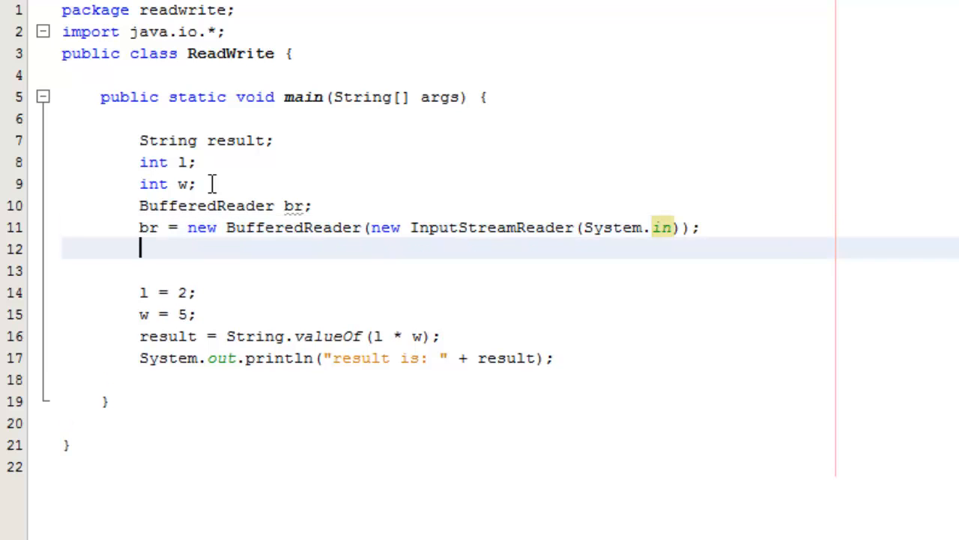
# - Add a System.out.println prompt reading "Enter the length"
pyautogui.write('sout')
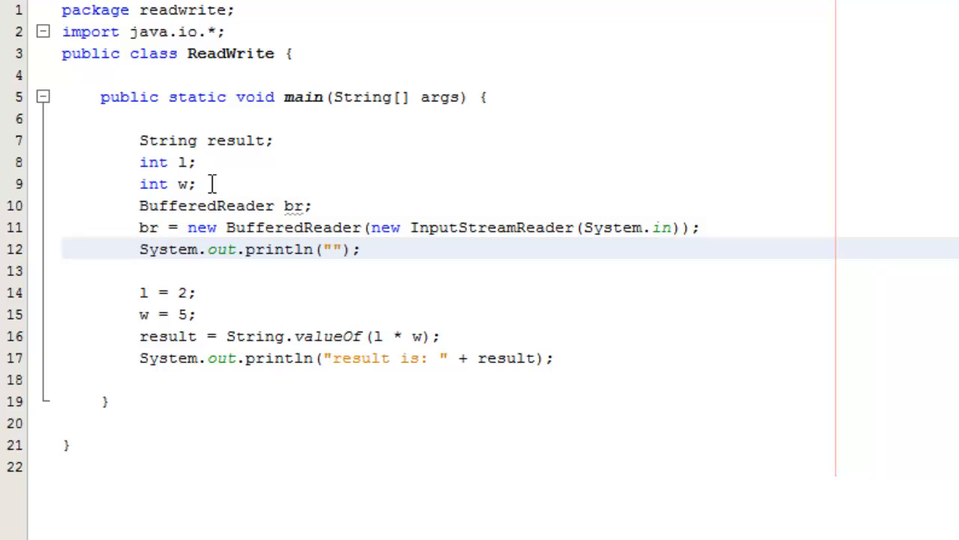
pyautogui.write('Ent')
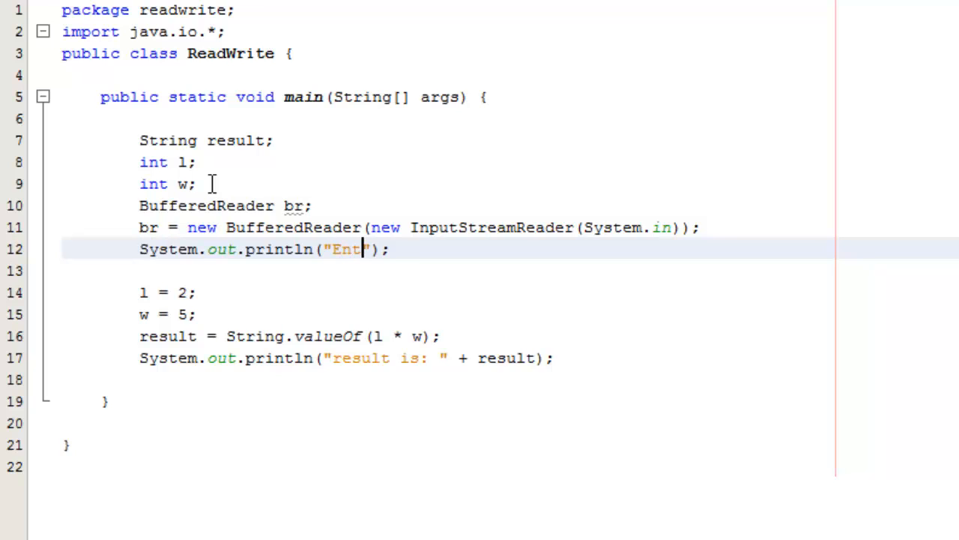
pyautogui.write('er the le')
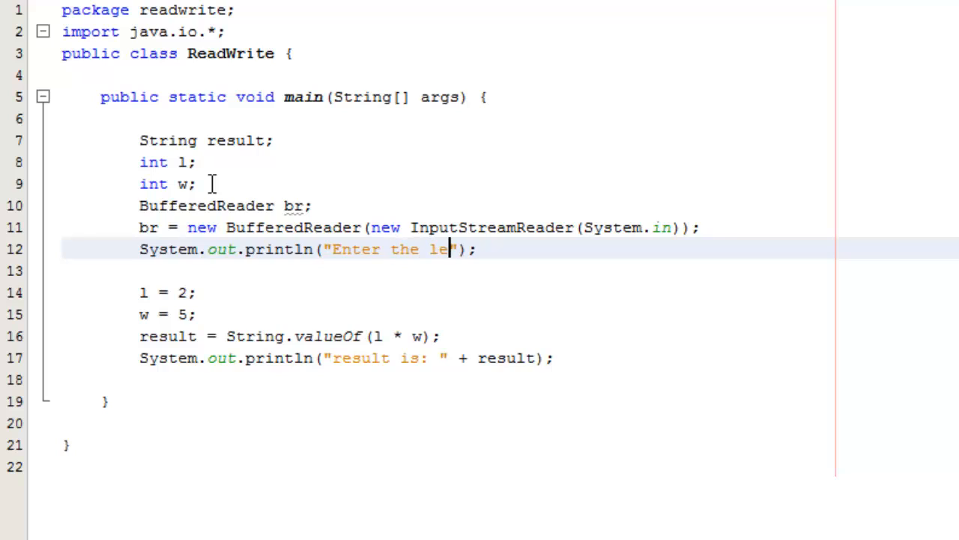
pyautogui.write('ngth')
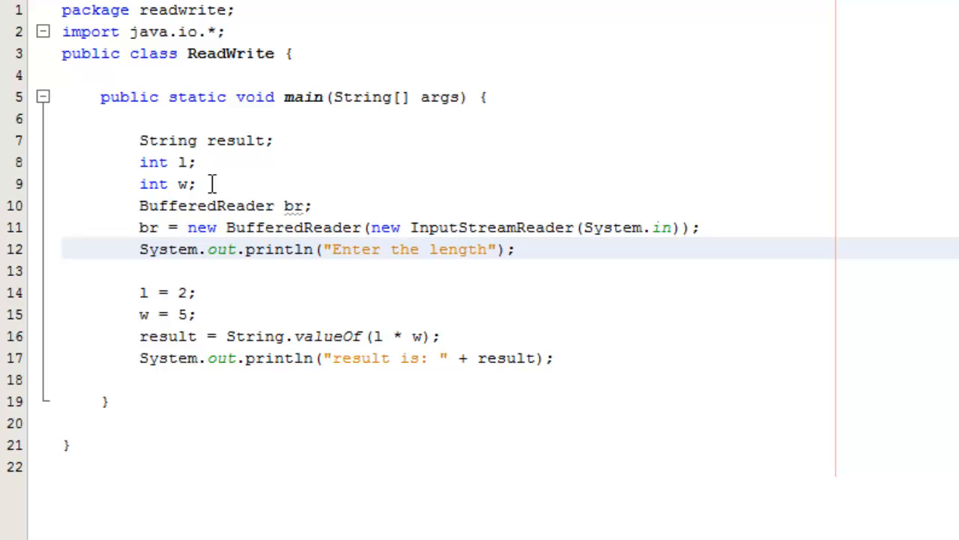
pyautogui.click(487, 249)
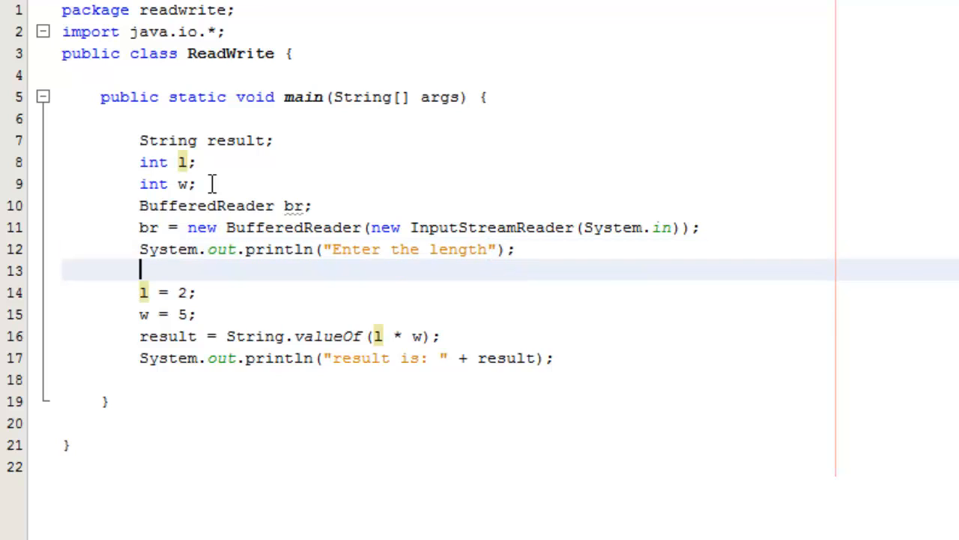
# - Declare String variables sl and sw after int w
pyautogui.click(196, 183)
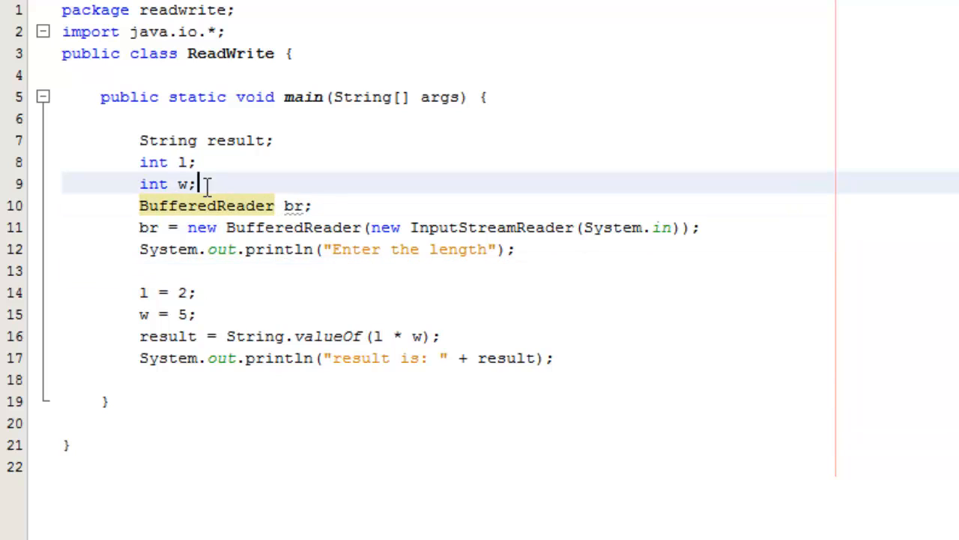
pyautogui.write('S')
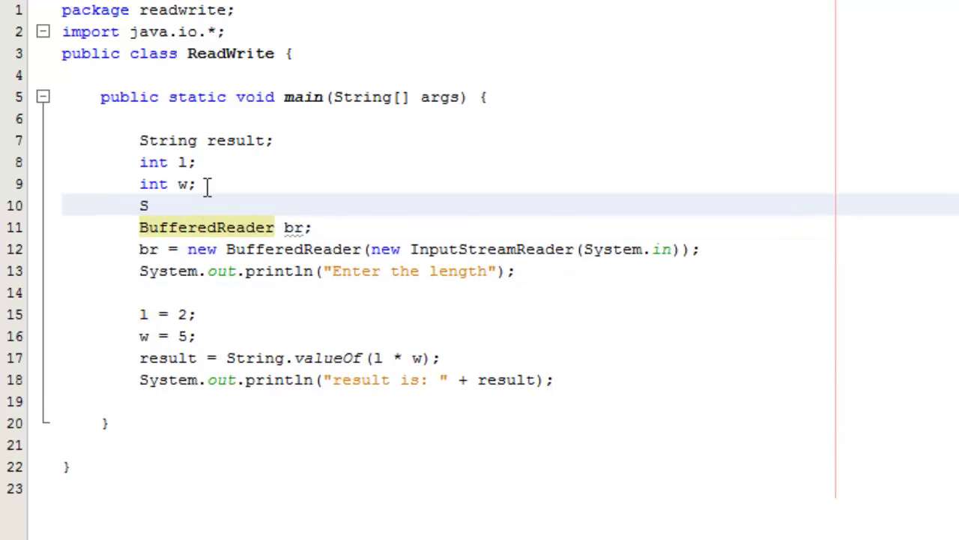
pyautogui.write('tring')
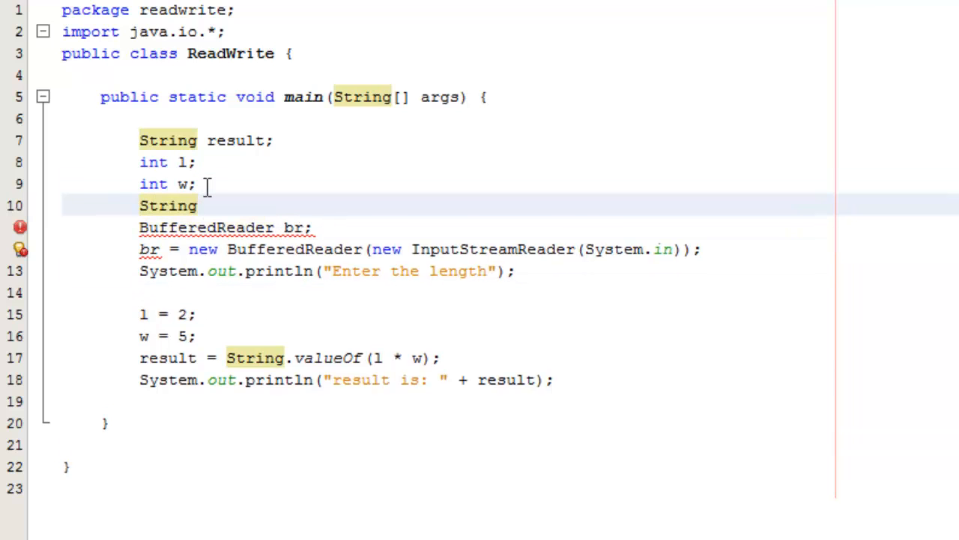
pyautogui.write('s')
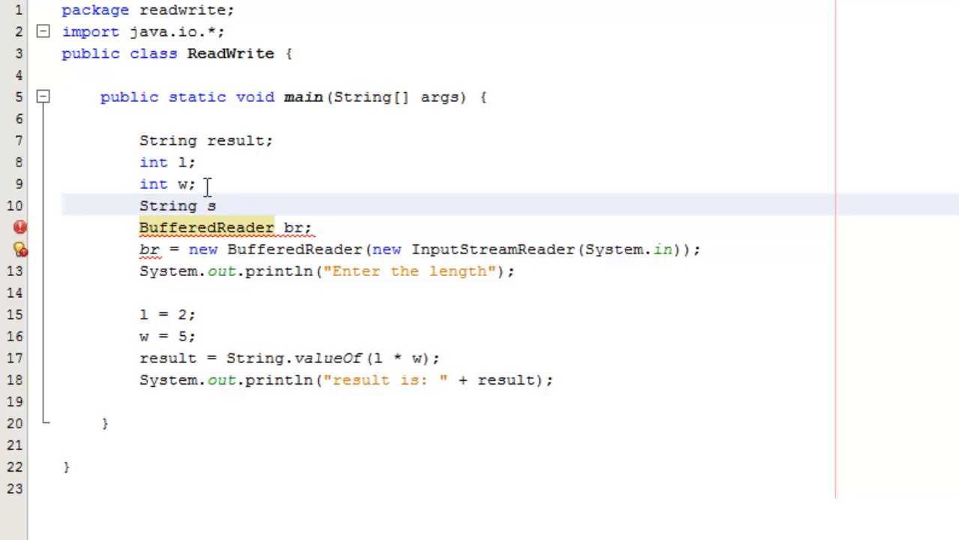
pyautogui.write('l;')
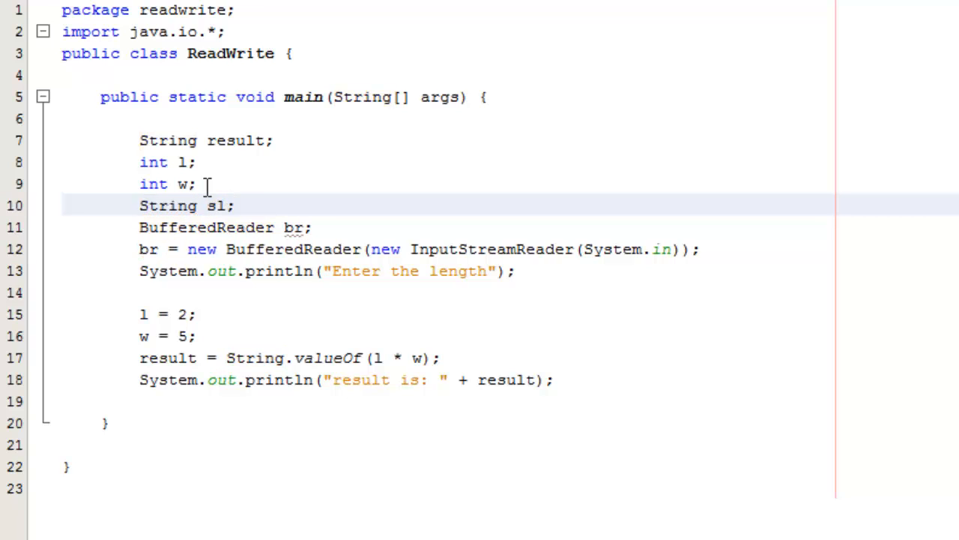
pyautogui.write('String')
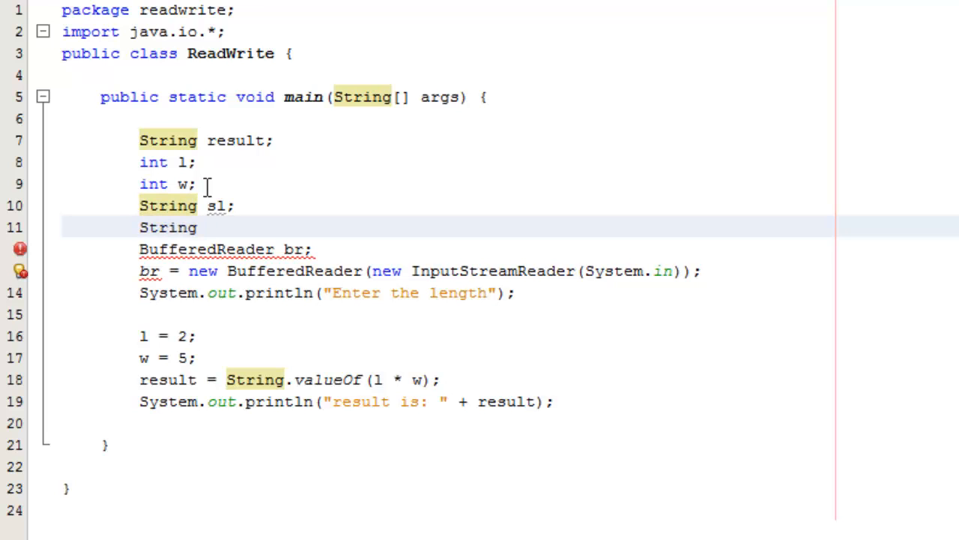
pyautogui.write('sw')
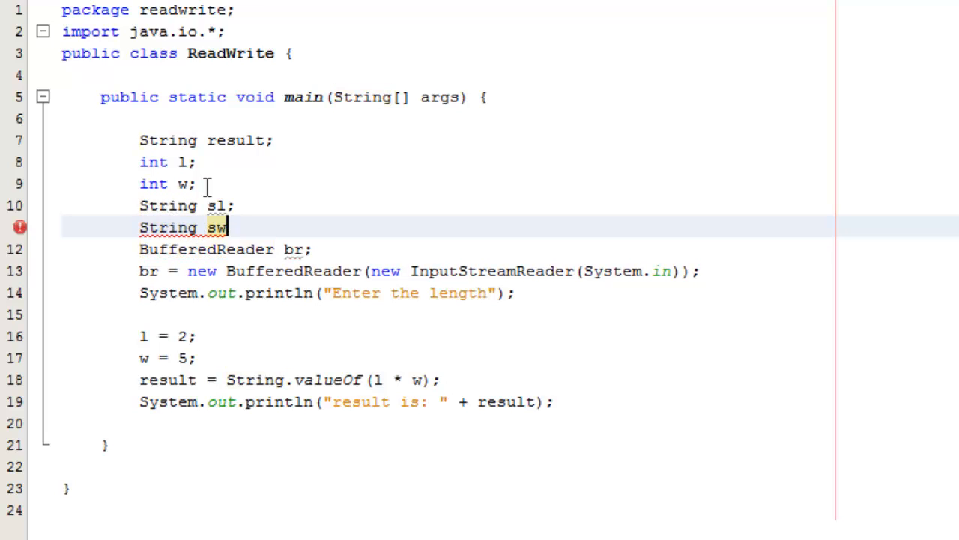
pyautogui.write(';')
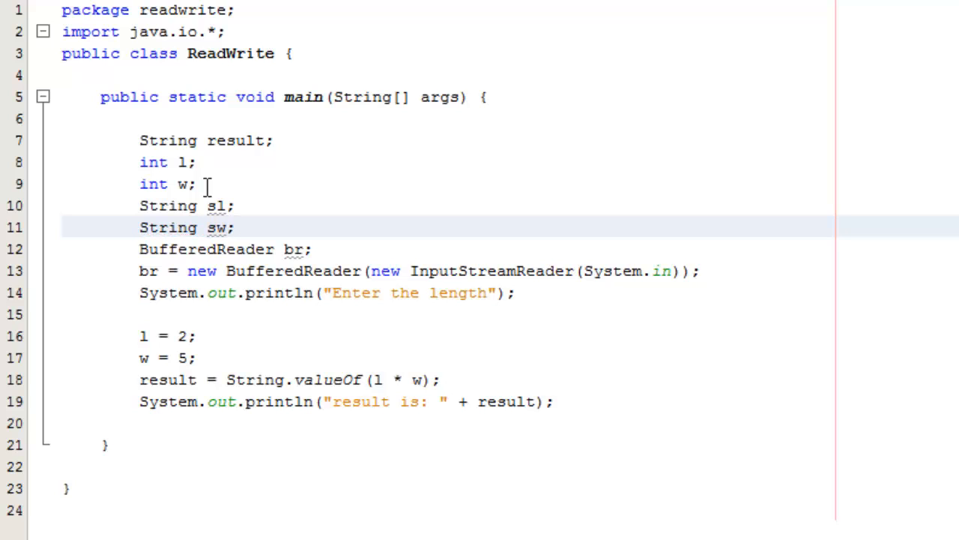
pyautogui.click(237, 228)
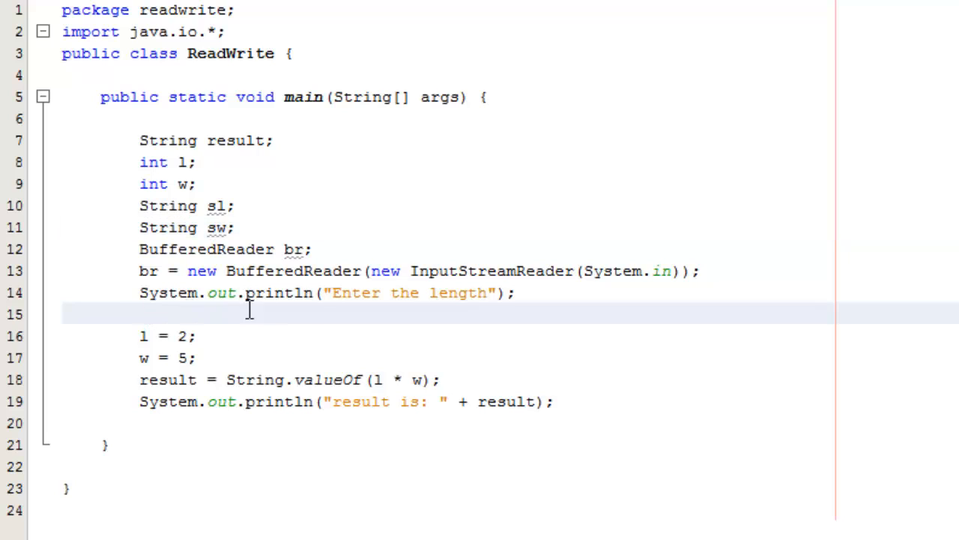
pyautogui.moveTo(324, 326)
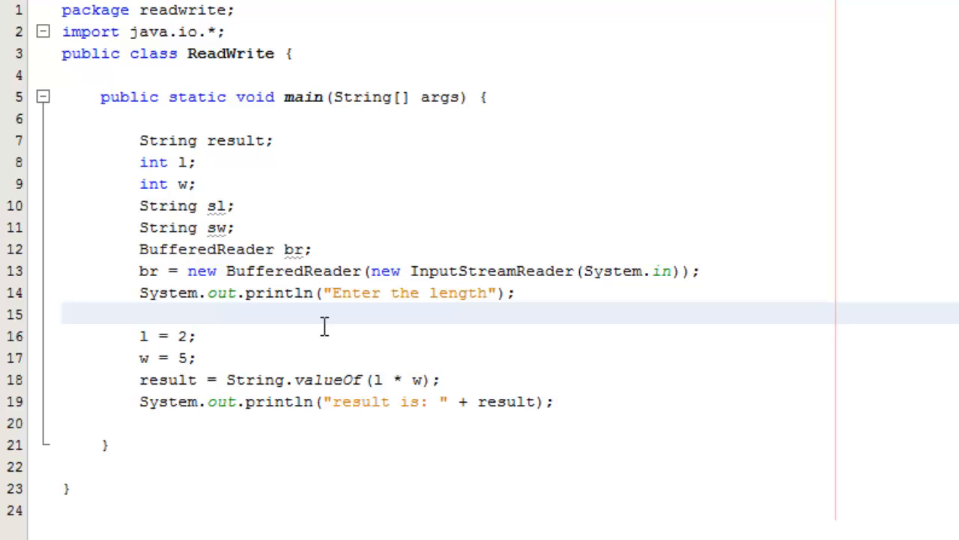
# - Wrap sl = br.readLine(); in a try block catching IOException
pyautogui.write('t')
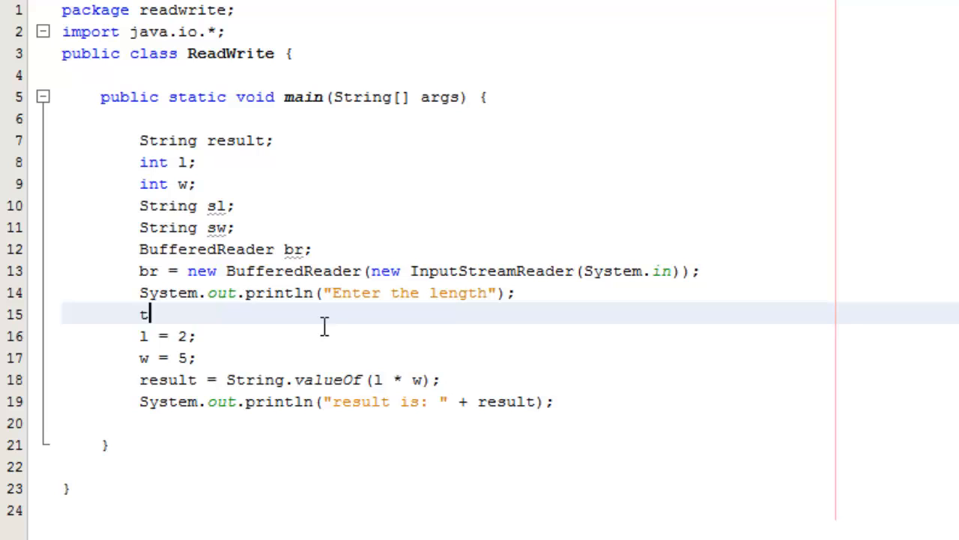
pyautogui.write('rycatc')
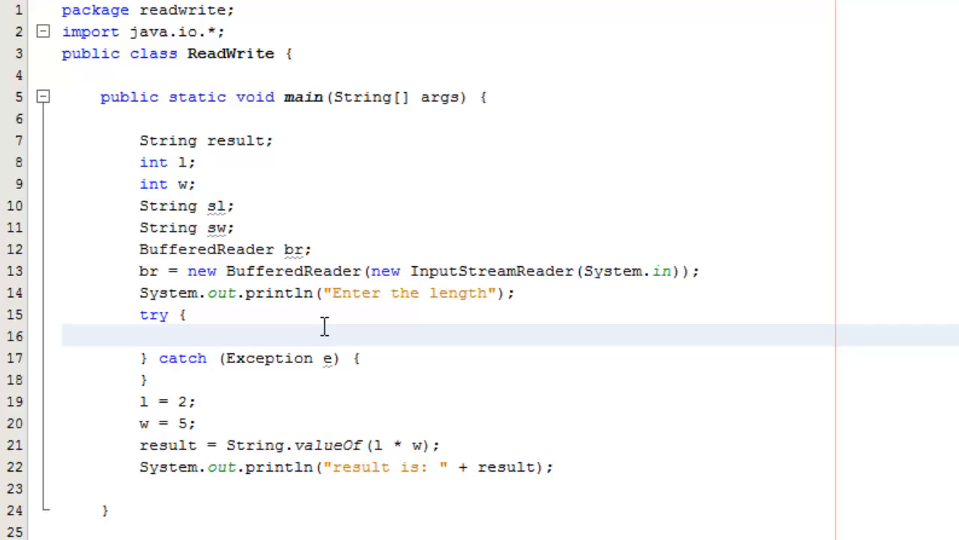
pyautogui.write('sl')
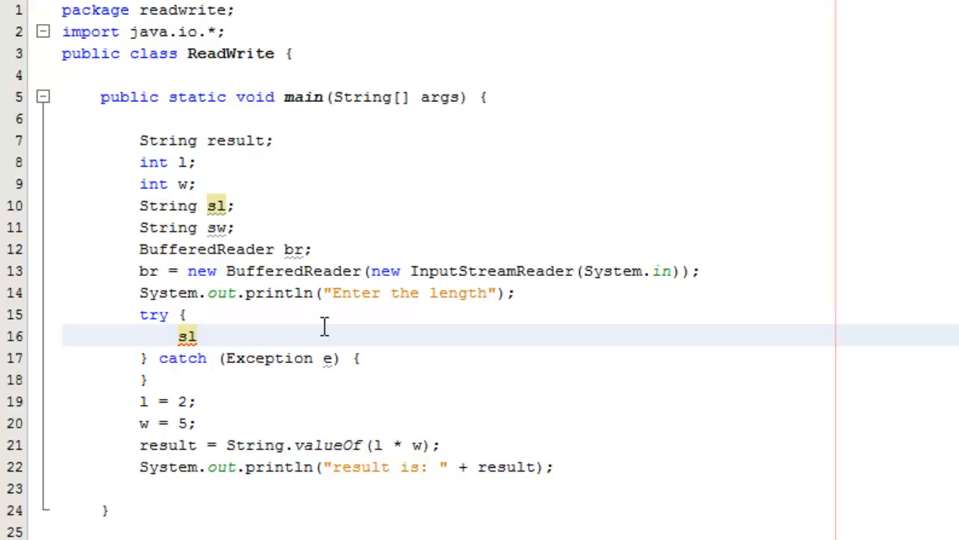
pyautogui.write('=')
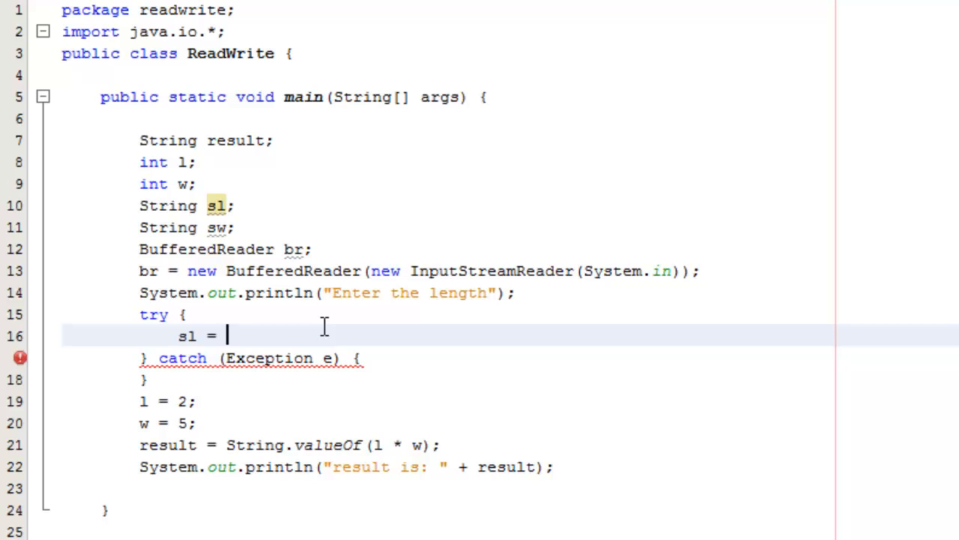
pyautogui.write('br.r')
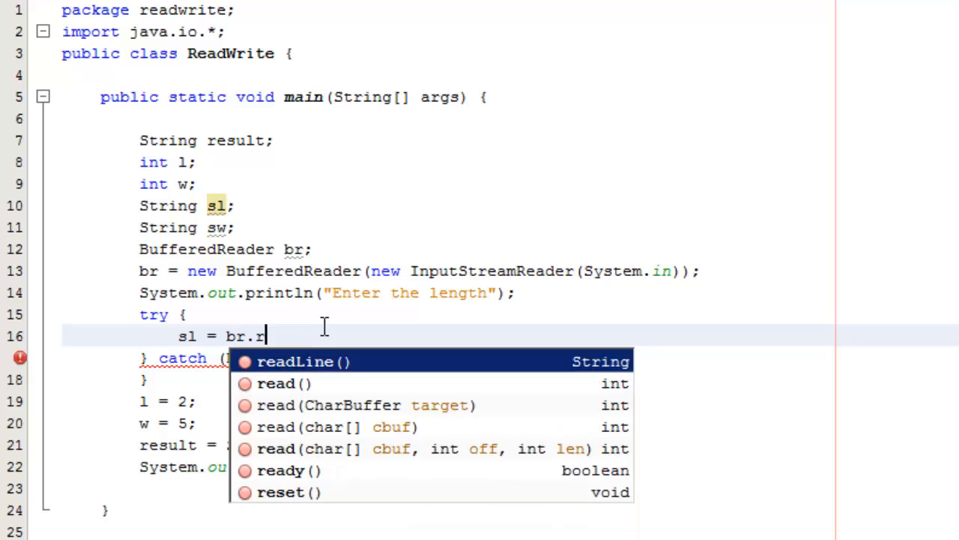
pyautogui.click(294, 362)
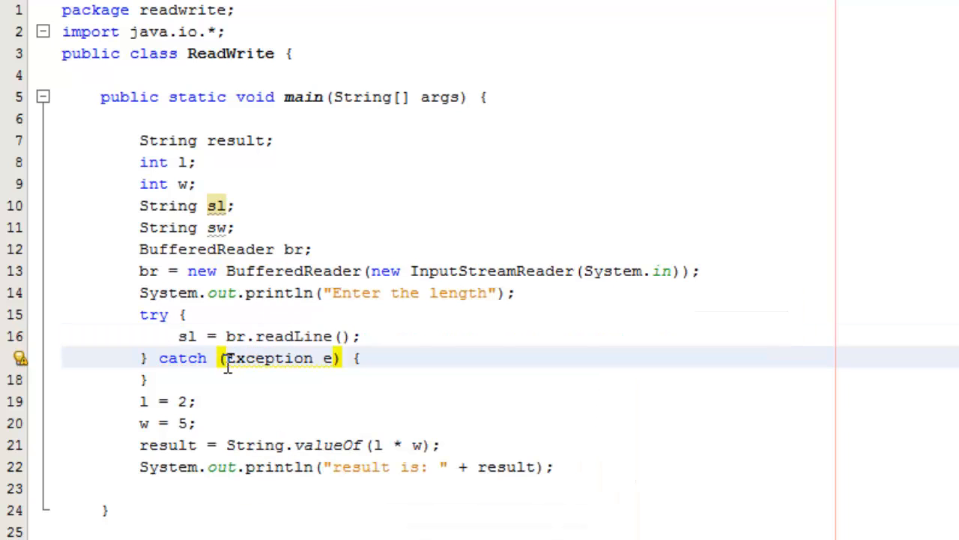
pyautogui.write('IO')
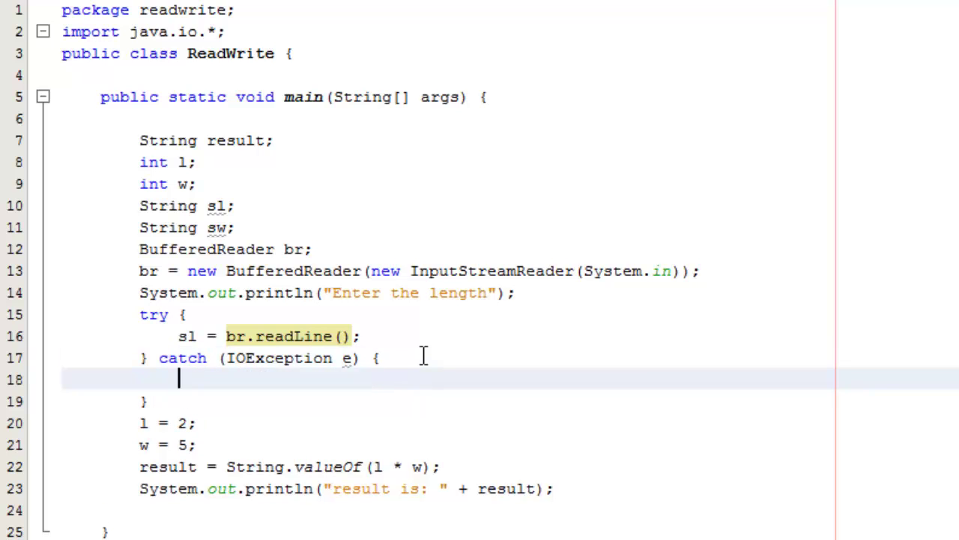
# - Print "Error in input" inside the catch block via the sout shortcut
pyautogui.write('sout')
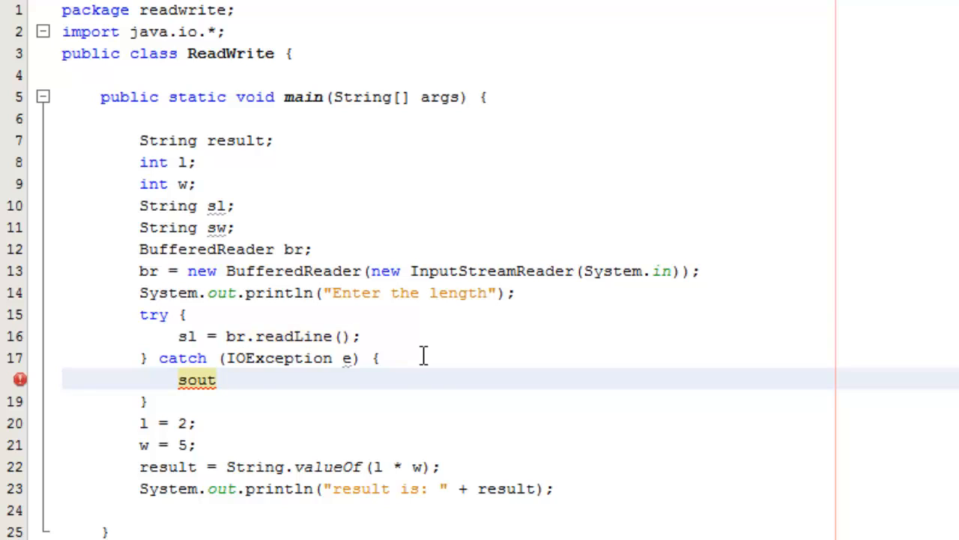
pyautogui.press('Tab')
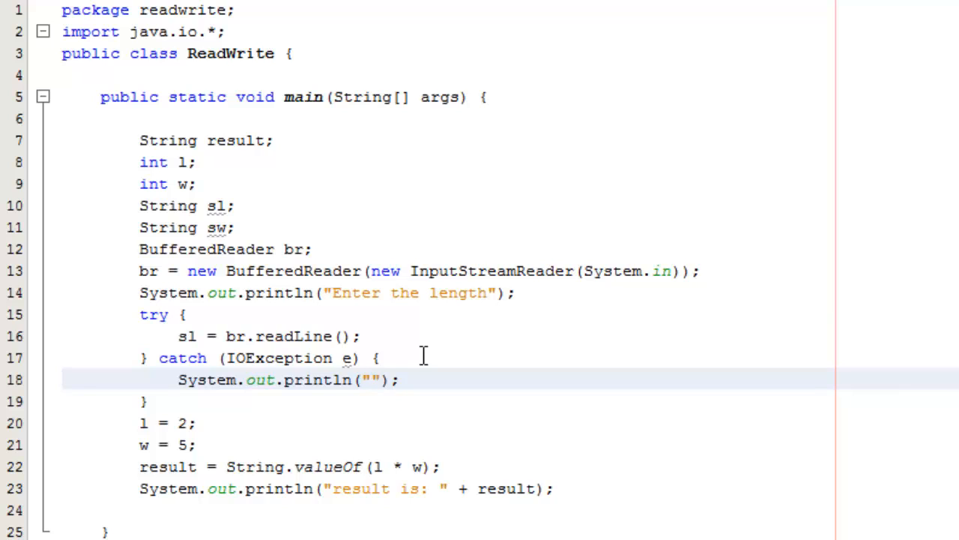
pyautogui.write('Eror')
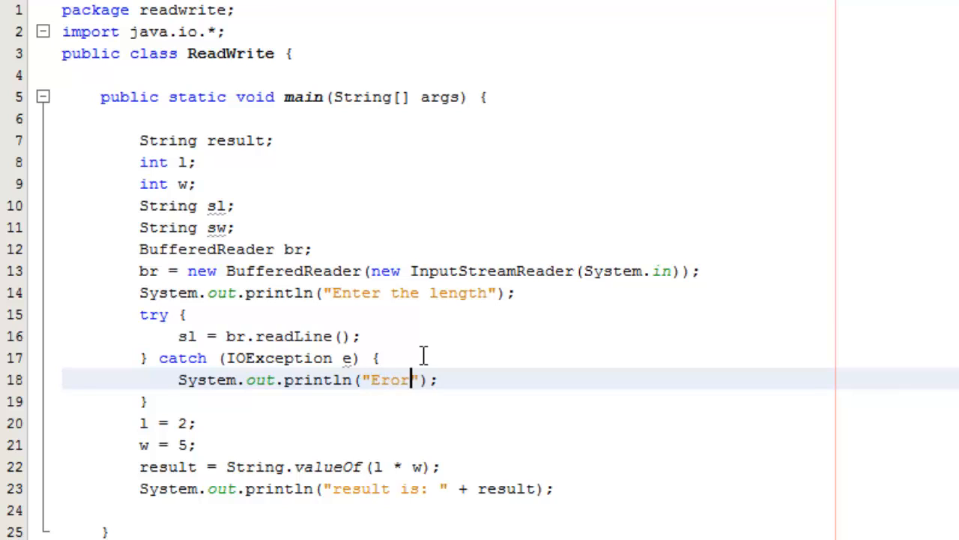
pyautogui.write('r')
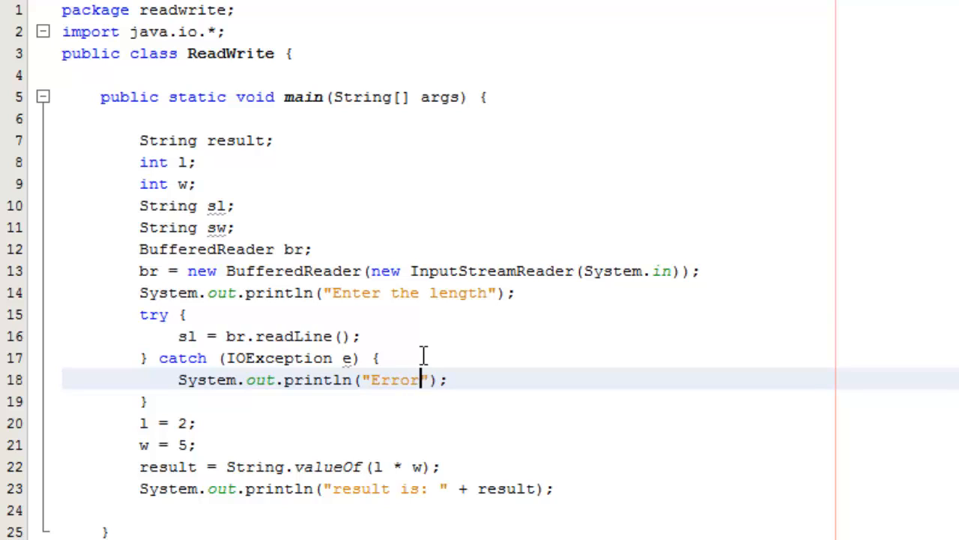
pyautogui.write('in inp')
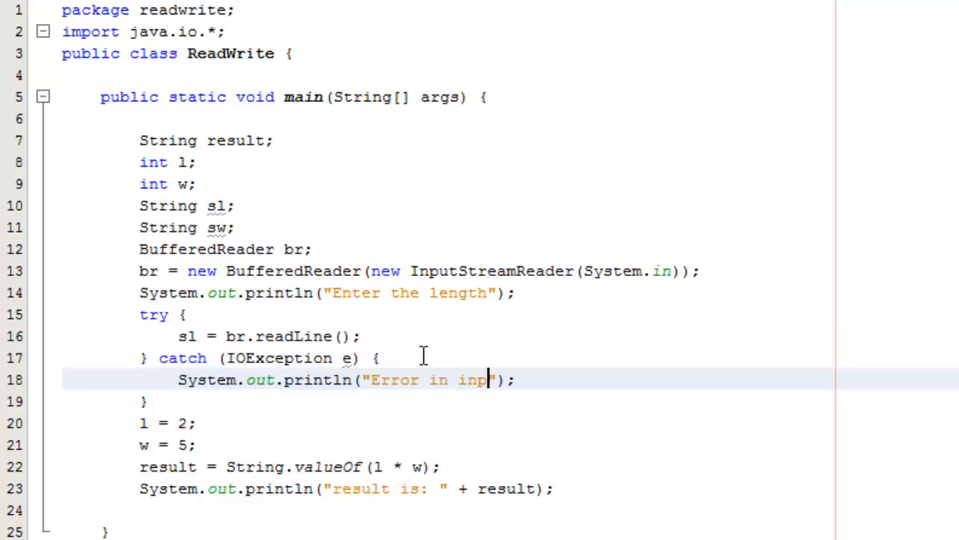
pyautogui.write('ut')
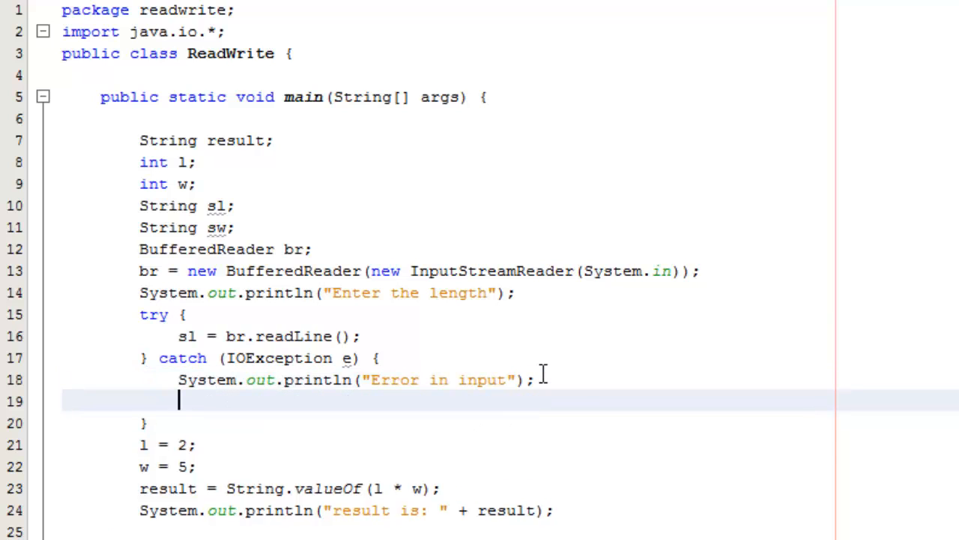
# - End the program in the catch block with System.exit(2);
pyautogui.write('System.e')
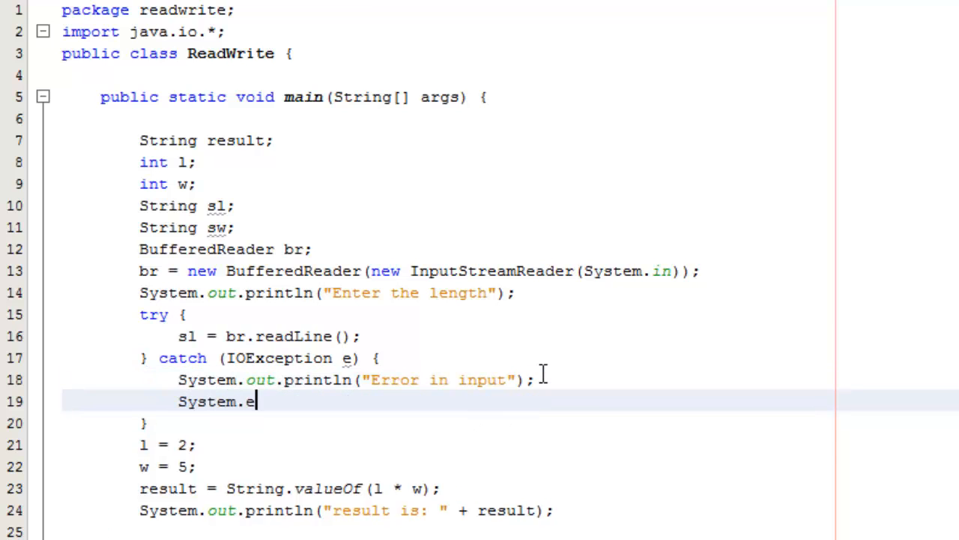
pyautogui.write('xi')
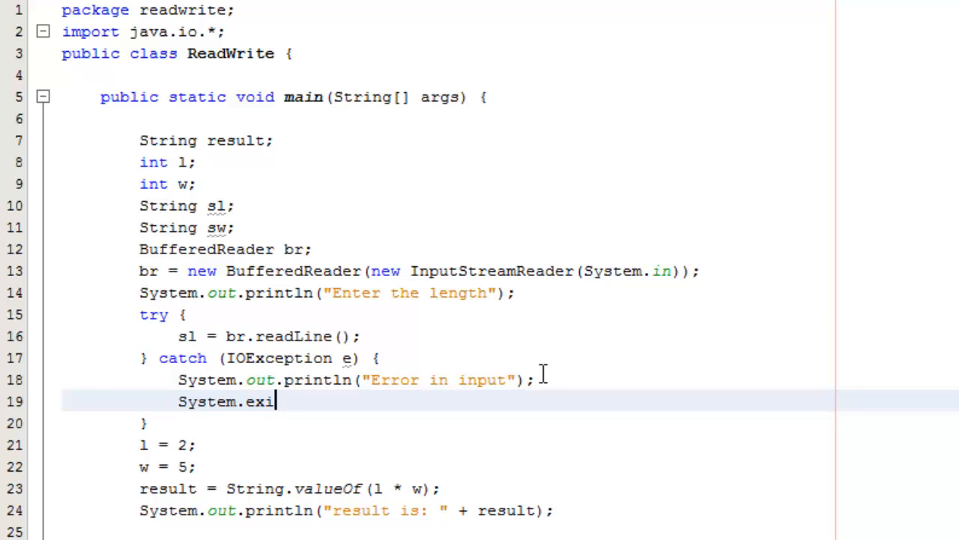
pyautogui.write('t')
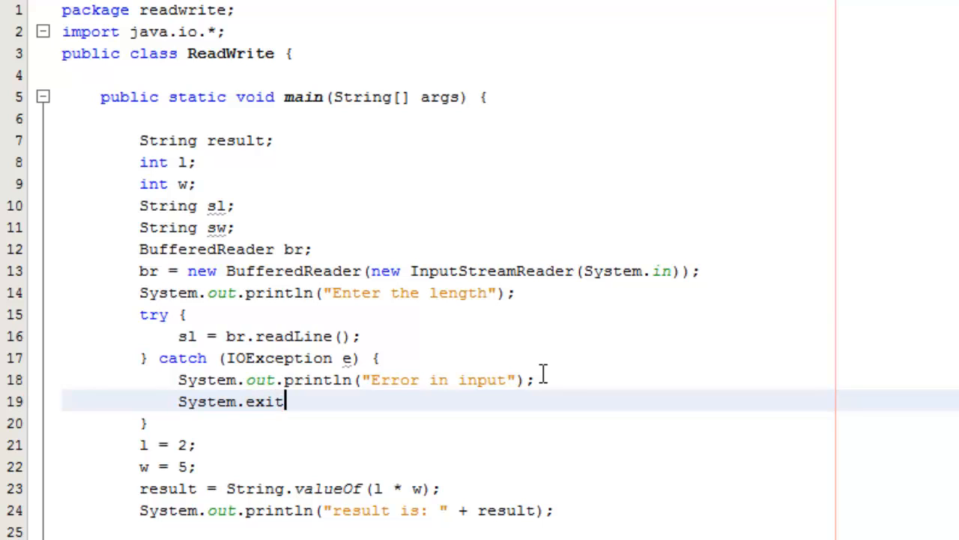
pyautogui.write('(')
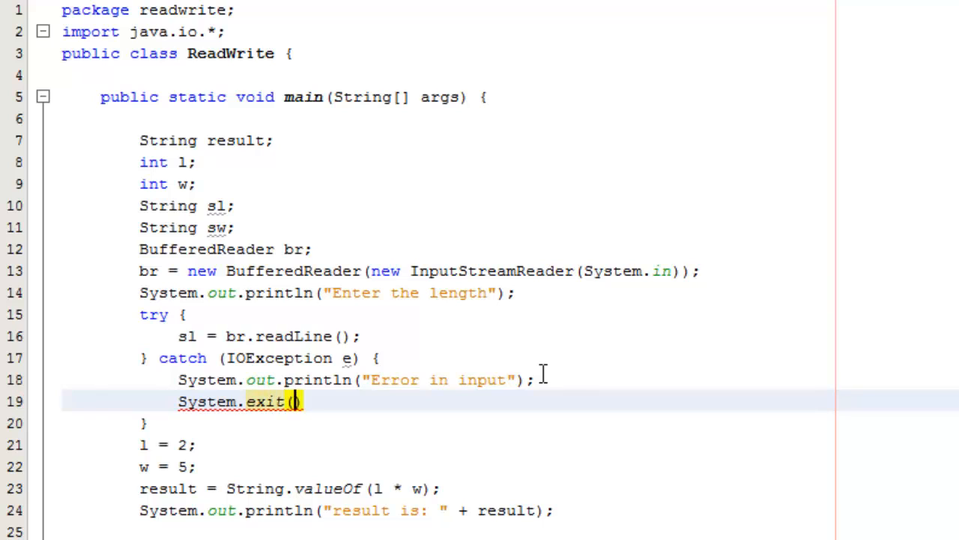
pyautogui.write('2)')
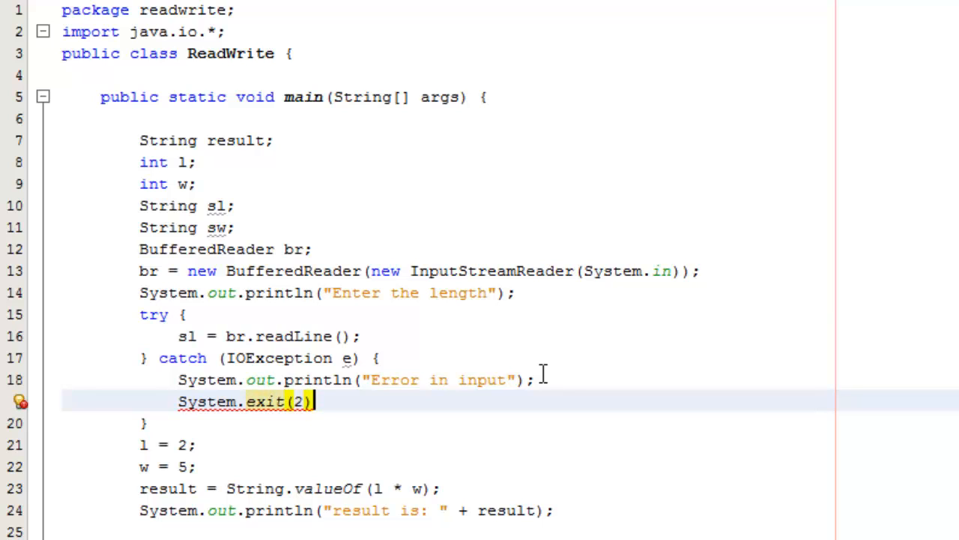
pyautogui.write(';')
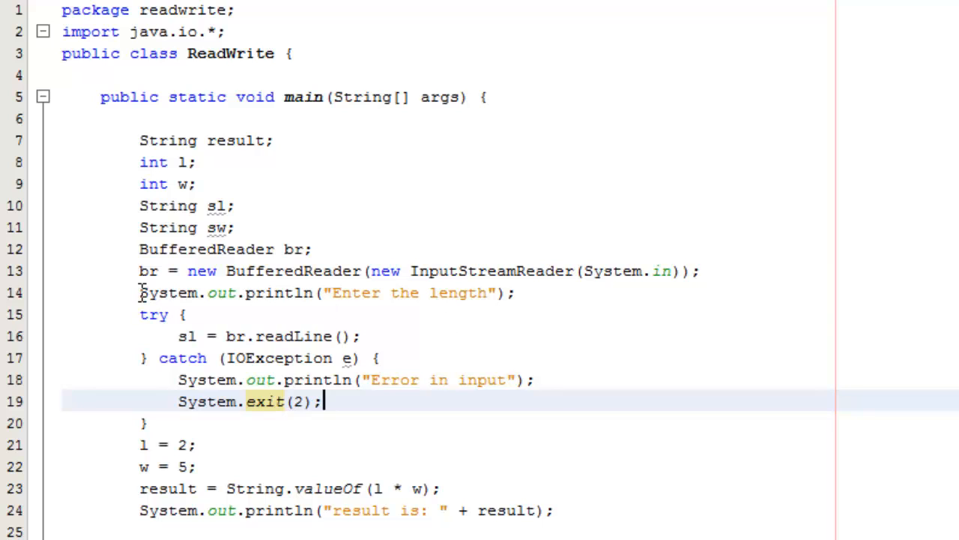
# - Duplicate the length prompt-and-read block and change its prompt to "Enter the width"
pyautogui.moveTo(138, 292); pyautogui.dragTo(177, 402)
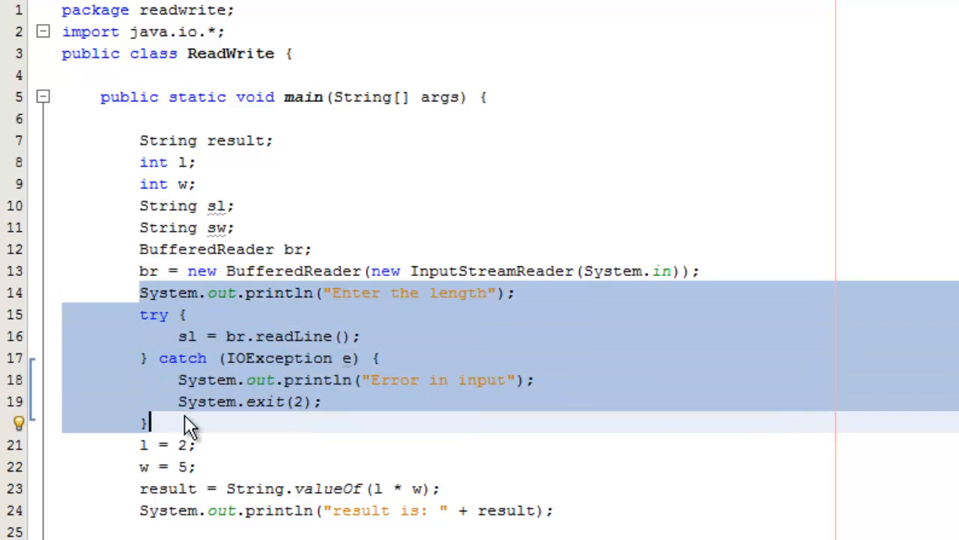
pyautogui.press('Return')
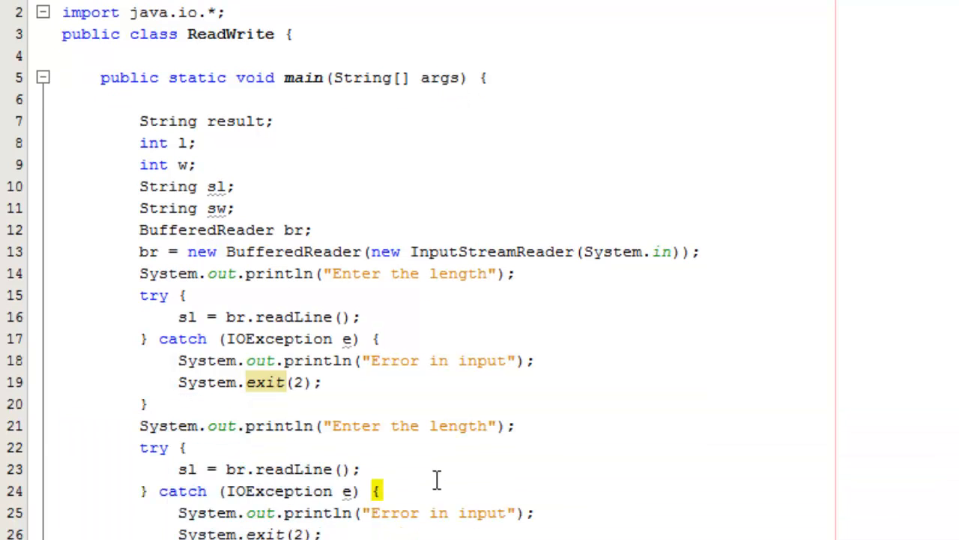
pyautogui.doubleClick(459, 426)
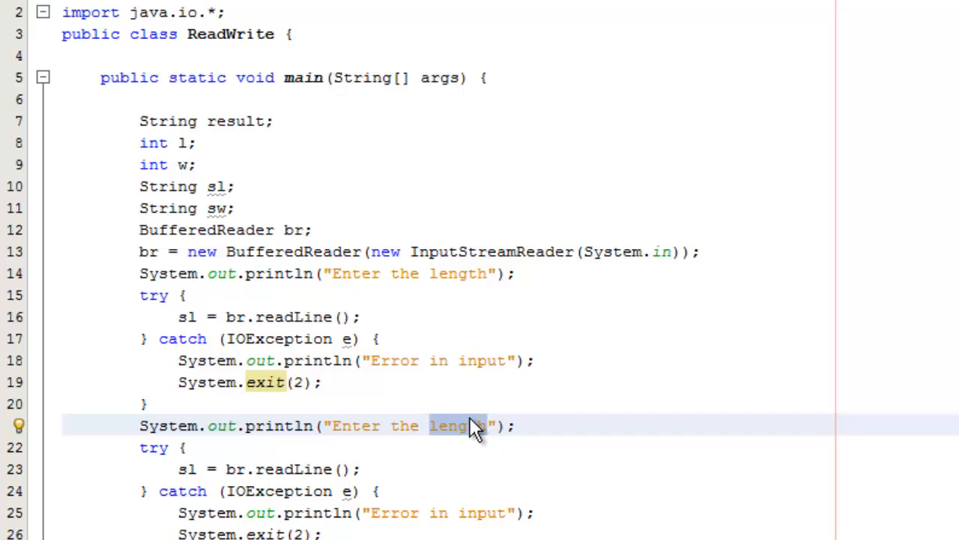
pyautogui.write('width')
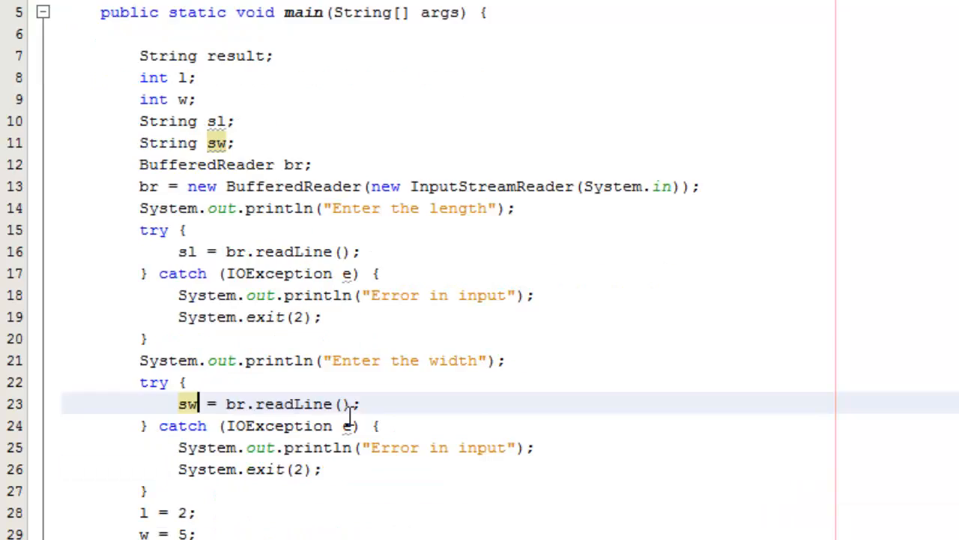
pyautogui.scroll(-3)
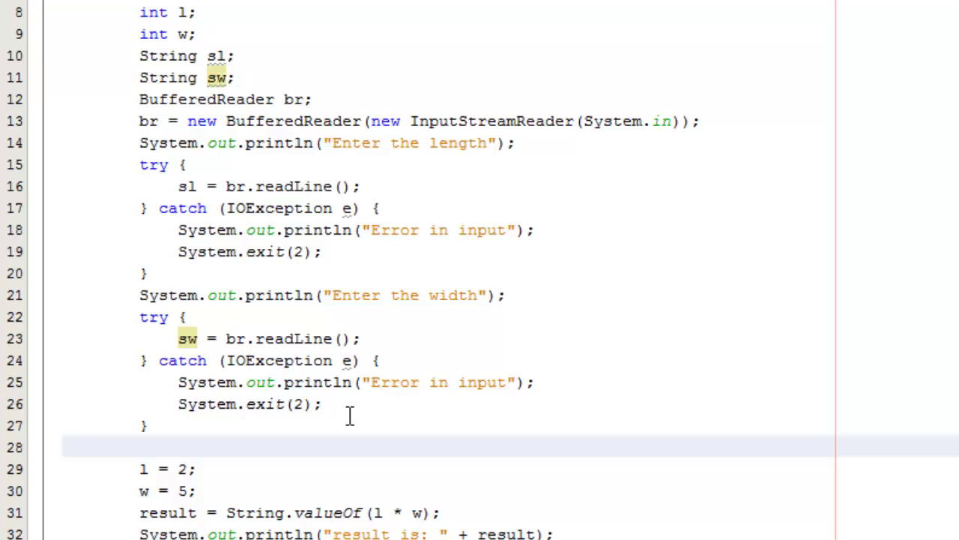
# - Add a third try/catch containing l = Integer.parseInt(sl); via code completion
pyautogui.write('try')
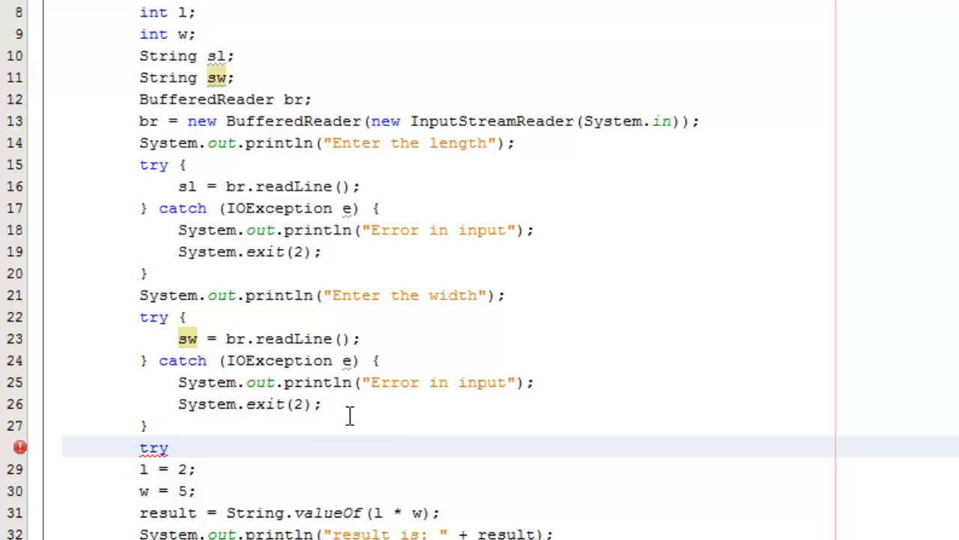
pyautogui.write('catch (Exception e) {')
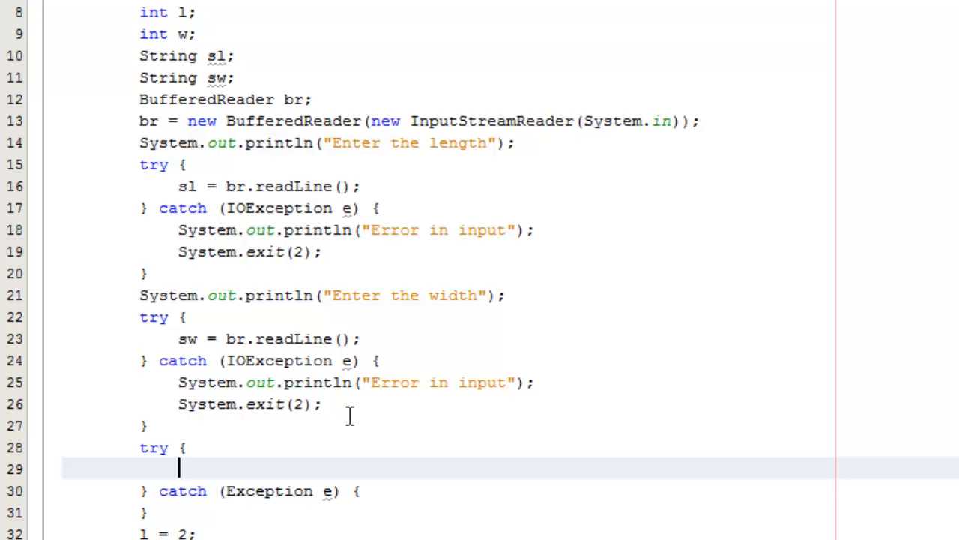
pyautogui.write('l')
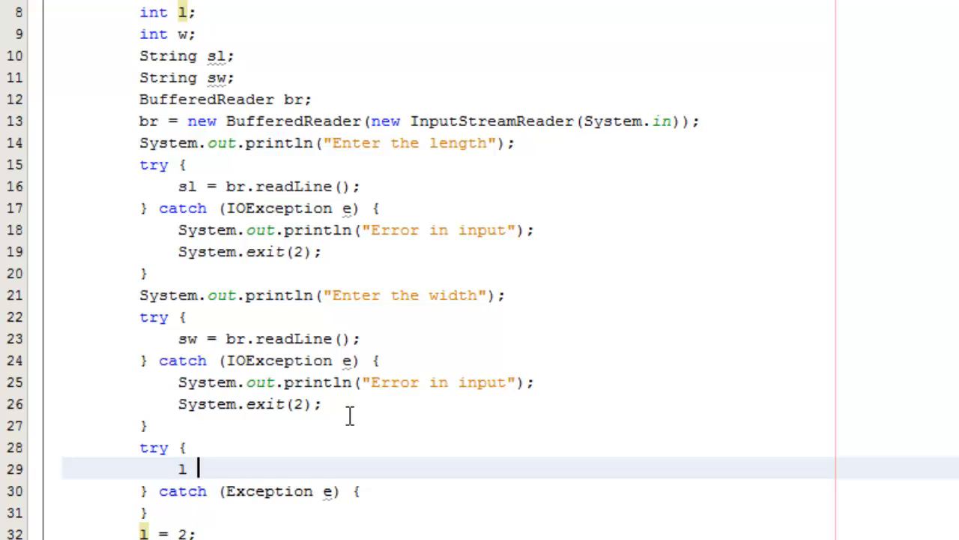
pyautogui.write('=')
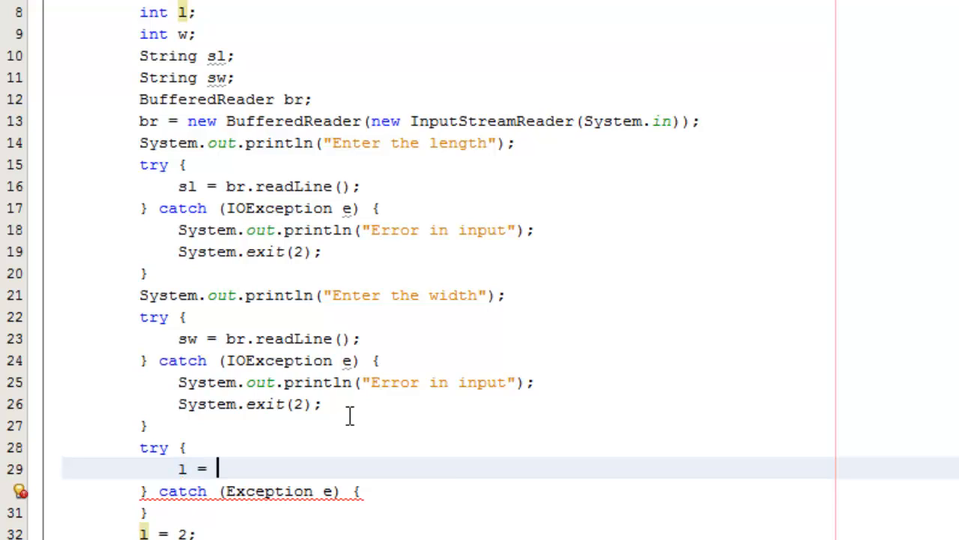
pyautogui.write('In')
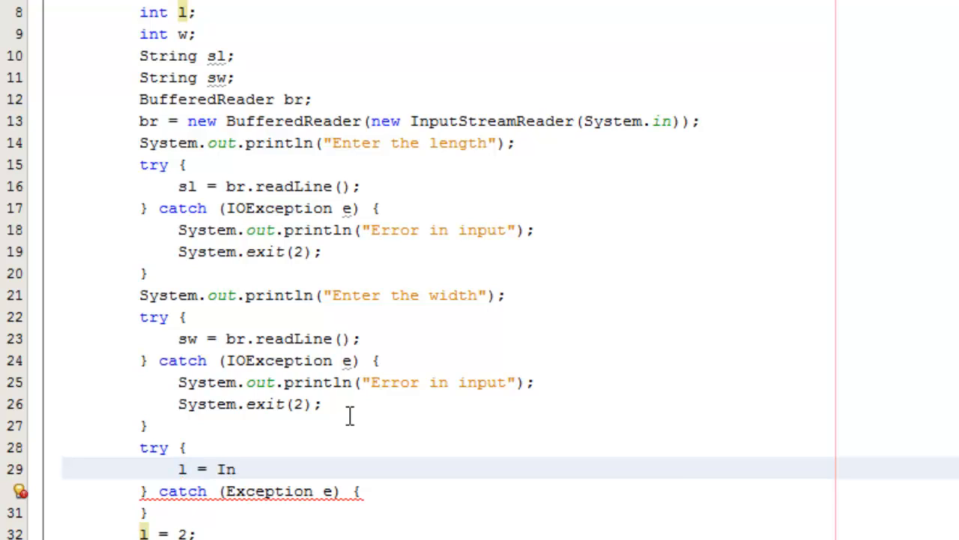
pyautogui.write('e')
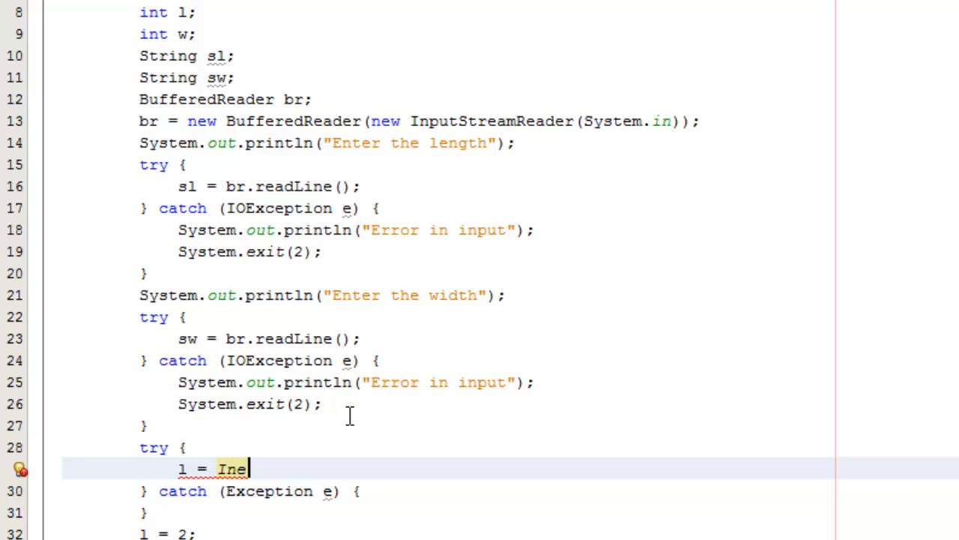
pyautogui.write('t')
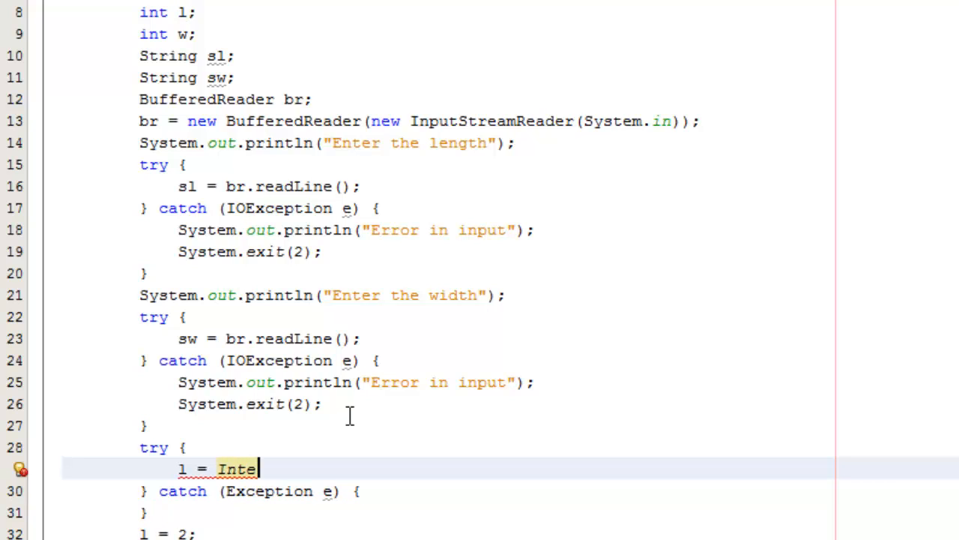
pyautogui.write('ger.')
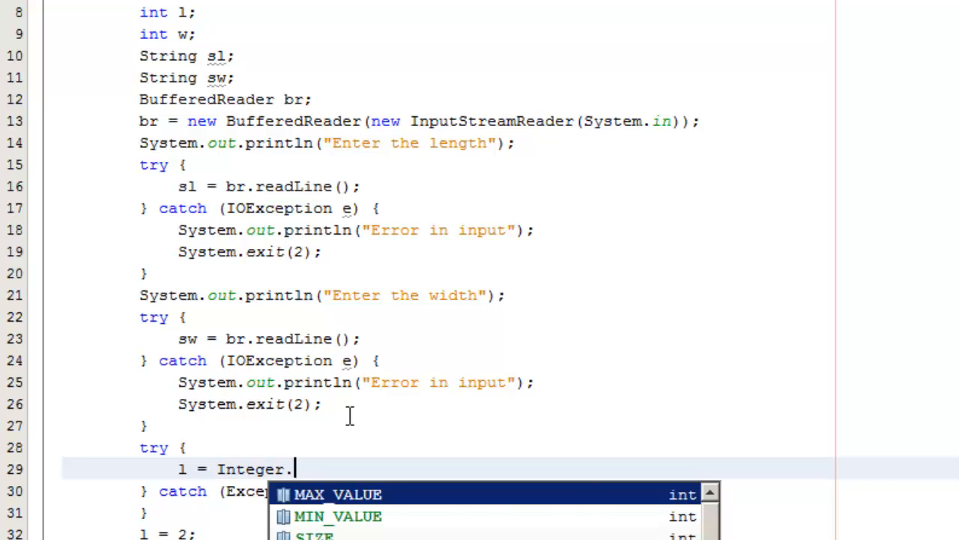
pyautogui.write('parseInt(sl);')
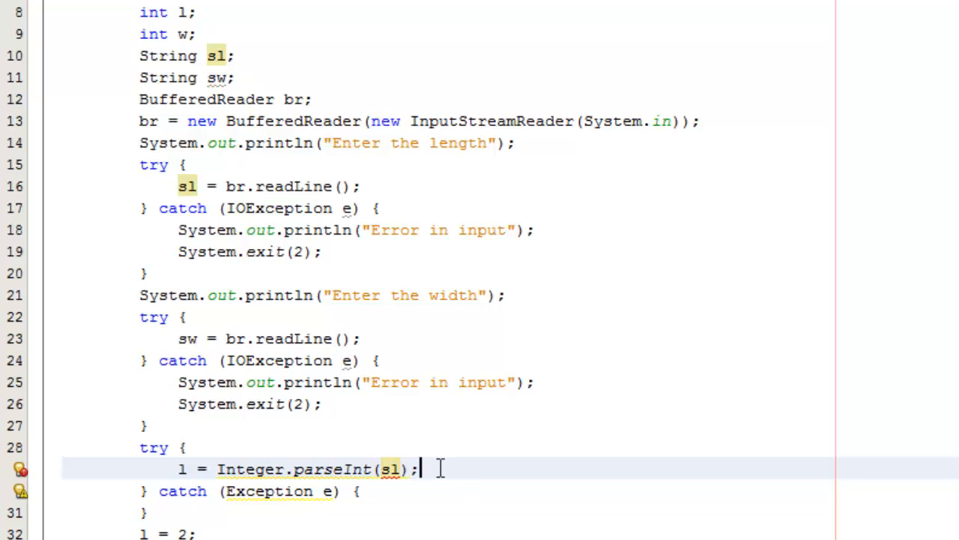
pyautogui.press('Return')
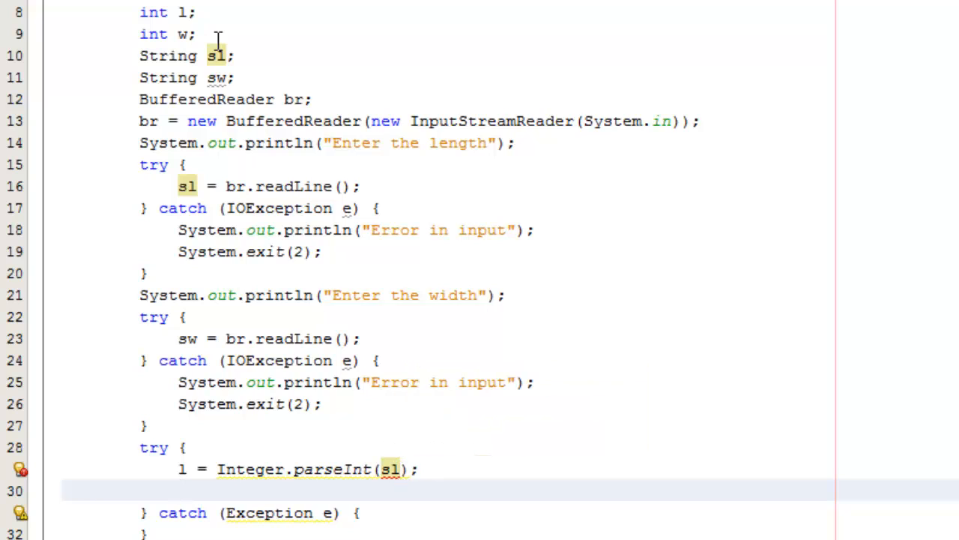
# - Initialise the sl and sw String declarations to empty strings ""
pyautogui.click(230, 56)
pyautogui.write(' =')
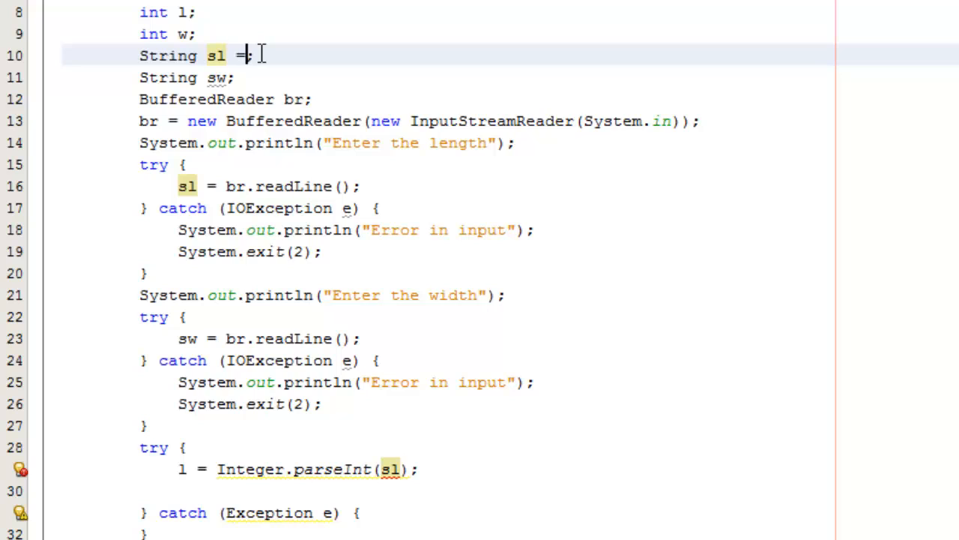
pyautogui.write('""')
pyautogui.click(189, 78)
pyautogui.write(' = ')
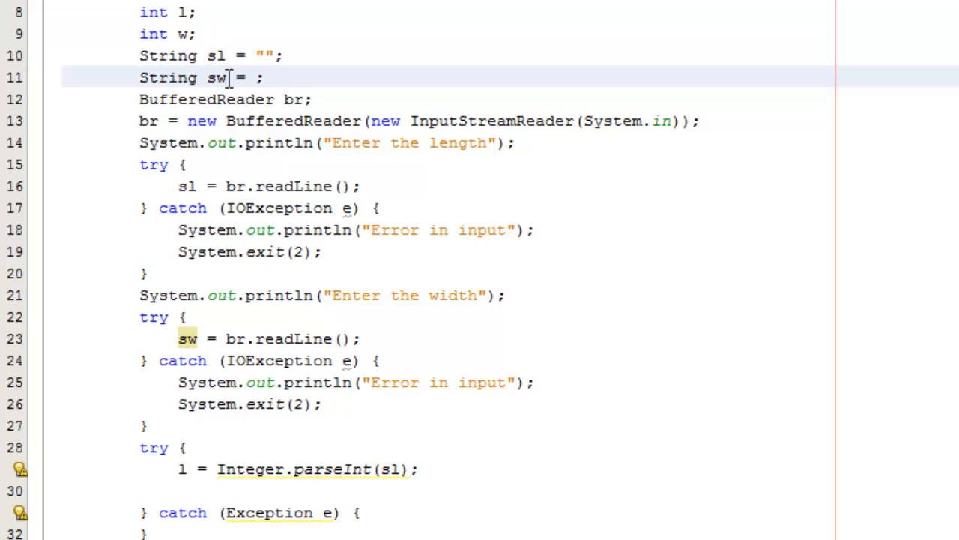
pyautogui.write('""')
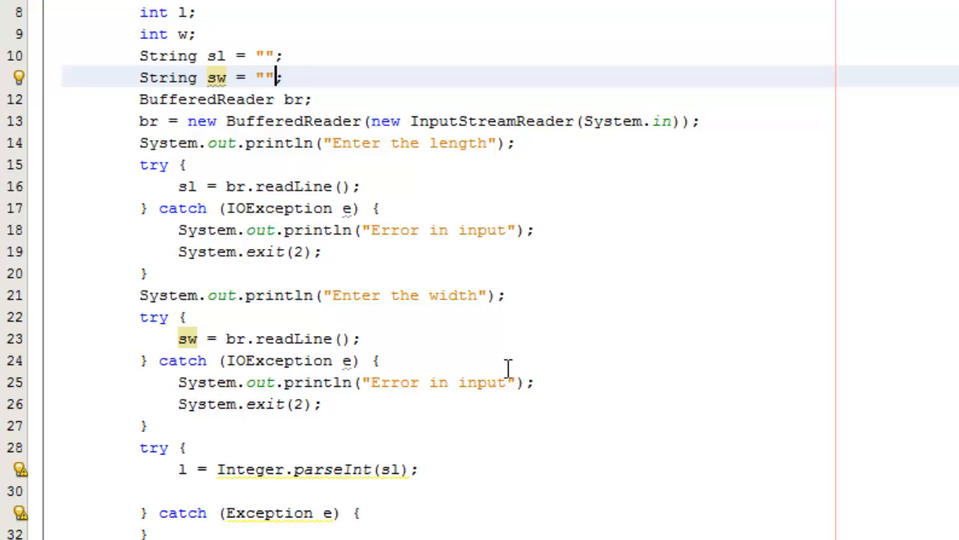
pyautogui.moveTo(479, 425)
pyautogui.write('w = Integer.parseInt(sw);')
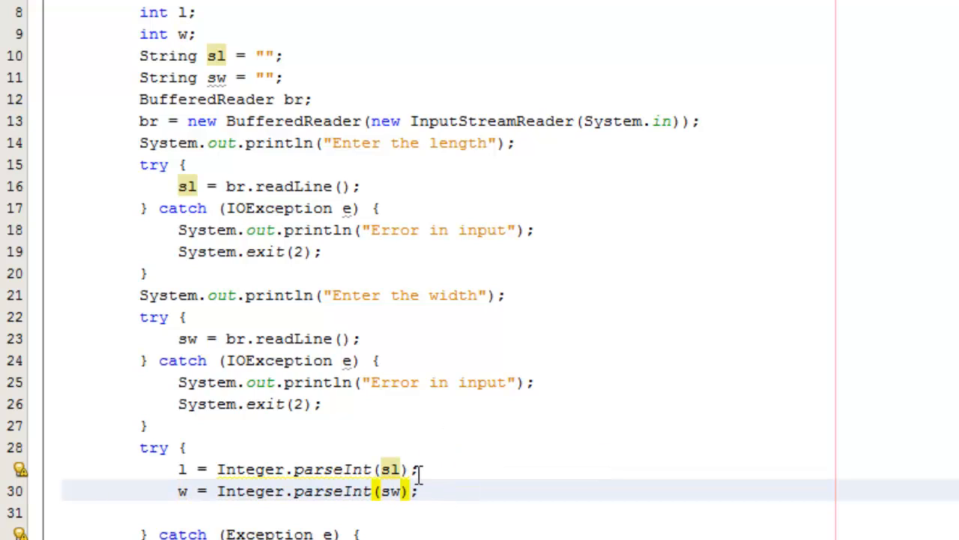
# - Catch NumberFormatException in the conversion block and print "Unable to convert"
pyautogui.click(393, 492)
pyautogui.write('Number')
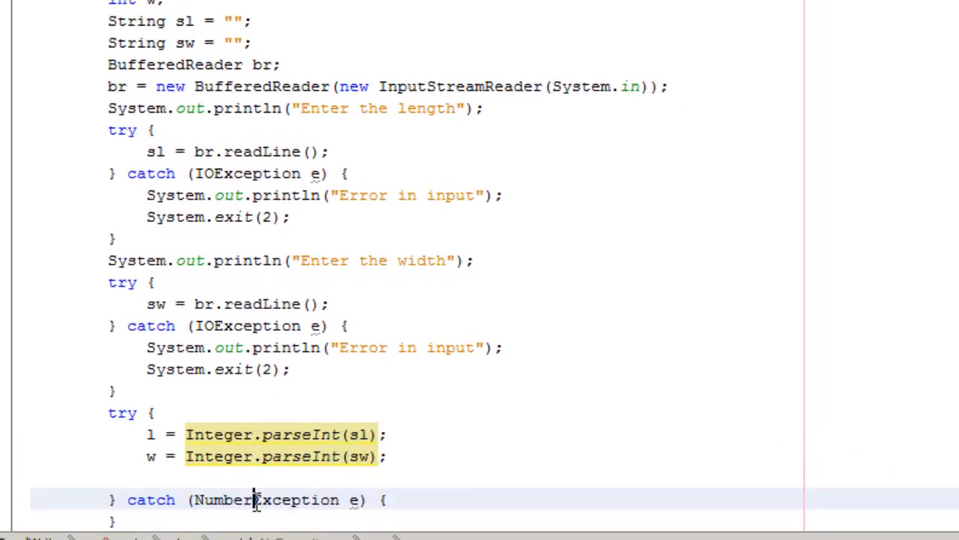
pyautogui.write('Format')
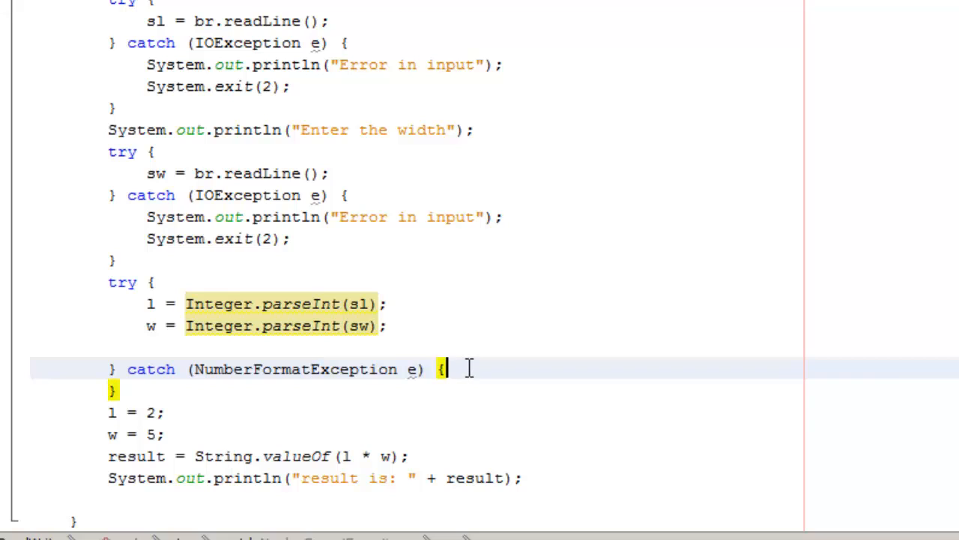
pyautogui.press('Return')
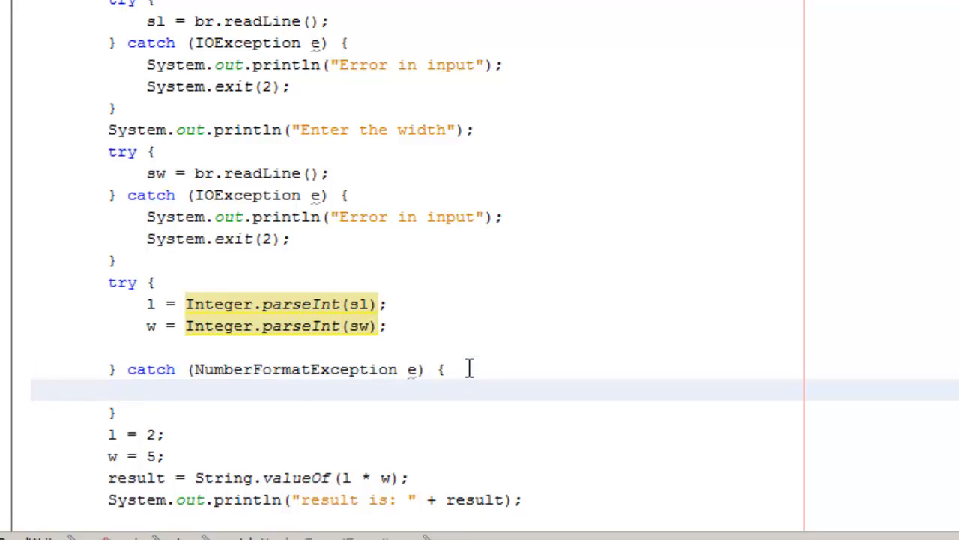
pyautogui.write('s')
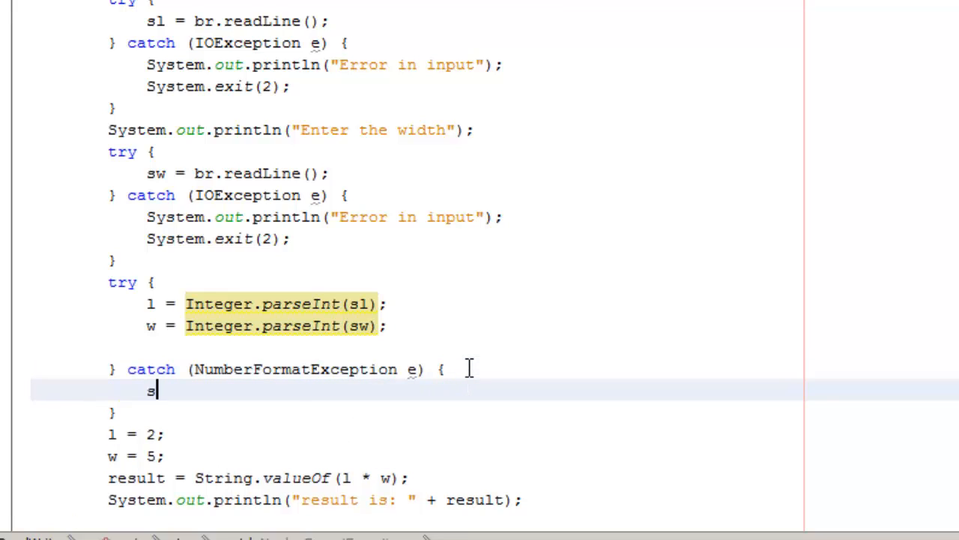
pyautogui.write('out.println("E");')
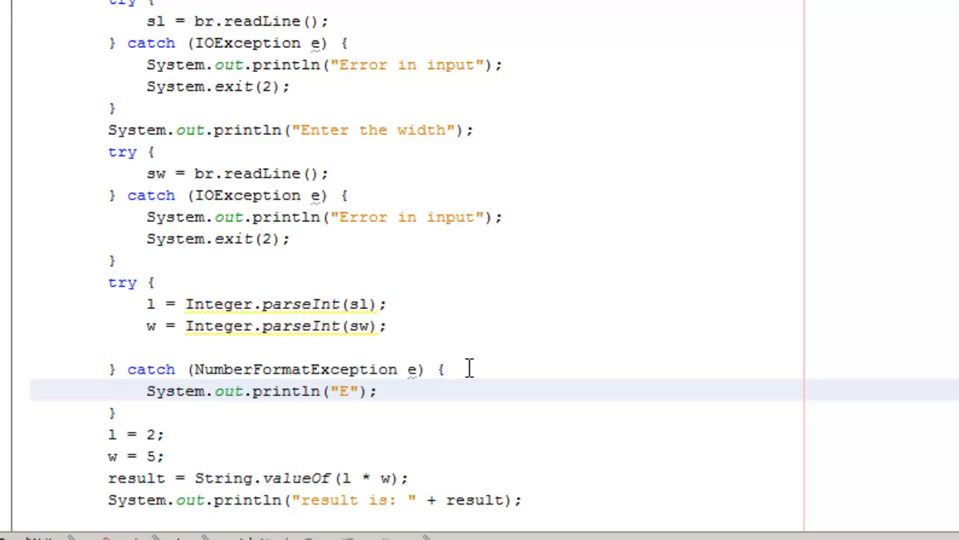
pyautogui.write('Unable')
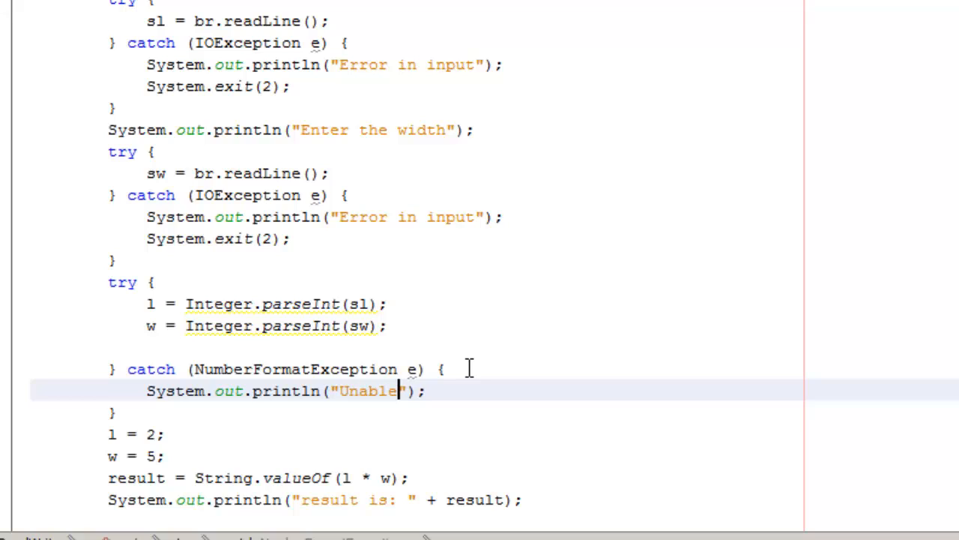
pyautogui.write('to co')
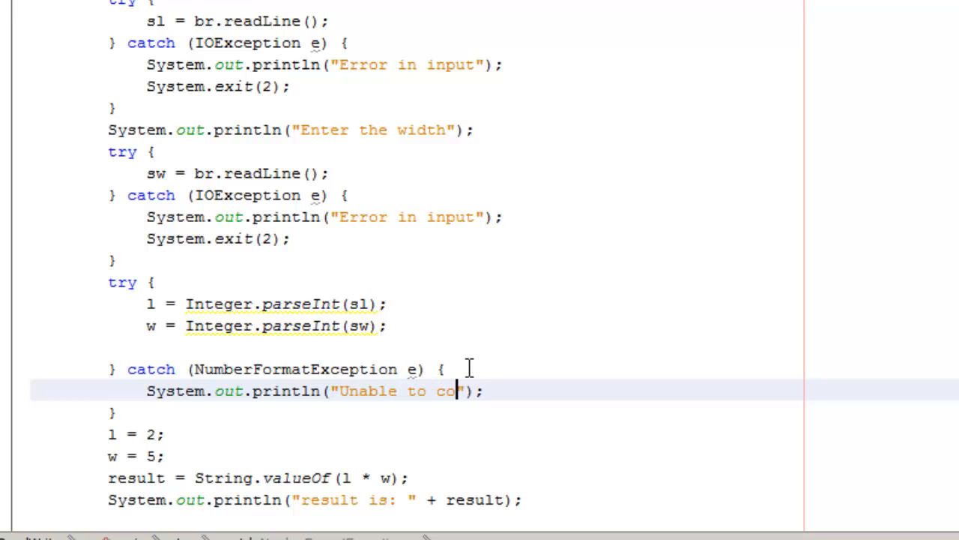
pyautogui.write('vert')
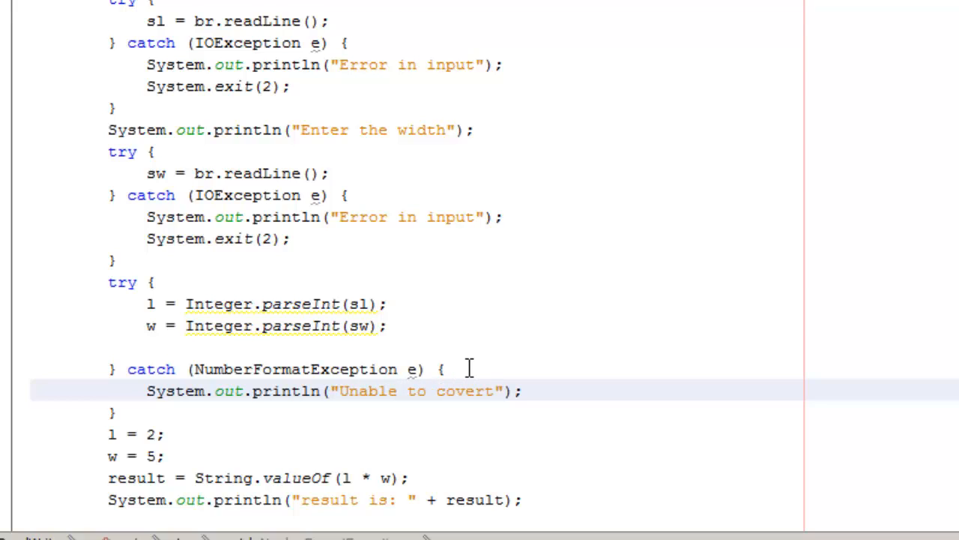
pyautogui.moveTo(459, 390)
pyautogui.write('n')
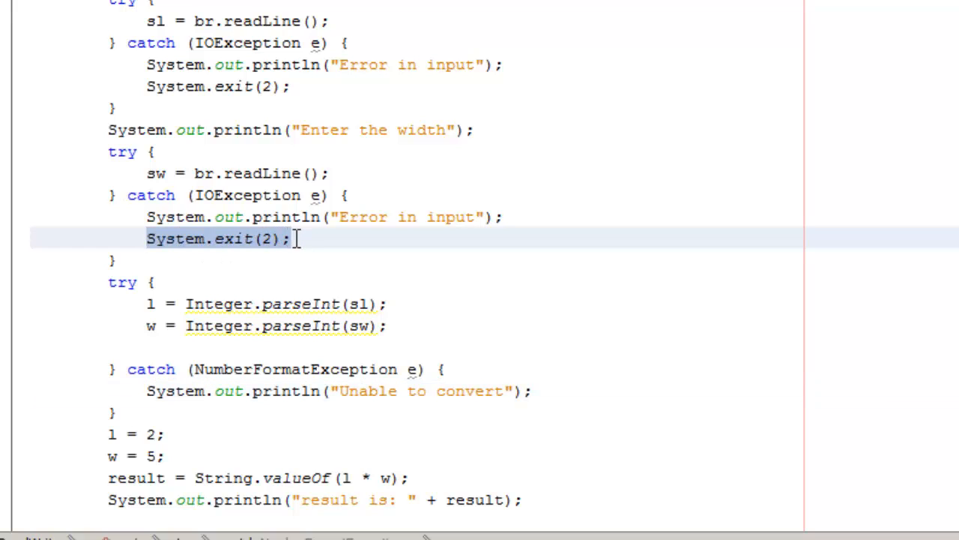
# - Add System.exit(2); after the "Unable to convert" message
pyautogui.click(534, 390)
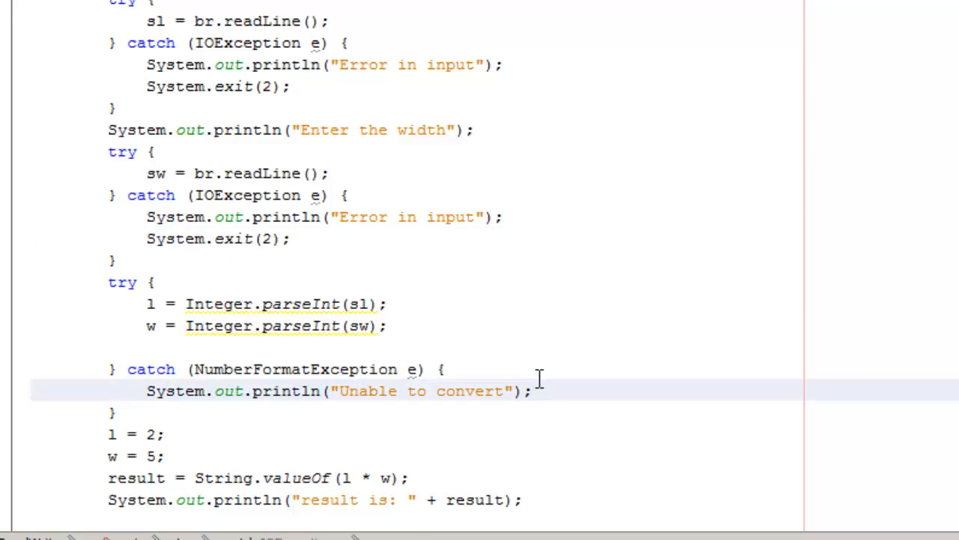
pyautogui.write('System.exit(2);')
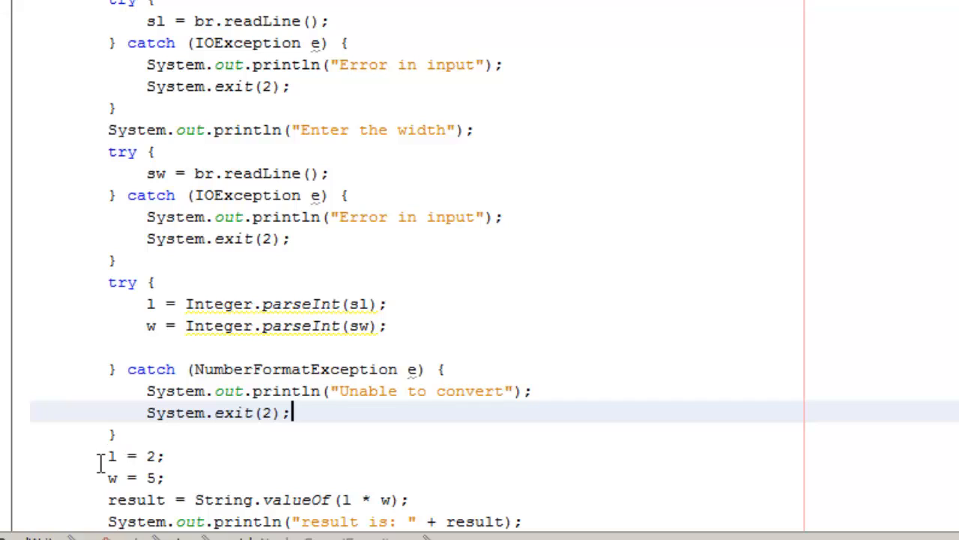
# - Delete the hard-coded l = 2; w = 5; lines and declare int l = 0; int w = 0;
pyautogui.moveTo(107, 456); pyautogui.dragTo(163, 477)
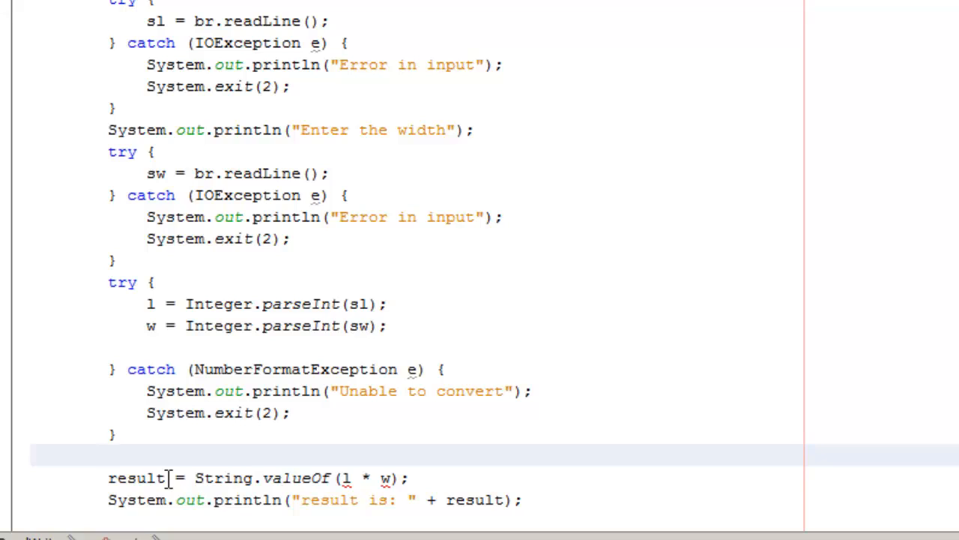
pyautogui.click(108, 453)
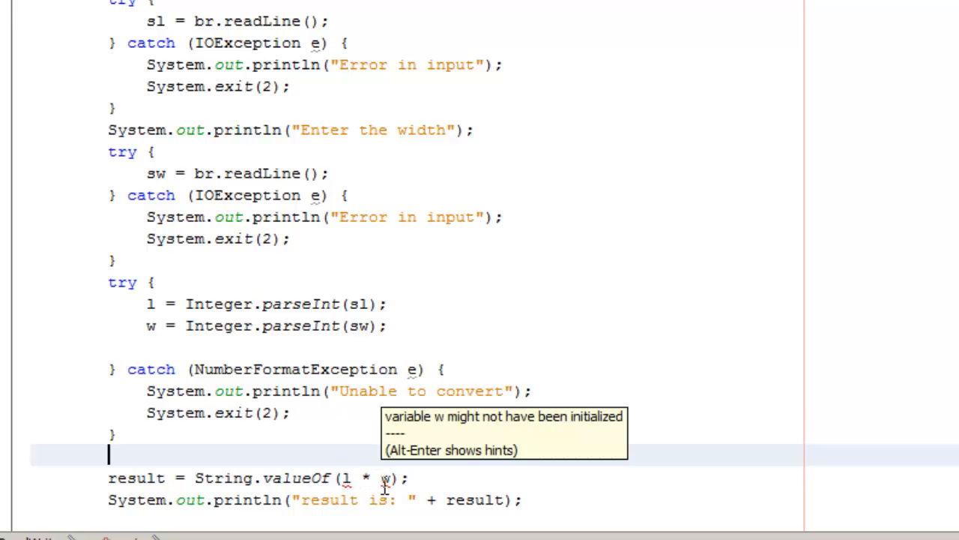
pyautogui.scroll(3)
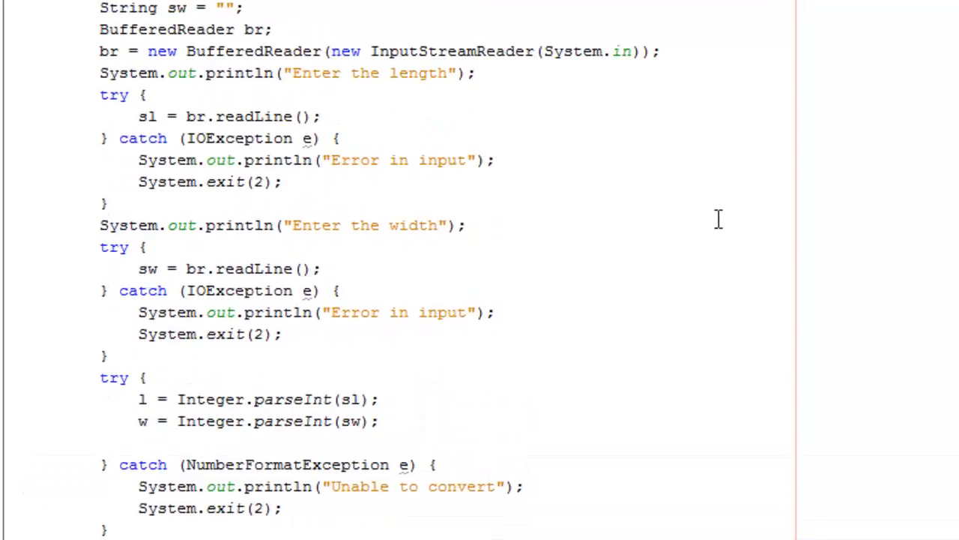
pyautogui.scroll(3)
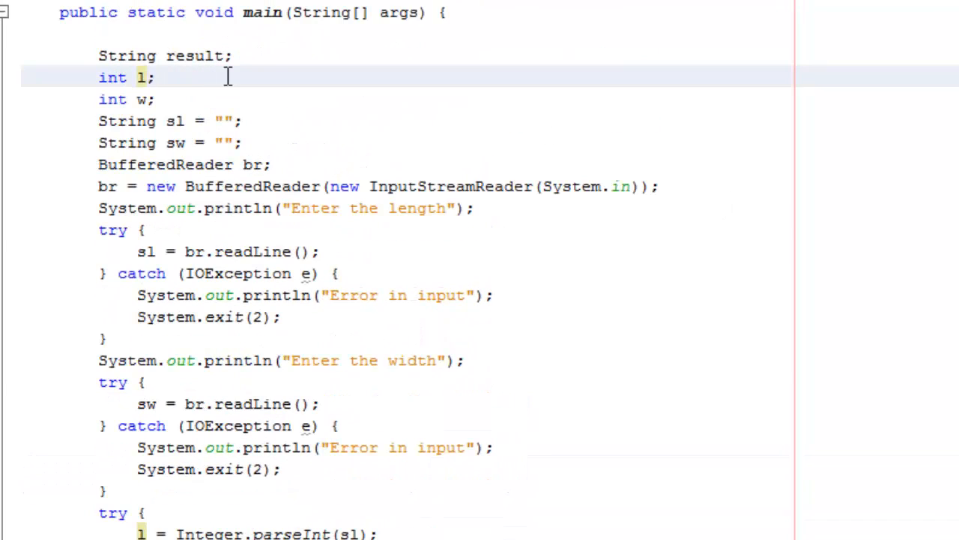
pyautogui.write('= 0')
pyautogui.click(127, 99)
pyautogui.write(' = ')
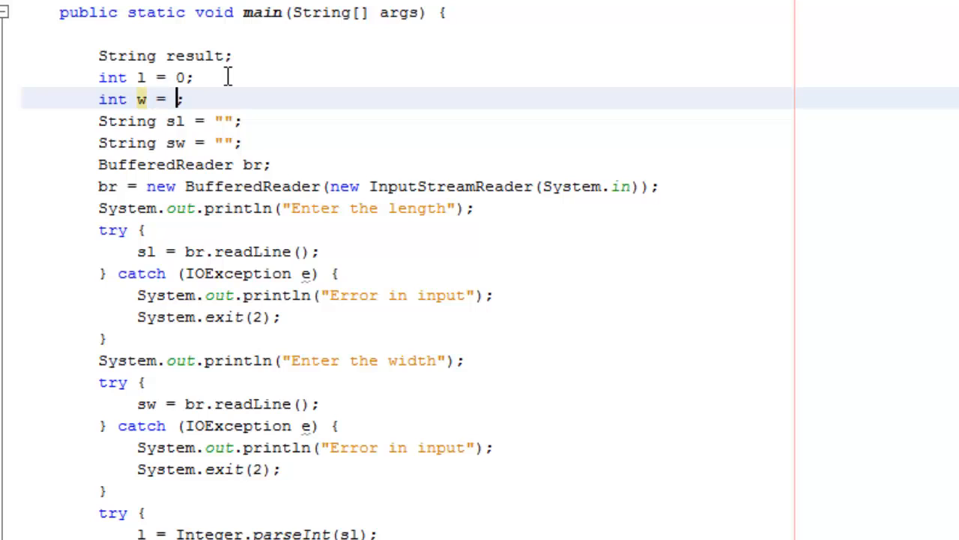
pyautogui.write('0')
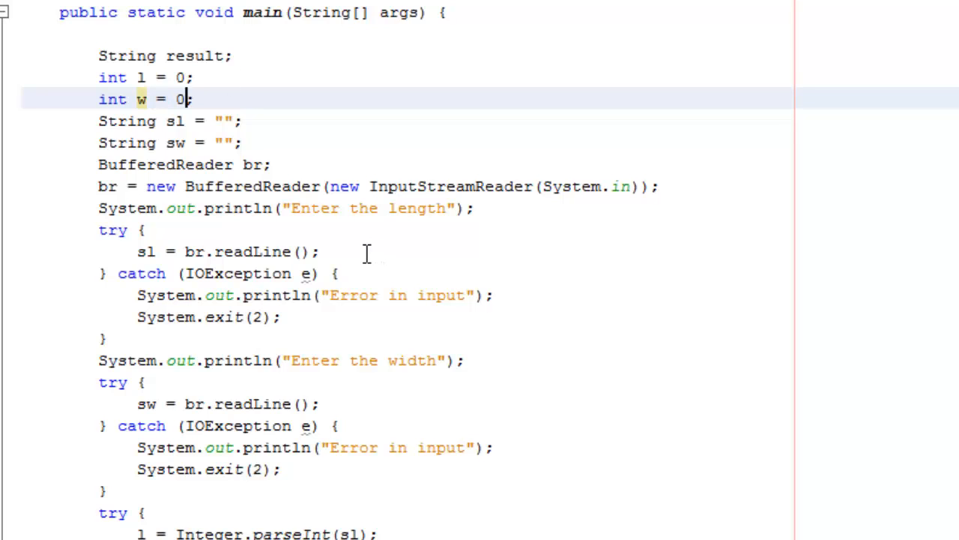
pyautogui.scroll(-3)
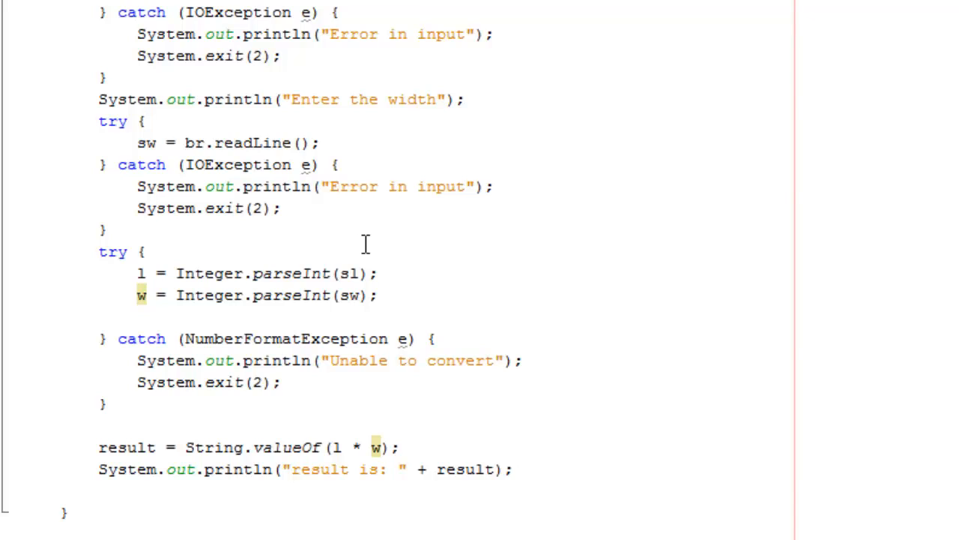
pyautogui.moveTo(303, 200)
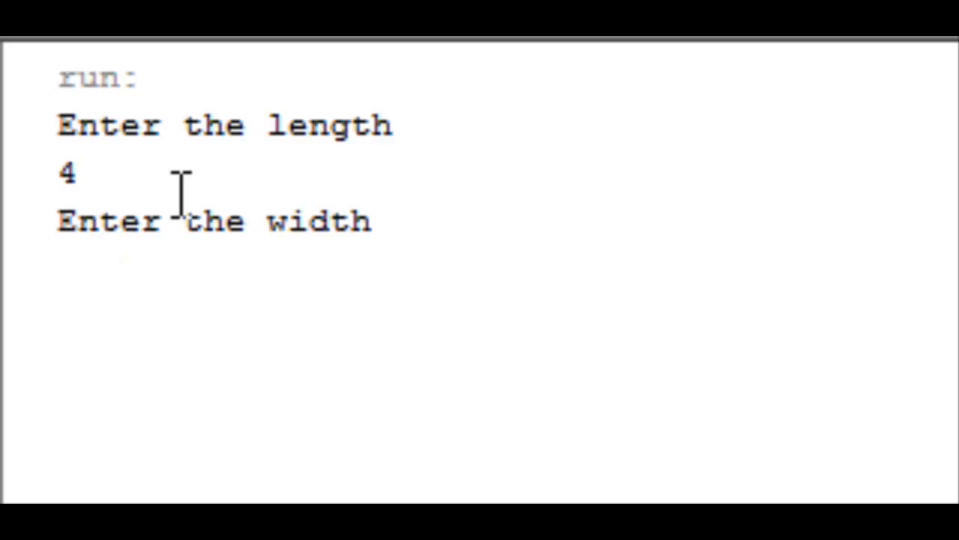
# - Answer the width prompt with 5 after entering length 4
pyautogui.write('5')
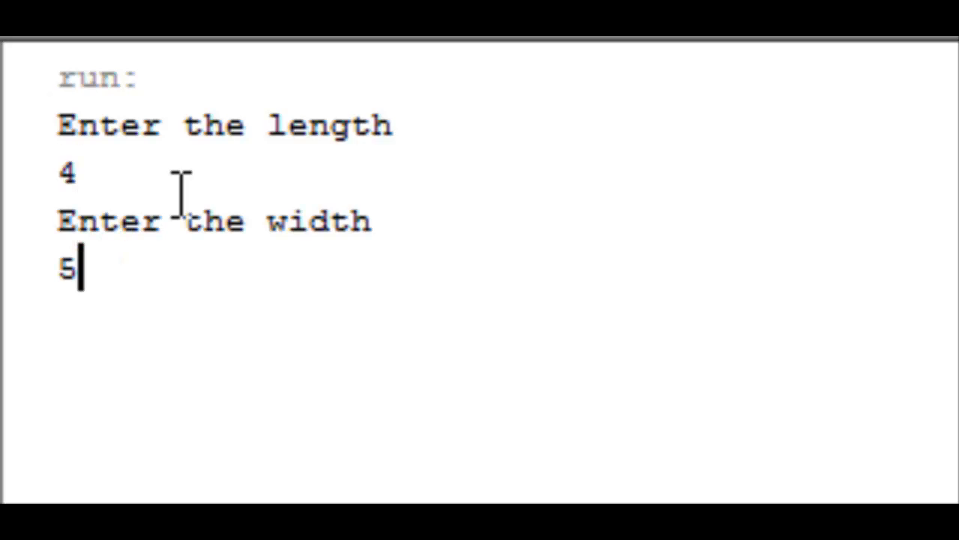